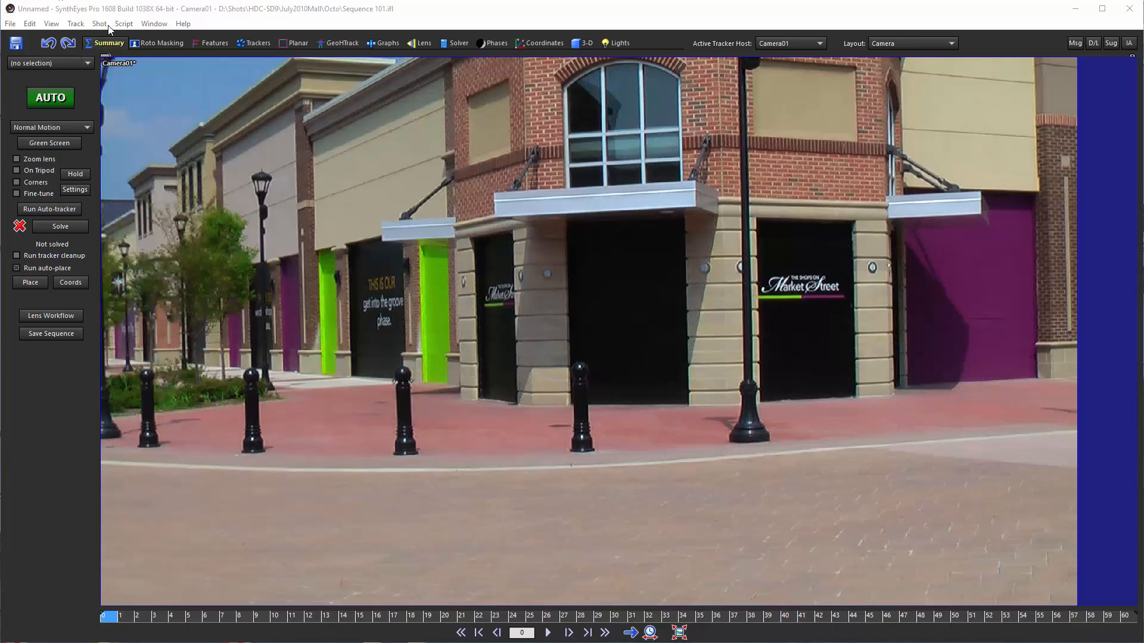
Run the tracker cleanup and auto-solve the mall shot to about 0.69 hpix error
{"action": "left_click", "coordinate": [76, 24]}
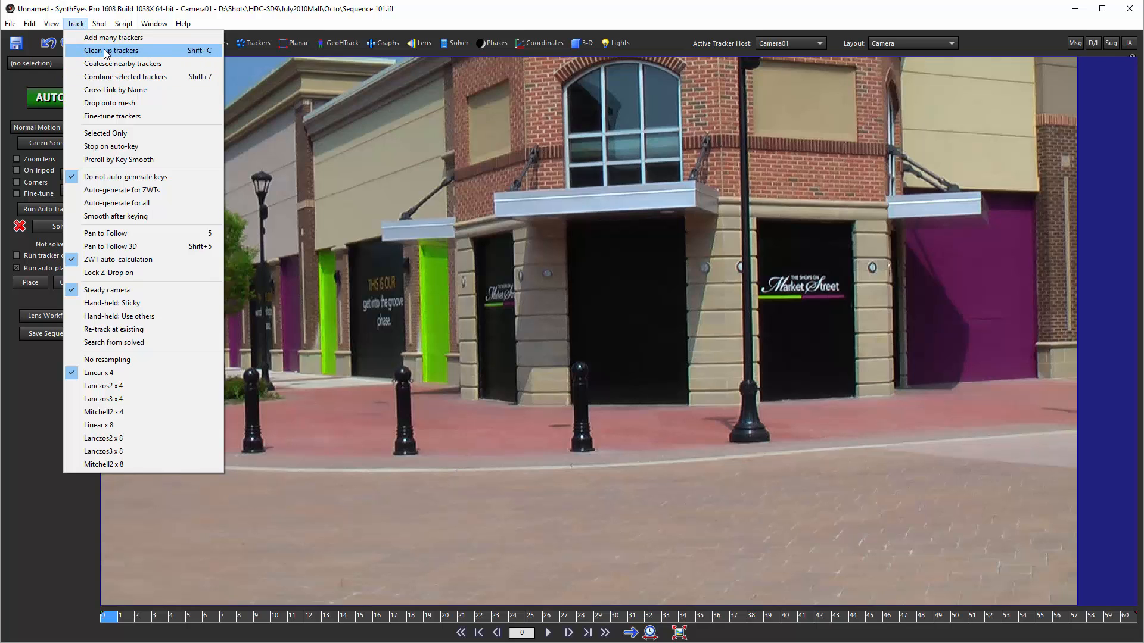
{"action": "left_click", "coordinate": [154, 24]}
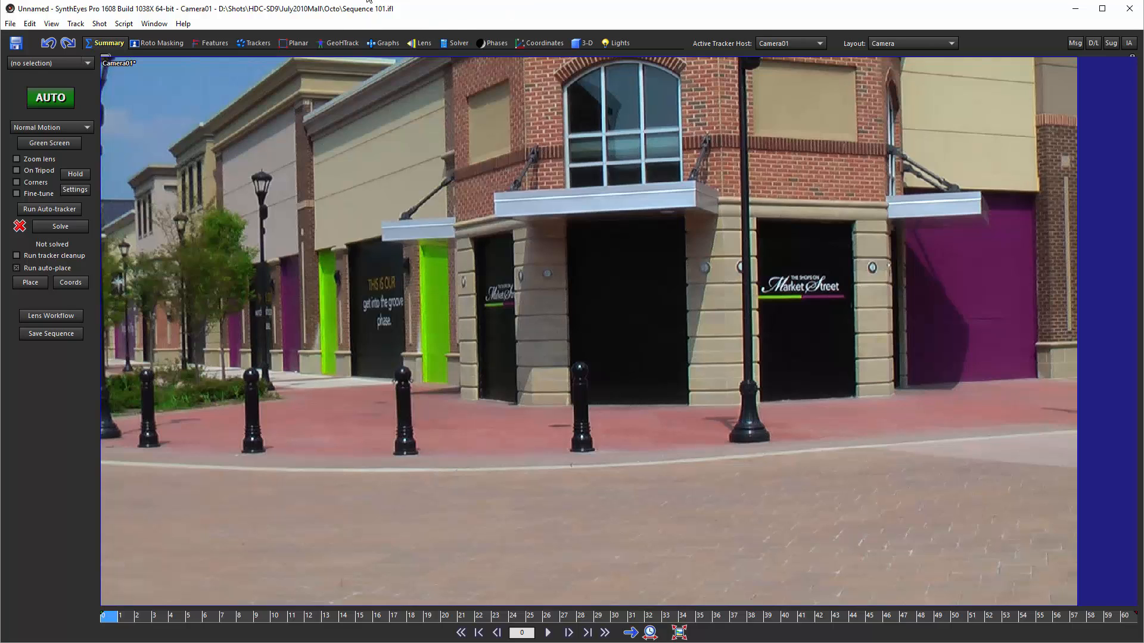
{"action": "mouse_move", "coordinate": [543, 342]}
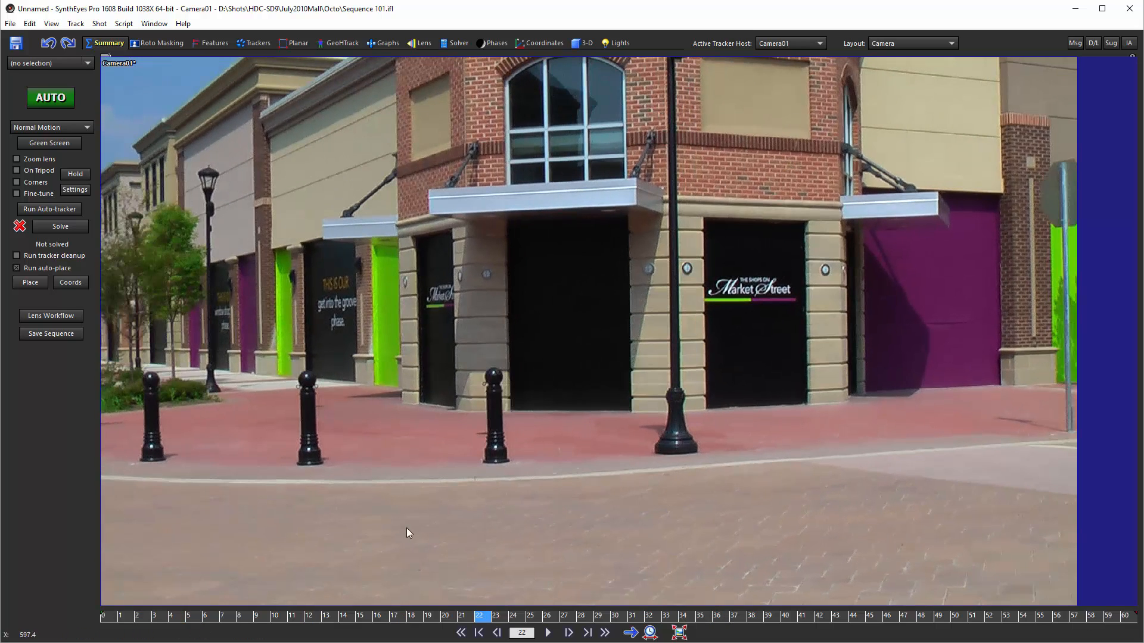
{"action": "mouse_move", "coordinate": [1025, 560]}
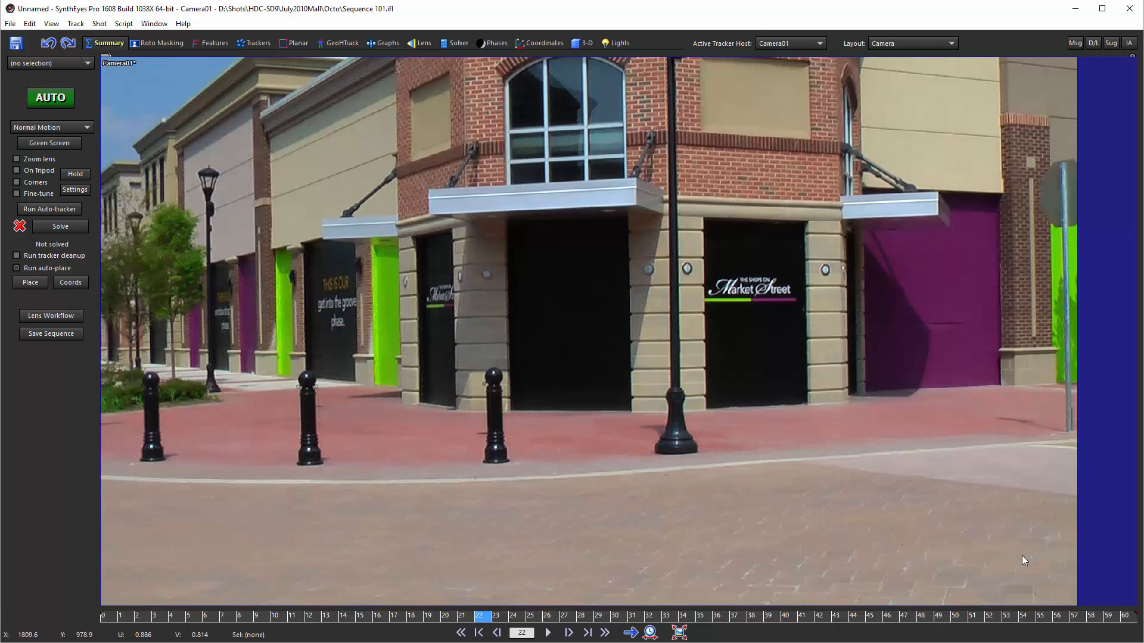
{"action": "mouse_move", "coordinate": [452, 242]}
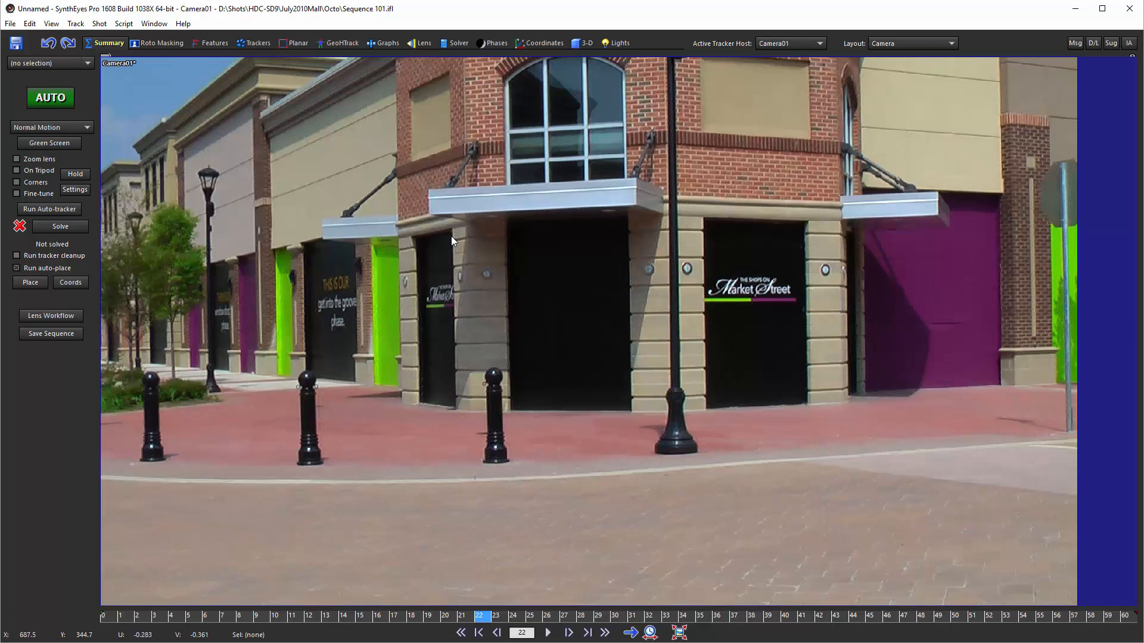
{"action": "left_click", "coordinate": [50, 210]}
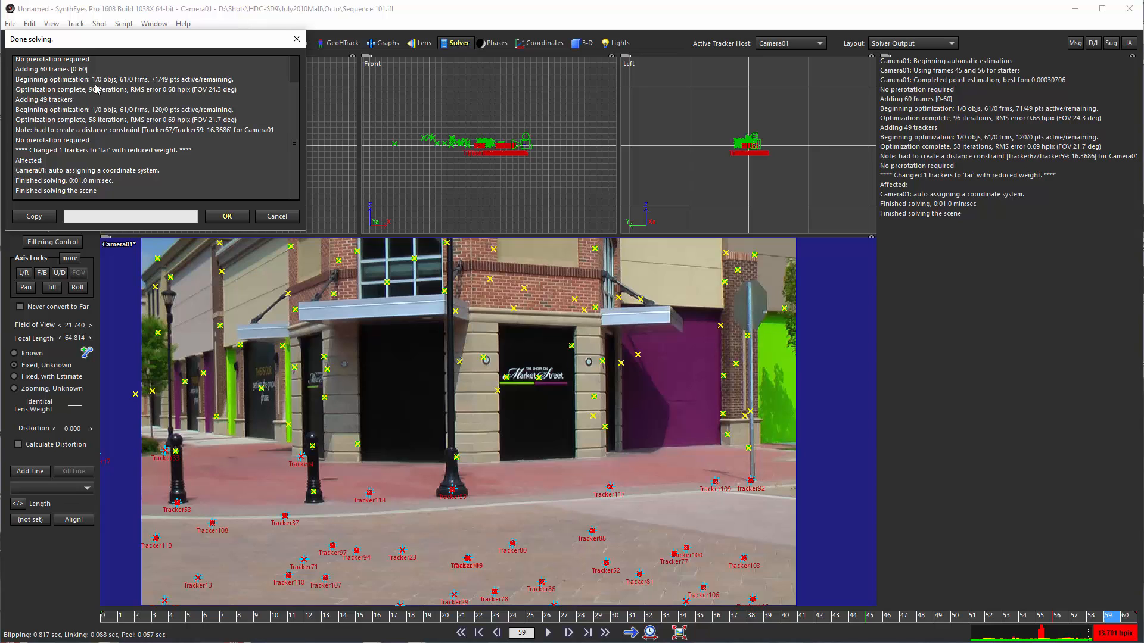
{"action": "left_click", "coordinate": [227, 216]}
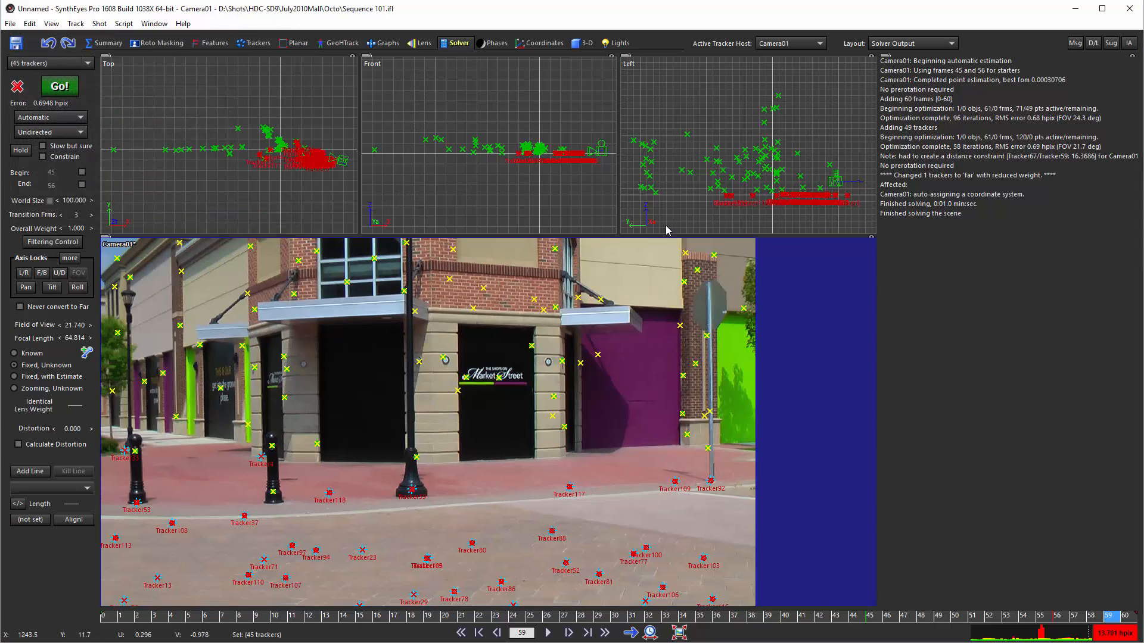
Switch to the Graphs room showing the trackers' velocity curves and reach the layout list
{"action": "left_click", "coordinate": [386, 43]}
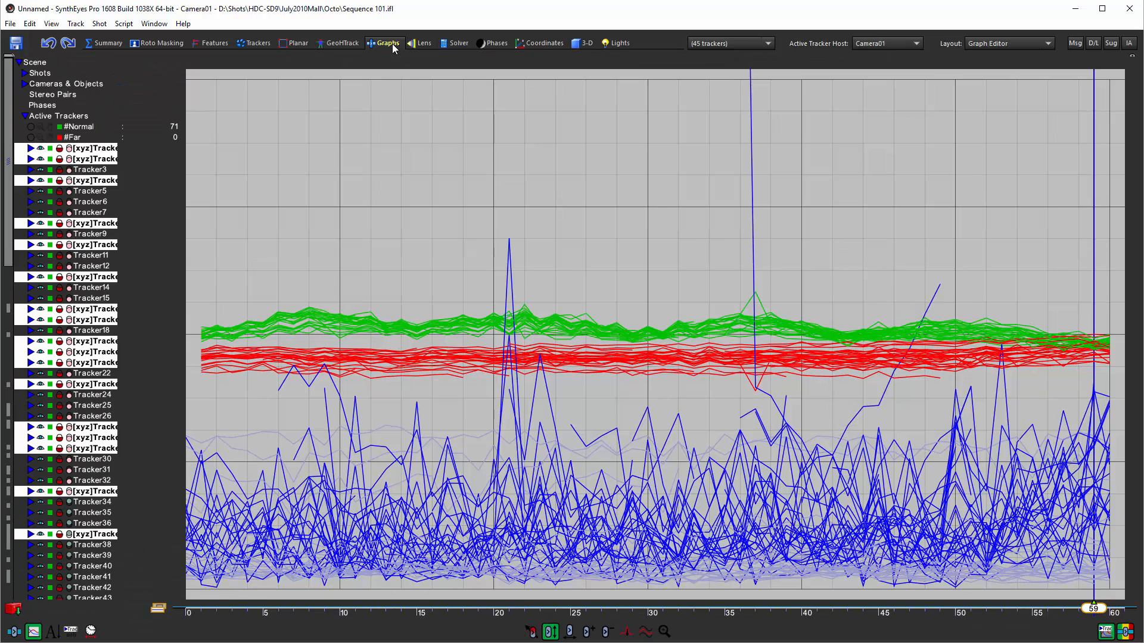
{"action": "left_click", "coordinate": [1009, 43]}
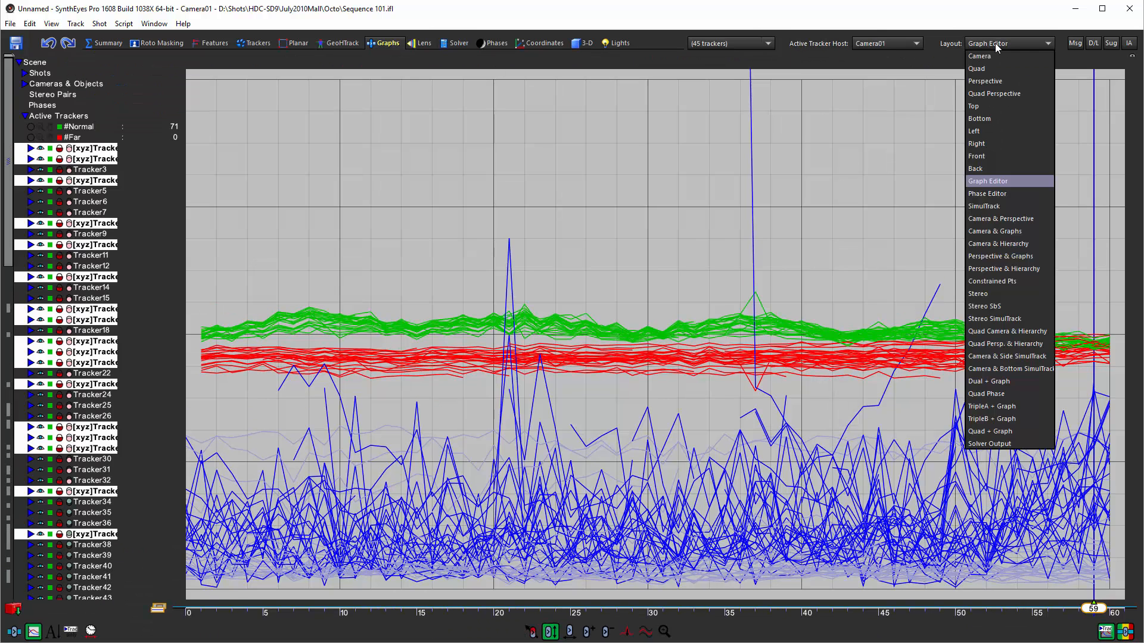
Show the Camera & Graphs layout with all 120 trackers' curves plotted together
{"action": "left_click", "coordinate": [994, 231]}
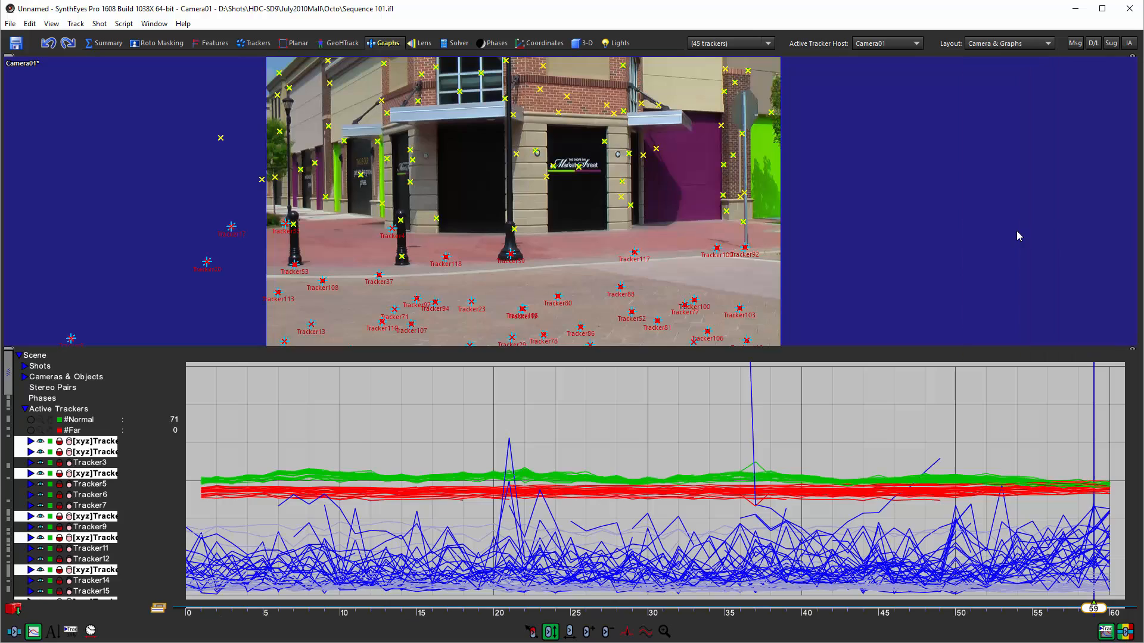
{"action": "mouse_move", "coordinate": [364, 350]}
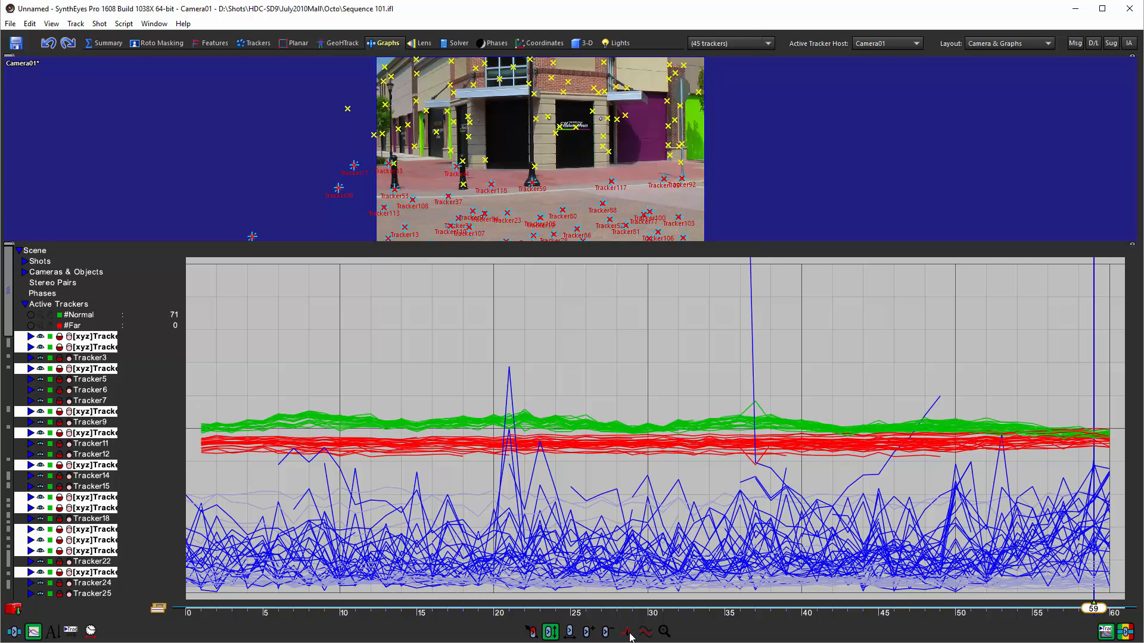
{"action": "mouse_move", "coordinate": [626, 632]}
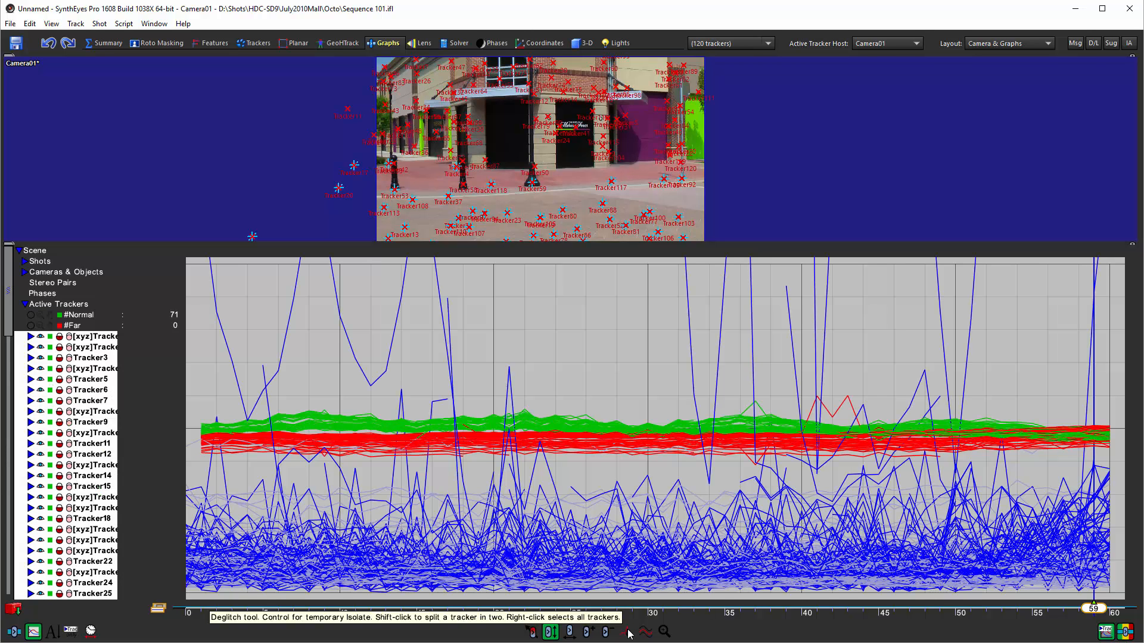
Choose the Deglitch tool for removing tracker glitches
{"action": "left_click", "coordinate": [31, 336]}
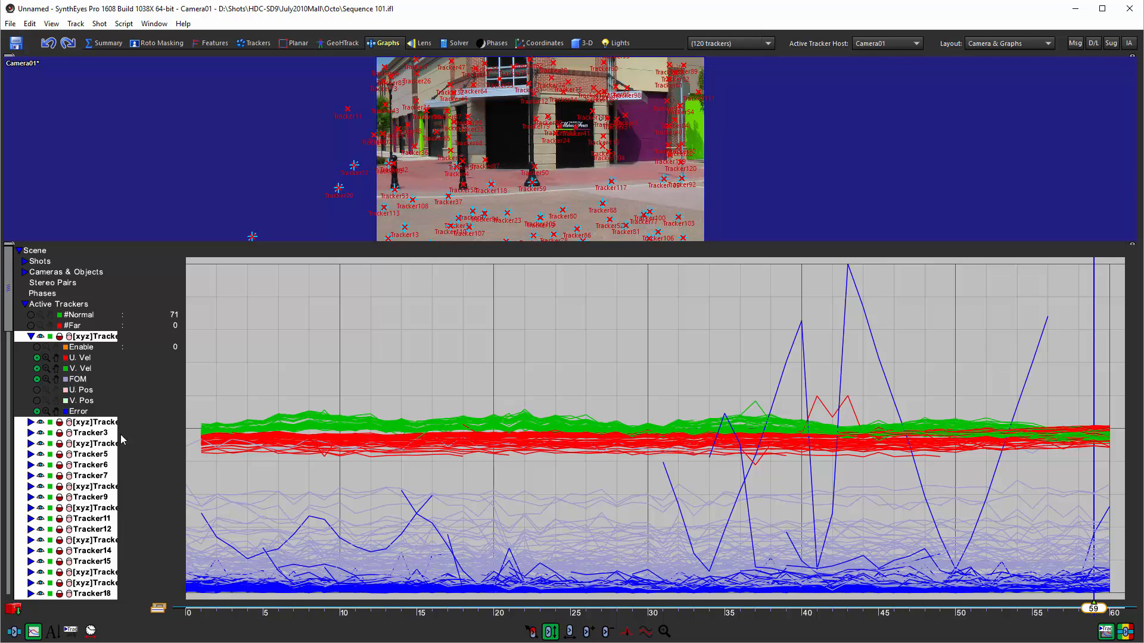
{"action": "mouse_move", "coordinate": [1012, 476]}
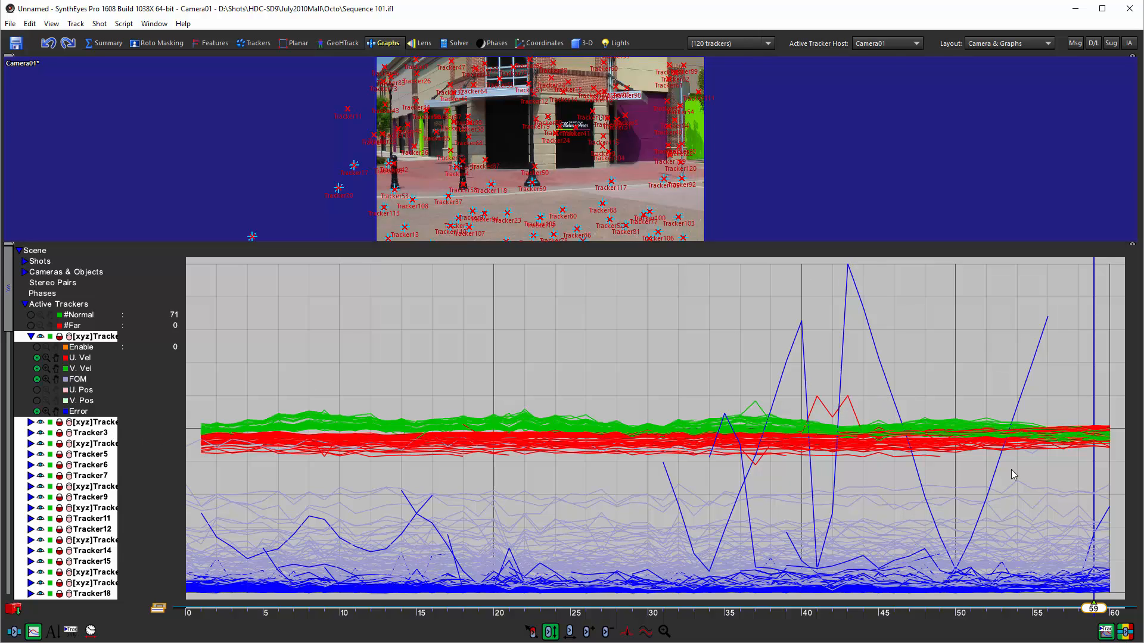
{"action": "mouse_move", "coordinate": [676, 507]}
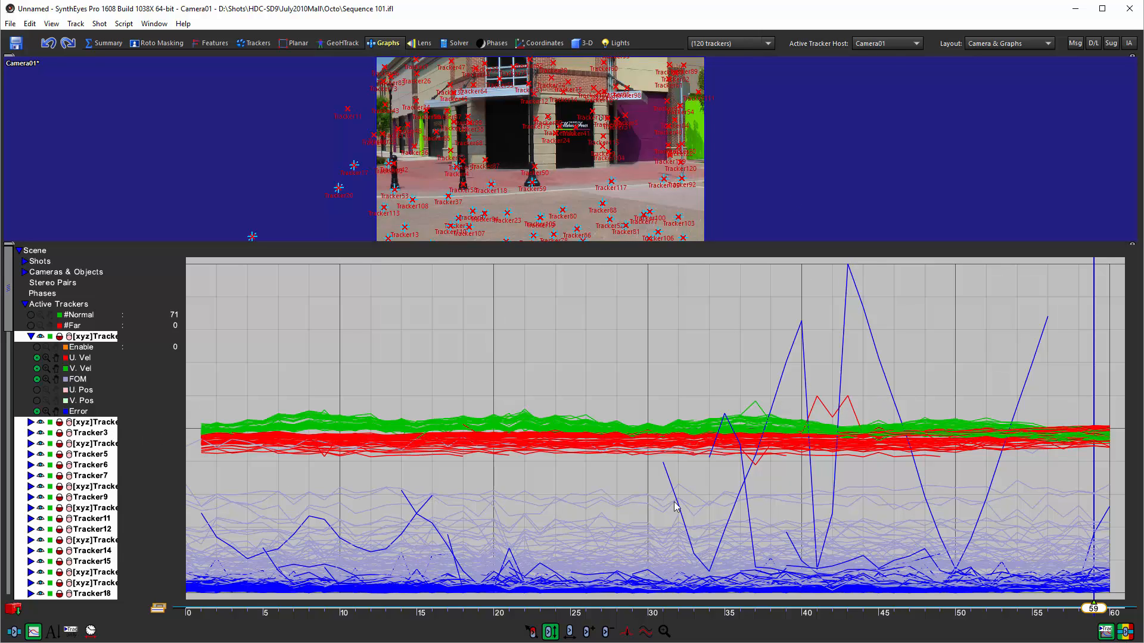
{"action": "mouse_move", "coordinate": [846, 295]}
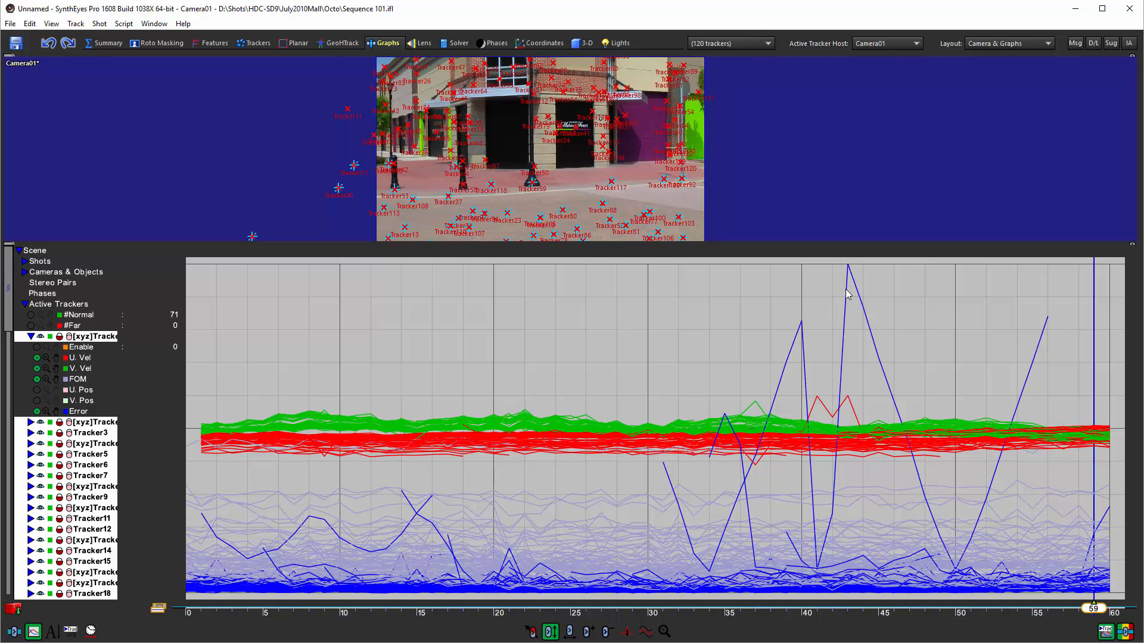
{"action": "mouse_move", "coordinate": [849, 271]}
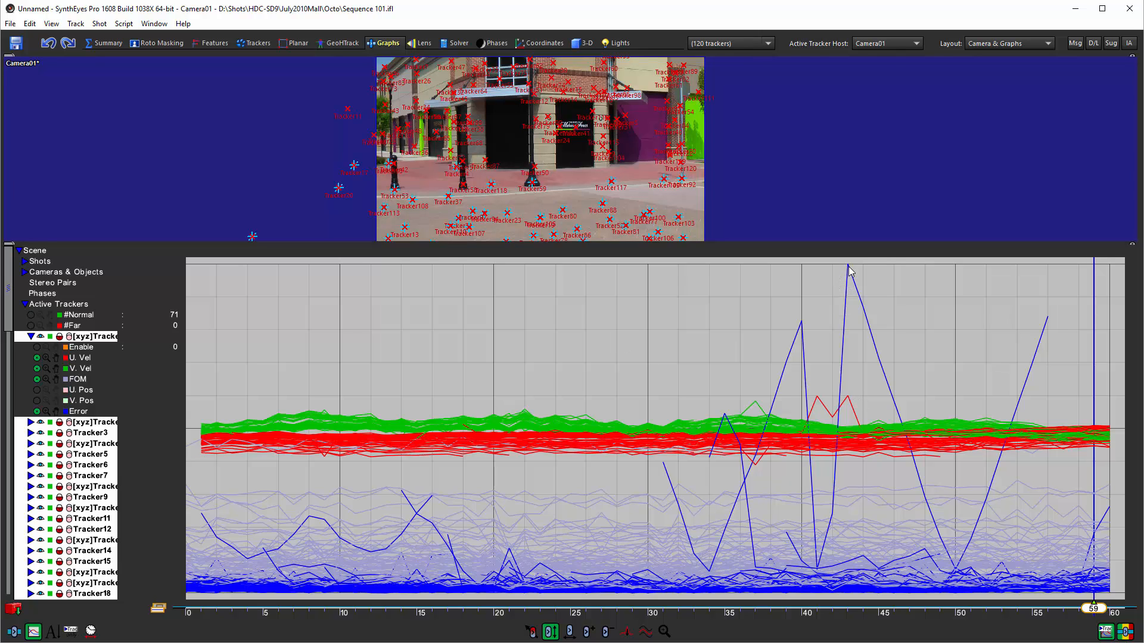
{"action": "mouse_move", "coordinate": [482, 476]}
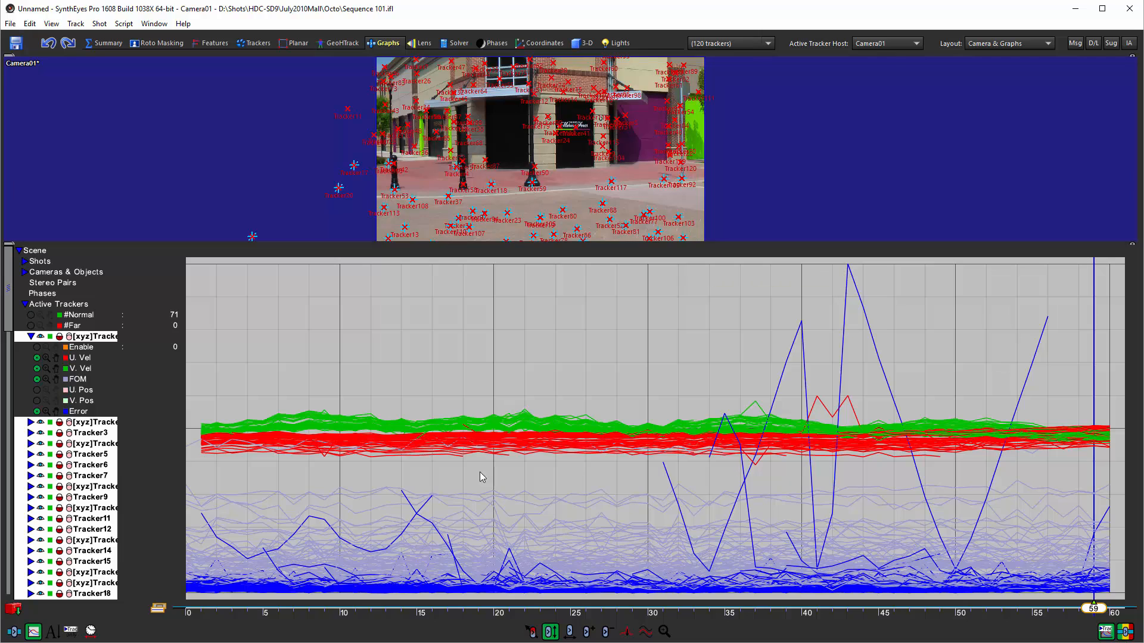
{"action": "mouse_move", "coordinate": [49, 415]}
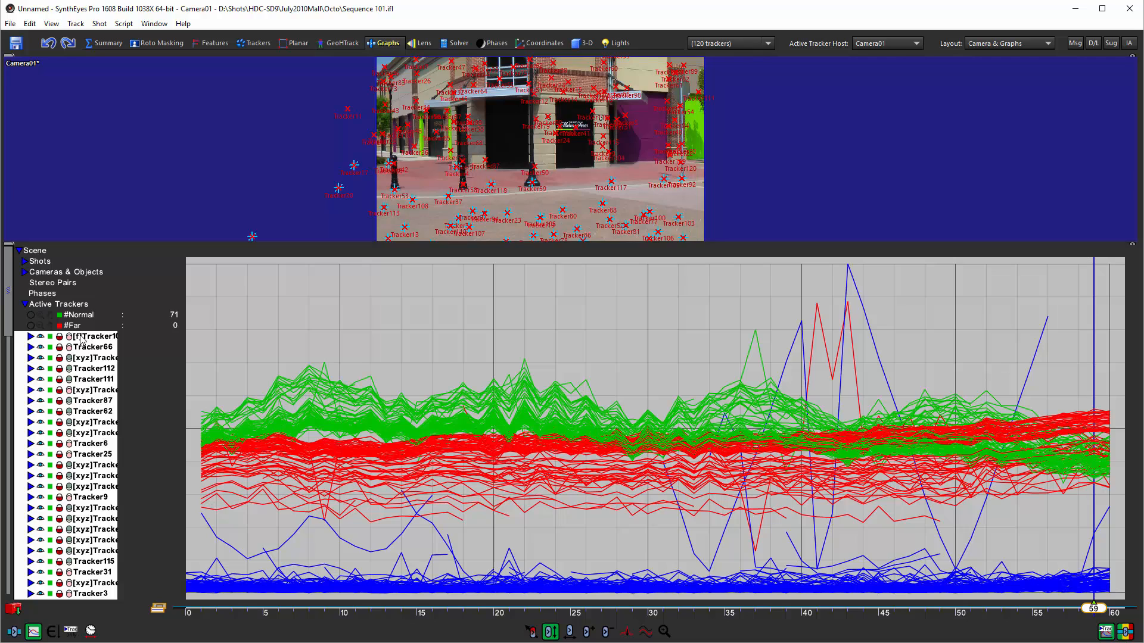
Isolate Tracker102's velocity curves alone in the graph
{"action": "left_click", "coordinate": [95, 336]}
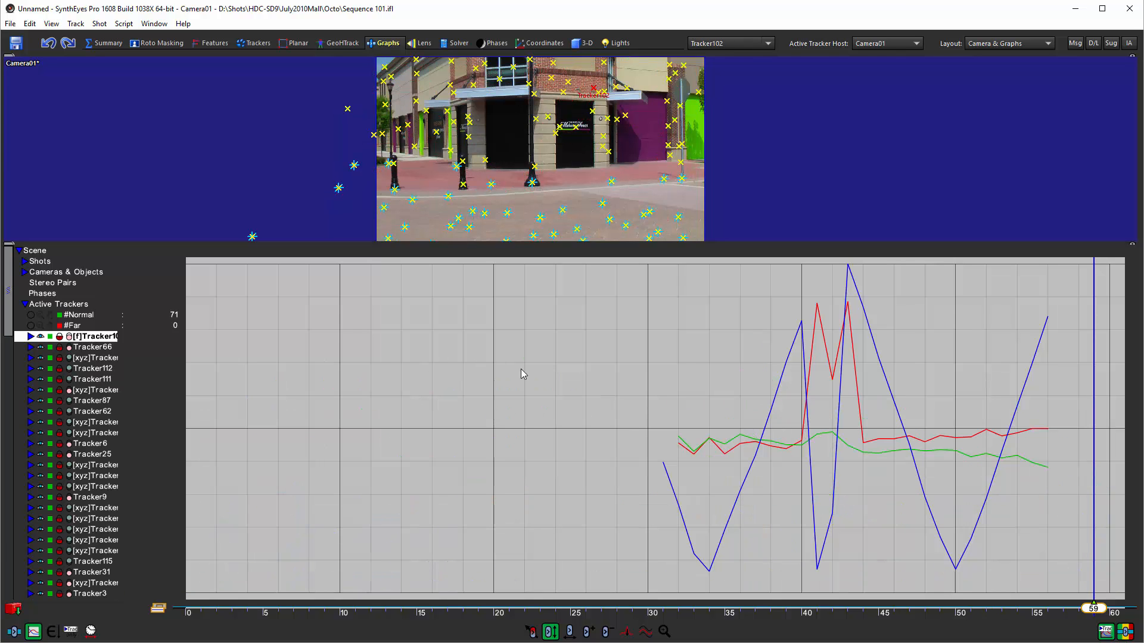
{"action": "mouse_move", "coordinate": [792, 333]}
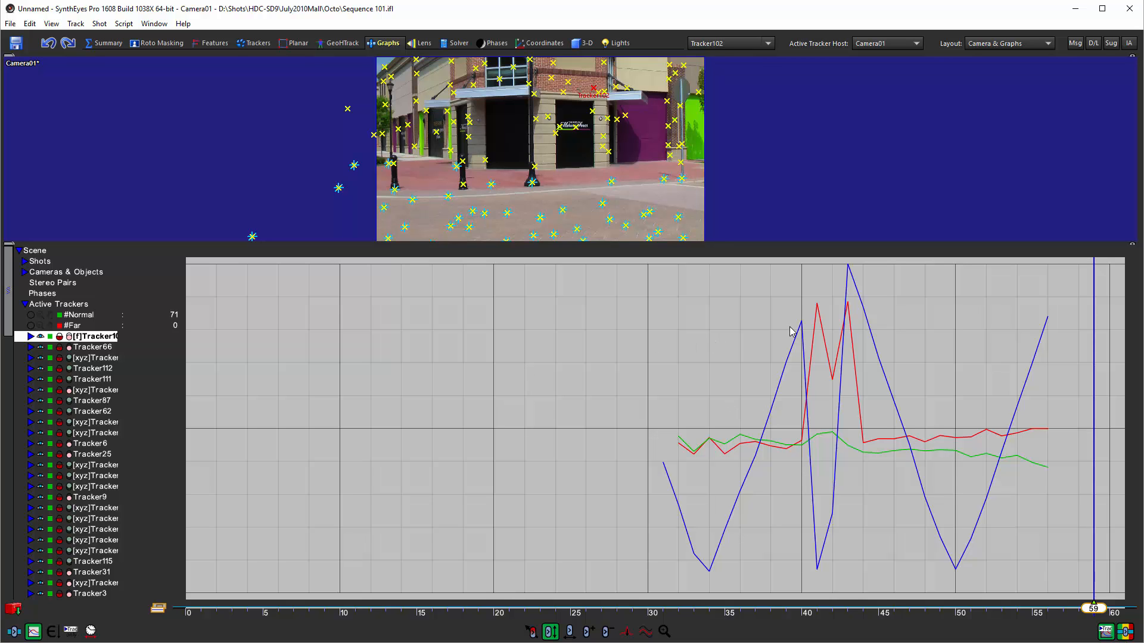
{"action": "mouse_move", "coordinate": [644, 54]}
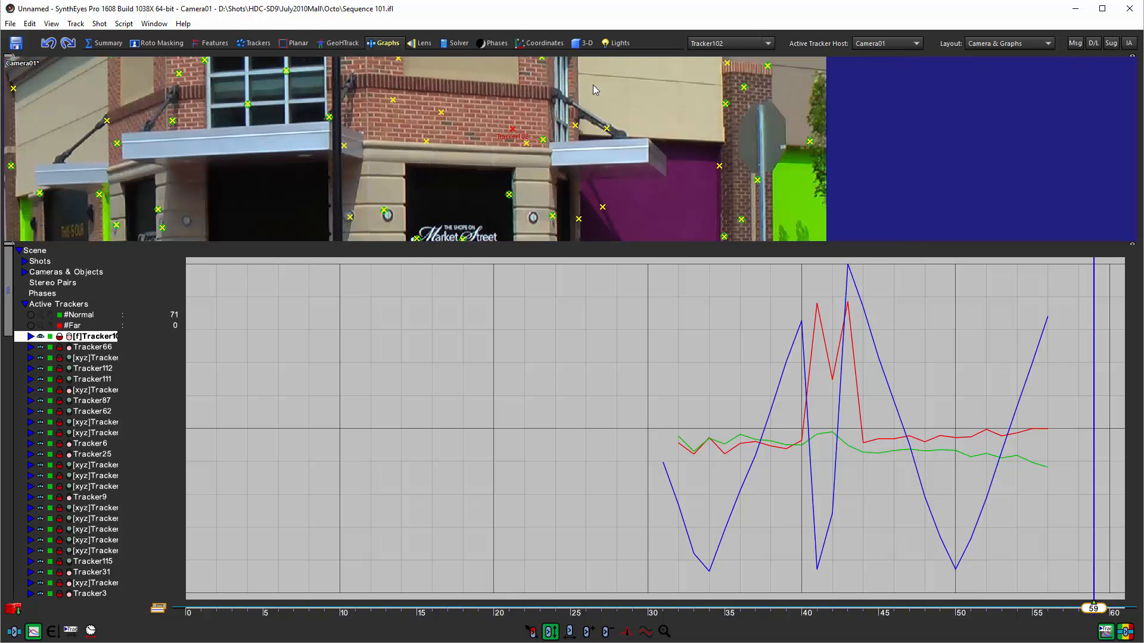
{"action": "mouse_move", "coordinate": [529, 123]}
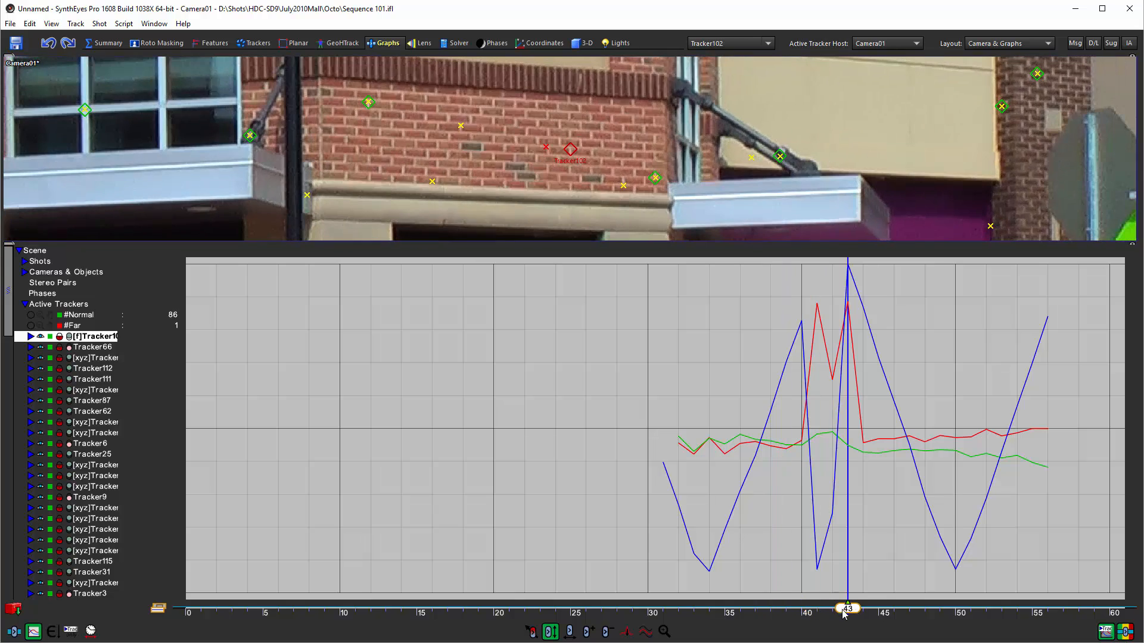
Move the shot to frame 41 where Tracker102's U velocity suddenly jumps
{"action": "left_click_drag", "start_coordinate": [847, 608], "coordinate": [892, 608]}
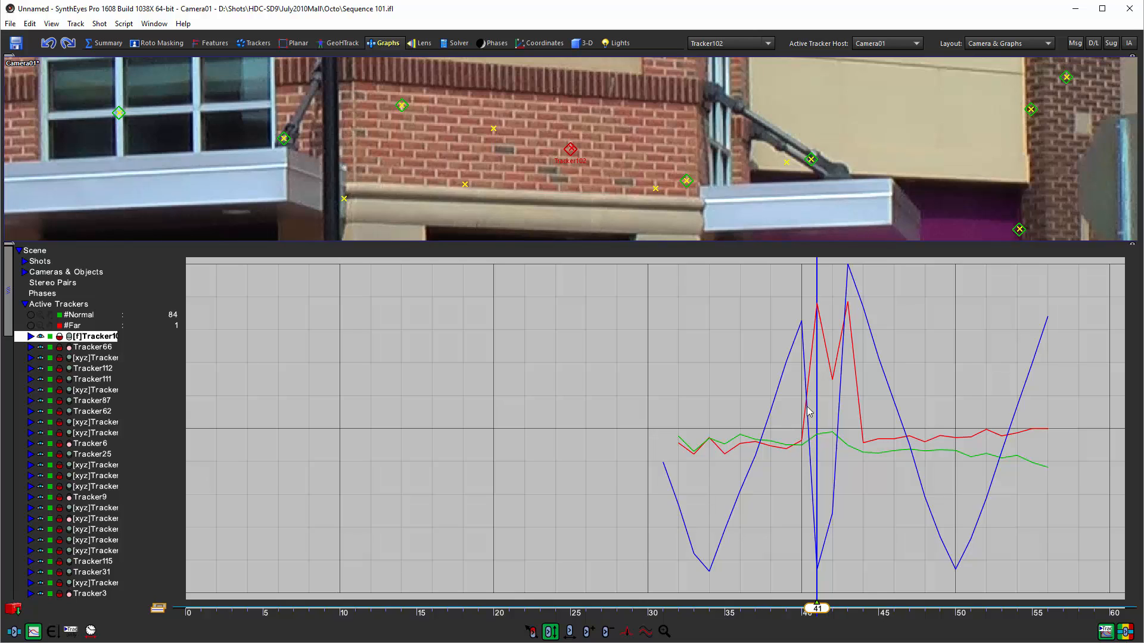
{"action": "mouse_move", "coordinate": [820, 309]}
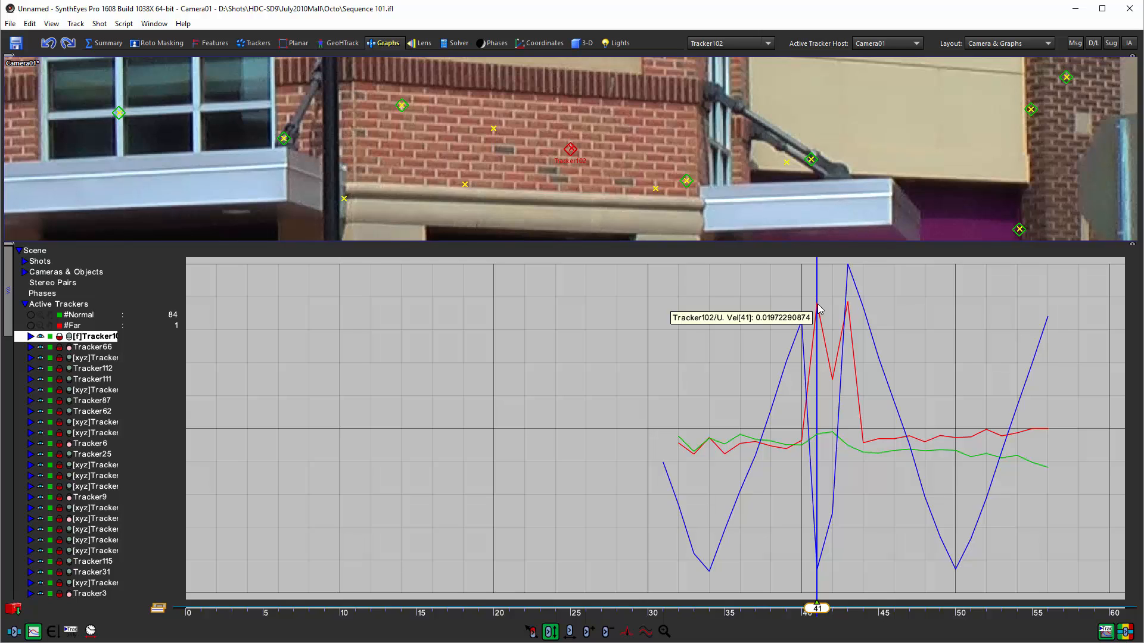
{"action": "mouse_move", "coordinate": [665, 605]}
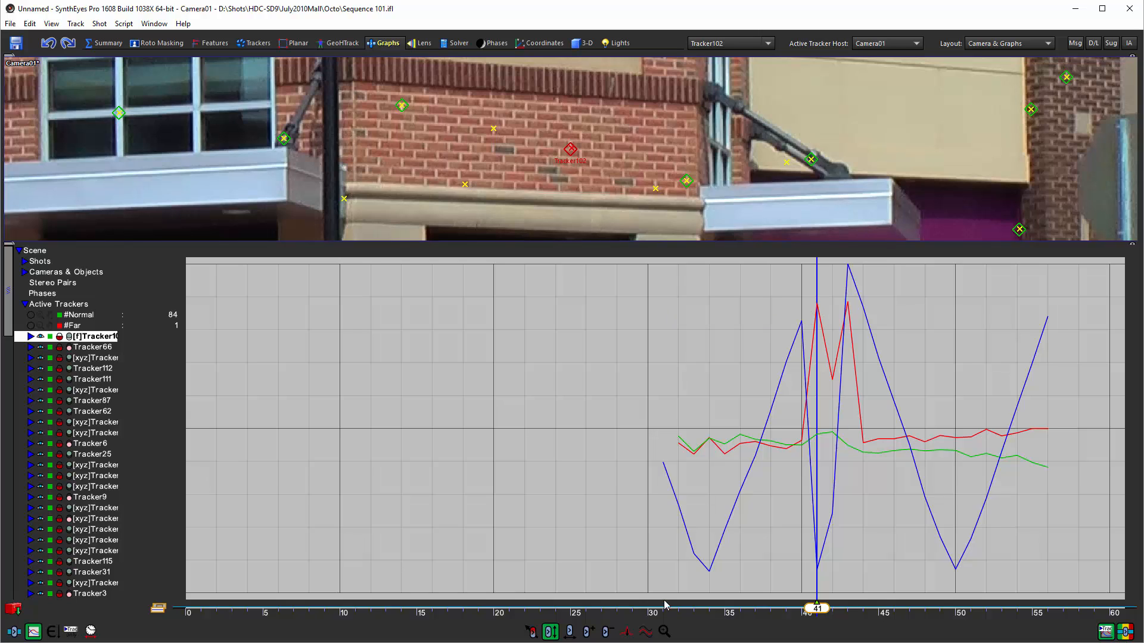
Split Tracker102 at frame 41, then scrub frames 36-43 to inspect the break and spike
{"action": "left_click", "coordinate": [626, 631]}
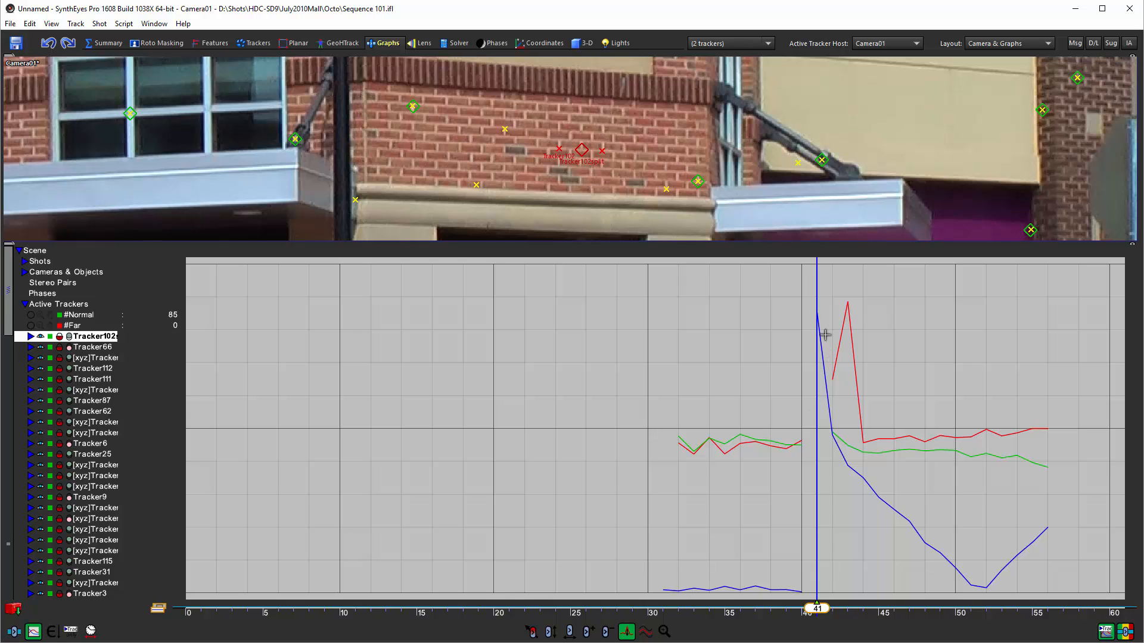
{"action": "mouse_move", "coordinate": [831, 633]}
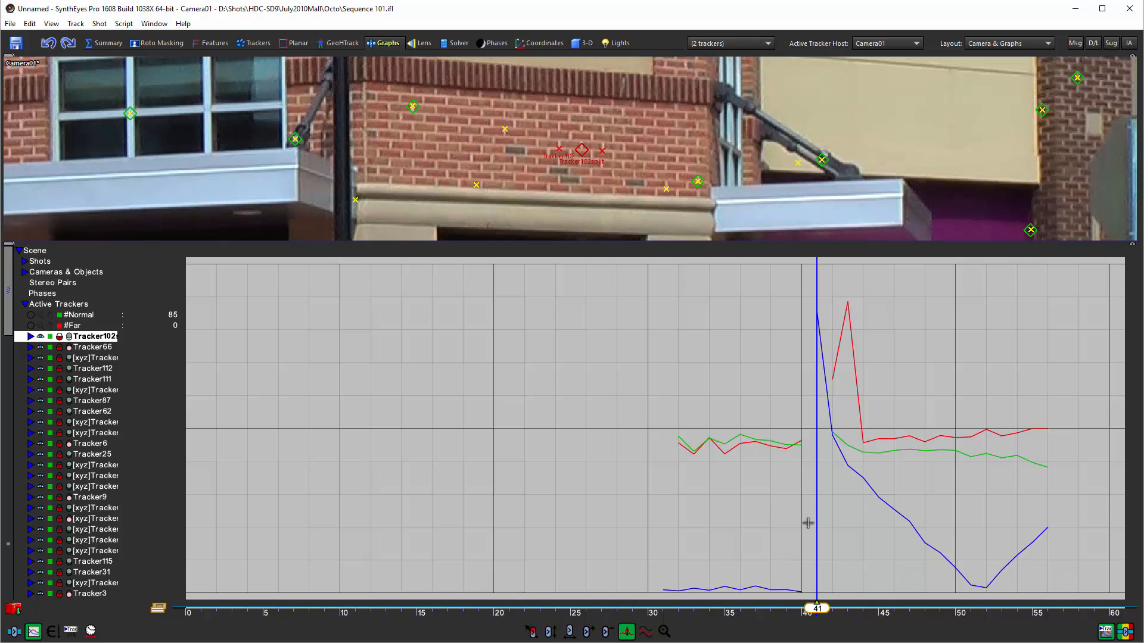
{"action": "mouse_move", "coordinate": [701, 559]}
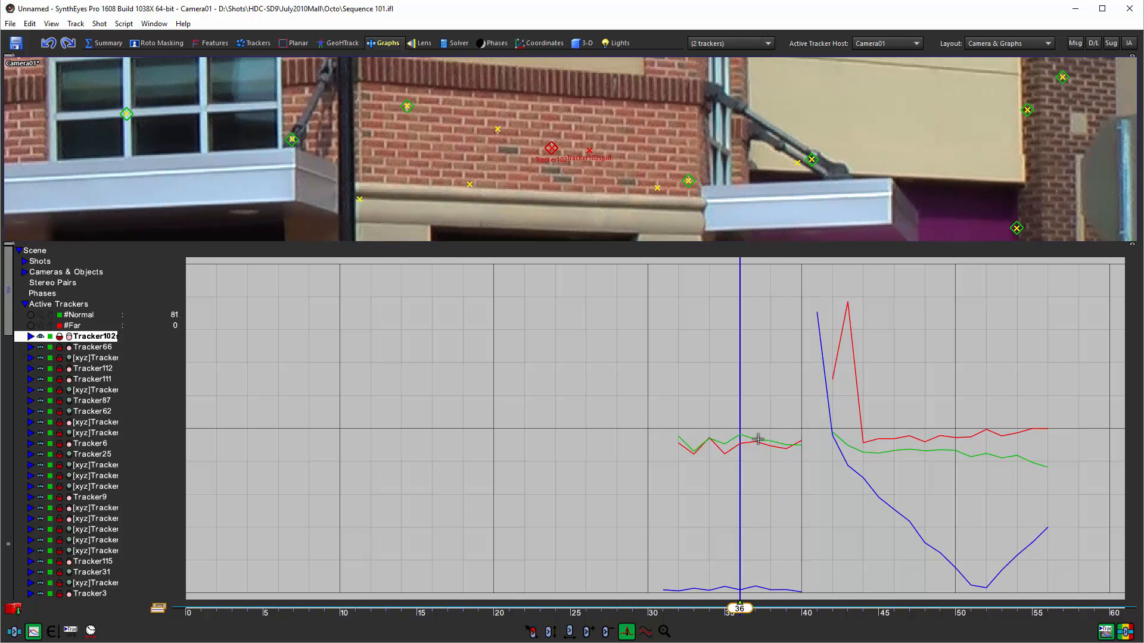
{"action": "mouse_move", "coordinate": [952, 439]}
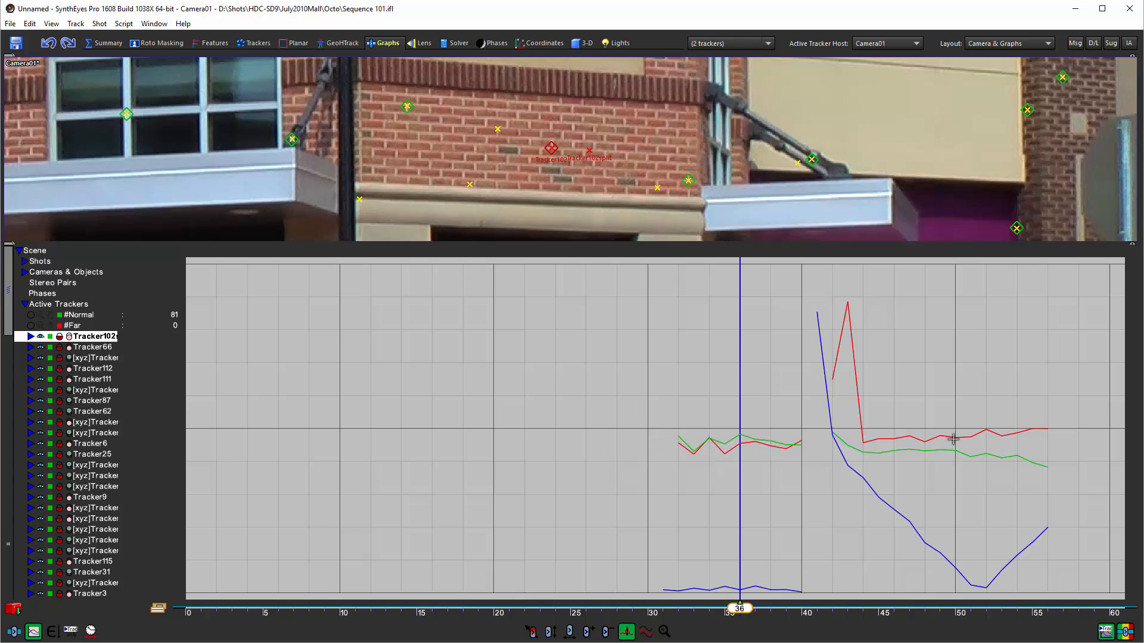
{"action": "mouse_move", "coordinate": [944, 436]}
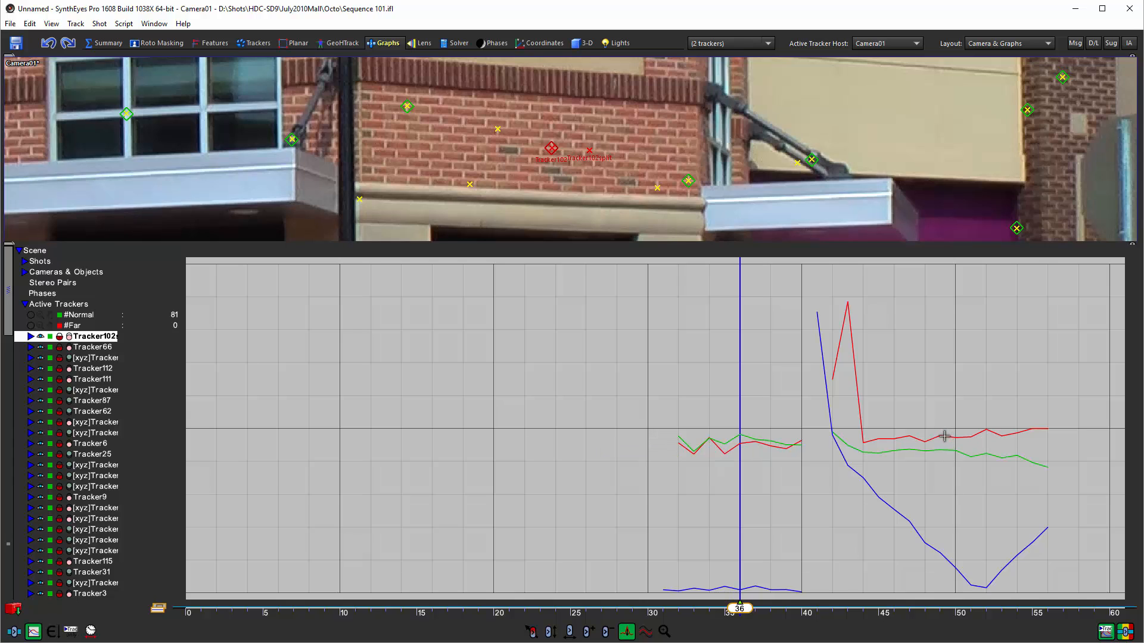
{"action": "mouse_move", "coordinate": [949, 436]}
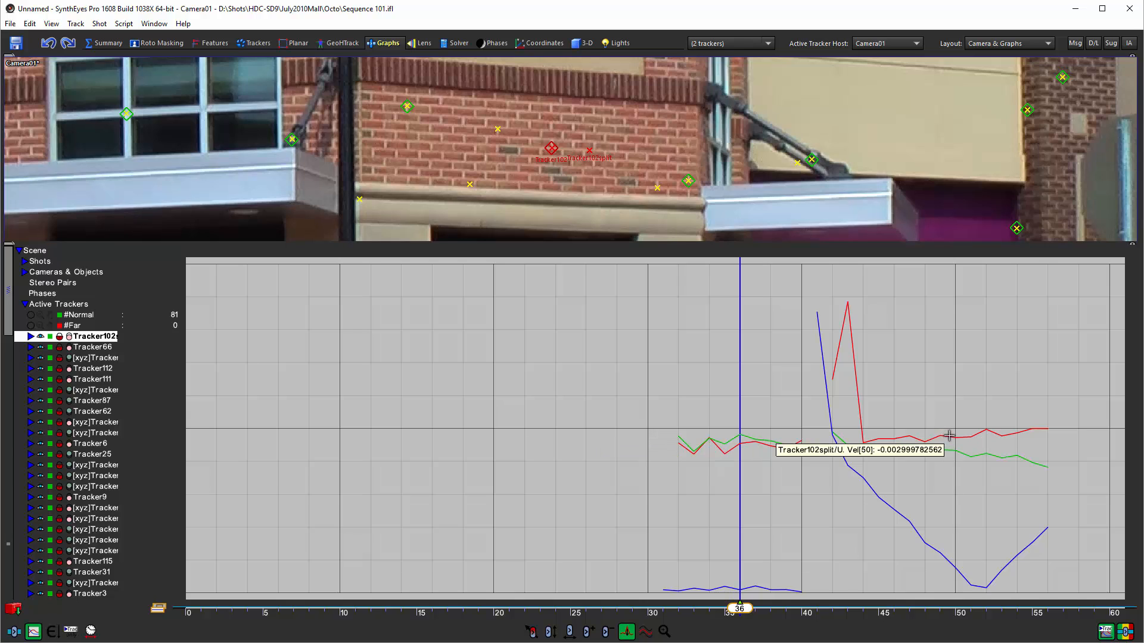
{"action": "mouse_move", "coordinate": [794, 570]}
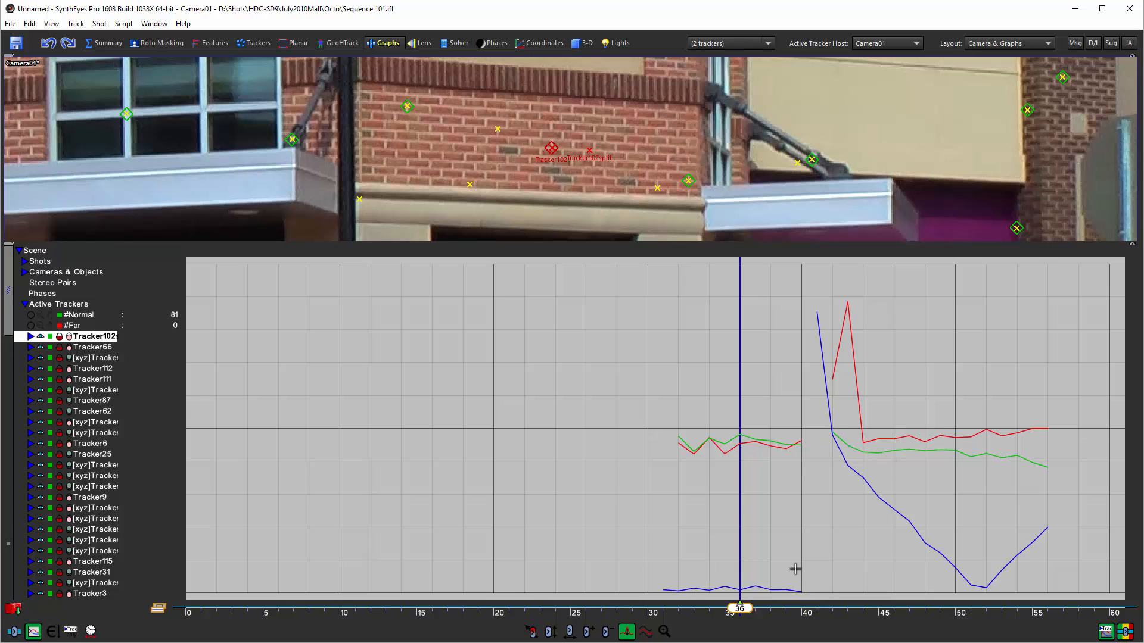
{"action": "mouse_move", "coordinate": [784, 590]}
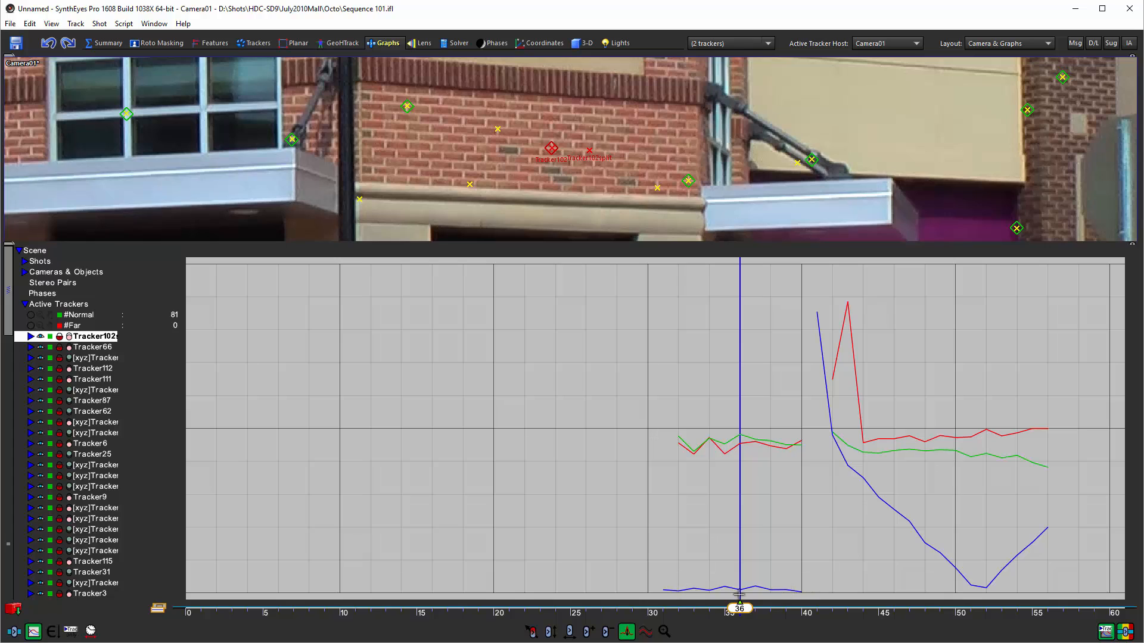
{"action": "mouse_move", "coordinate": [774, 595]}
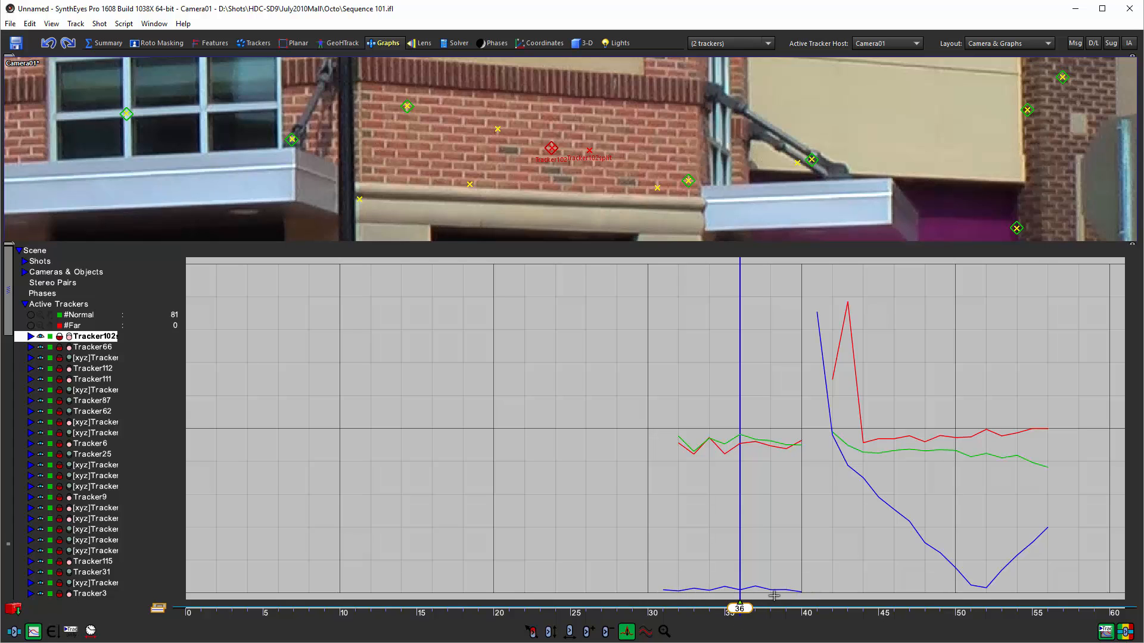
{"action": "mouse_move", "coordinate": [746, 613]}
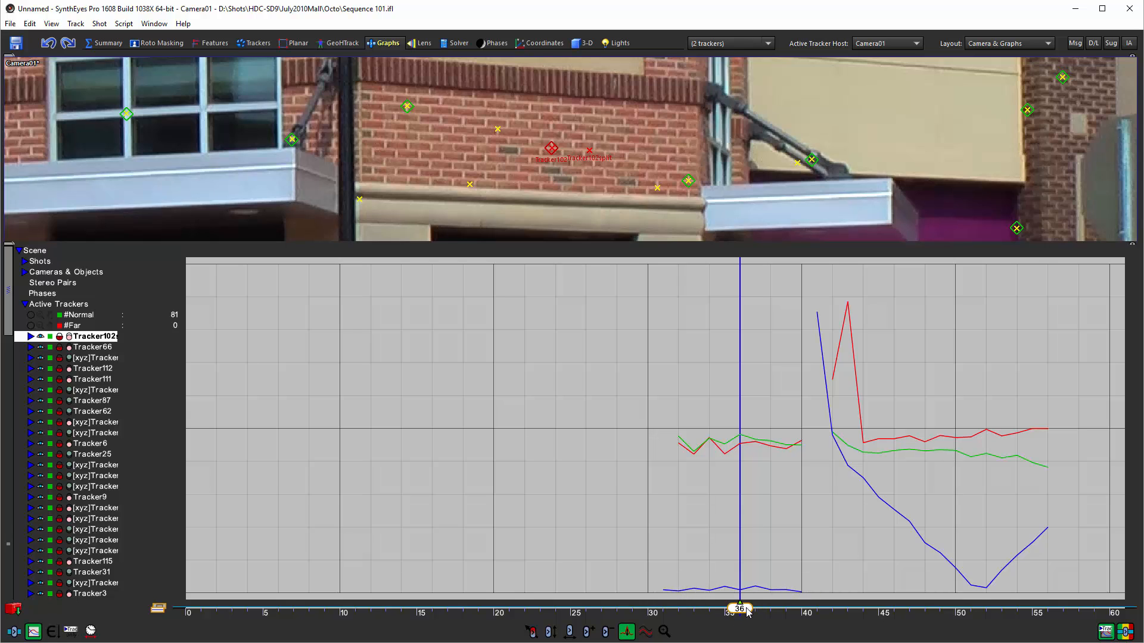
{"action": "left_click_drag", "start_coordinate": [739, 609], "coordinate": [831, 609]}
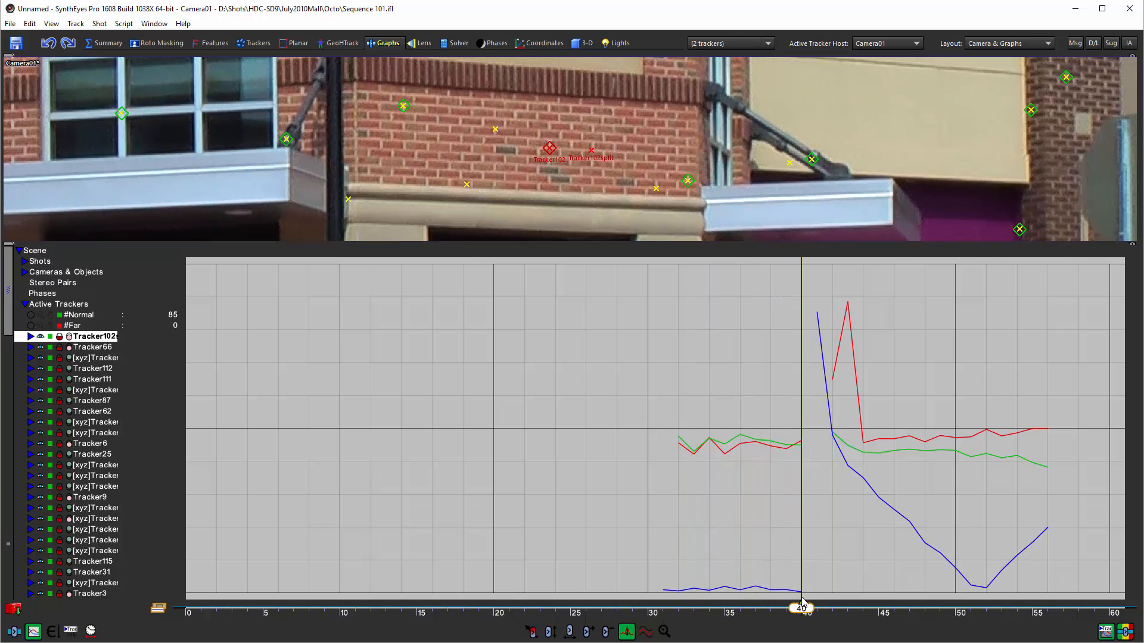
{"action": "left_click_drag", "start_coordinate": [801, 606], "coordinate": [739, 607]}
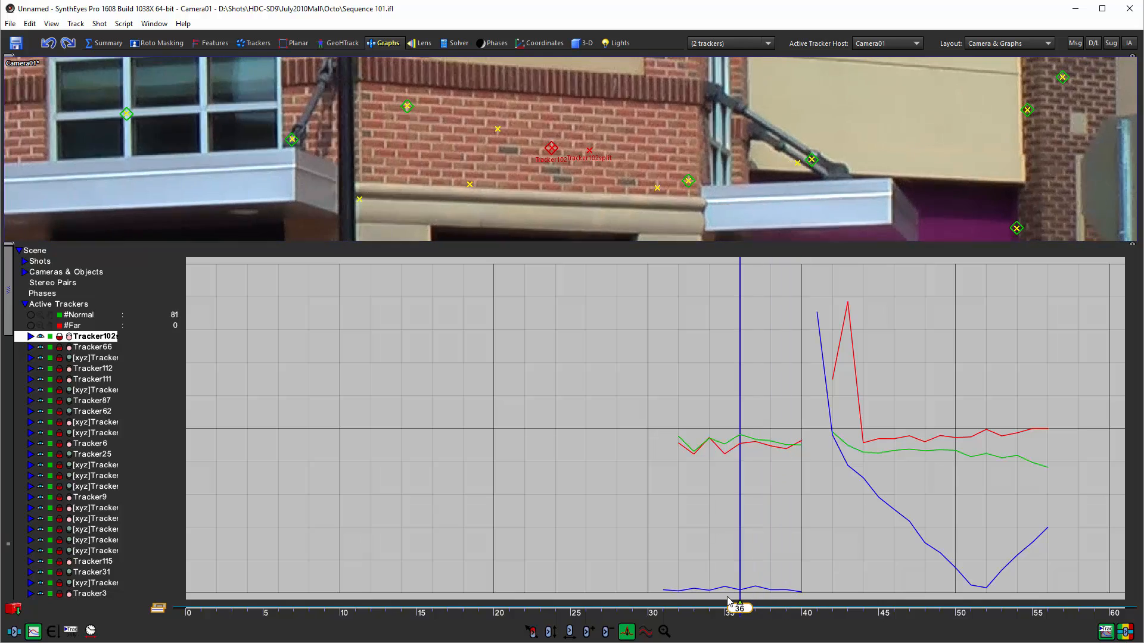
{"action": "left_click_drag", "start_coordinate": [738, 605], "coordinate": [770, 605]}
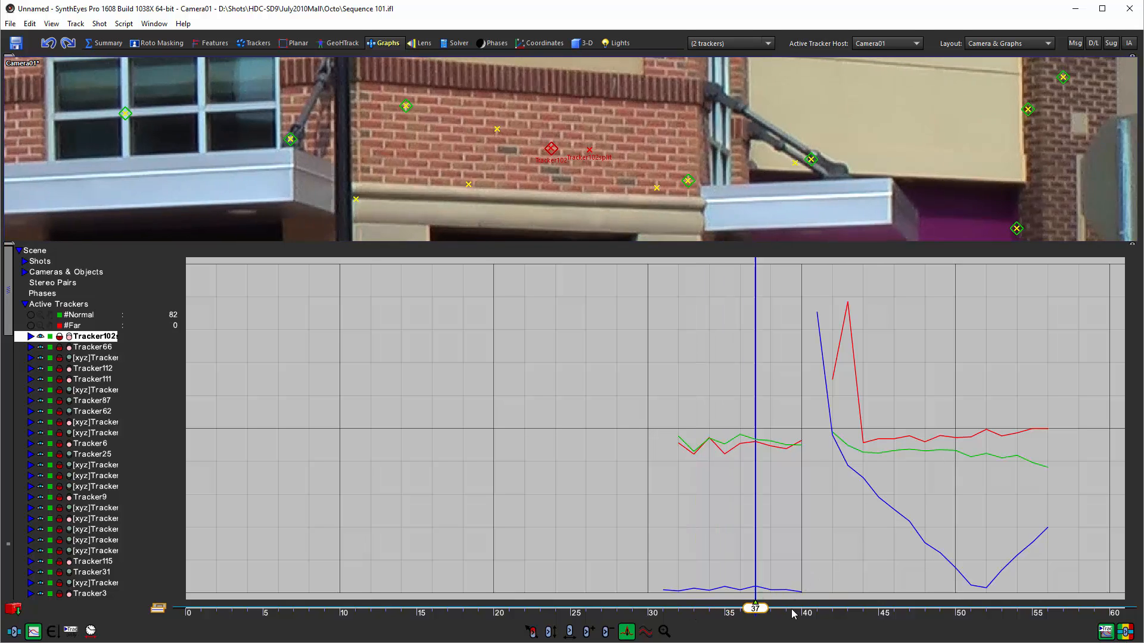
{"action": "left_click_drag", "start_coordinate": [755, 607], "coordinate": [863, 607]}
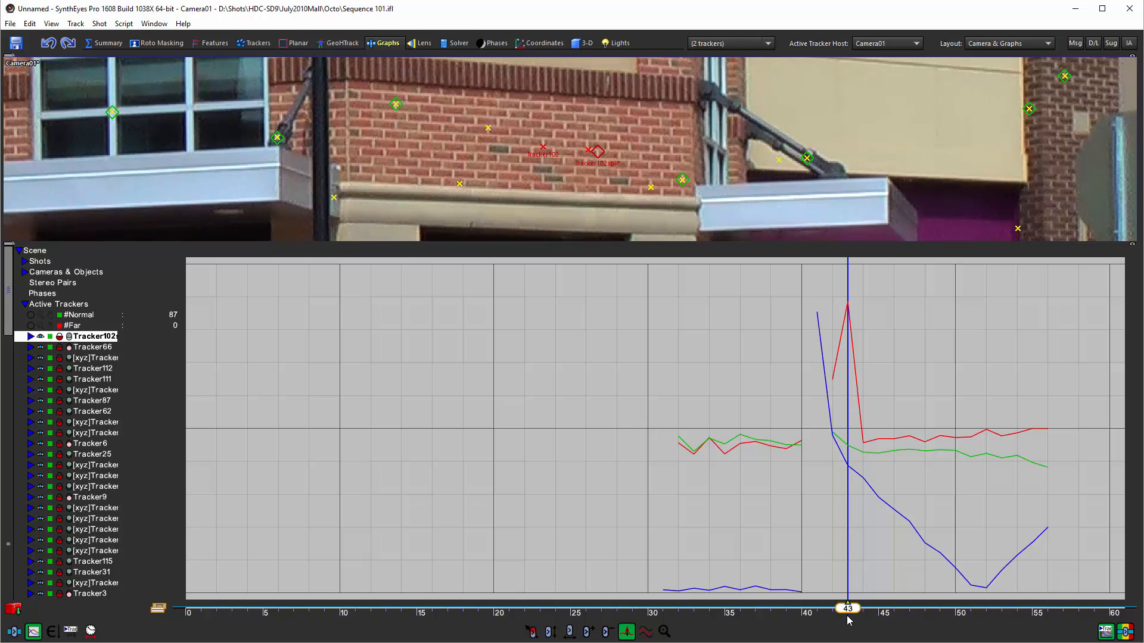
{"action": "mouse_move", "coordinate": [860, 300]}
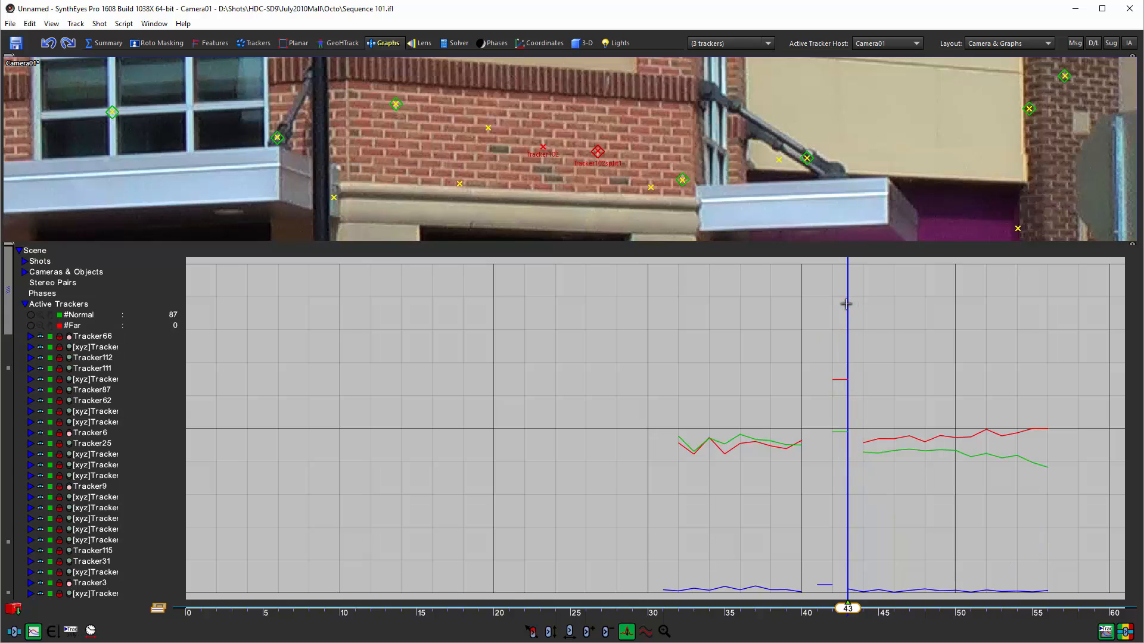
{"action": "mouse_move", "coordinate": [931, 597]}
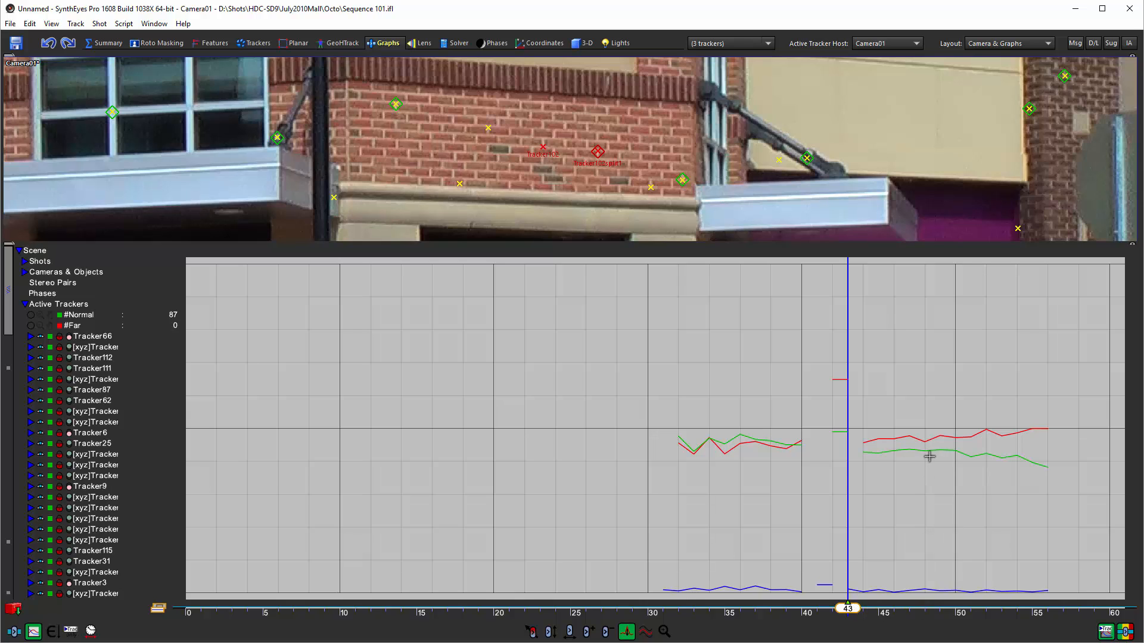
{"action": "mouse_move", "coordinate": [931, 451]}
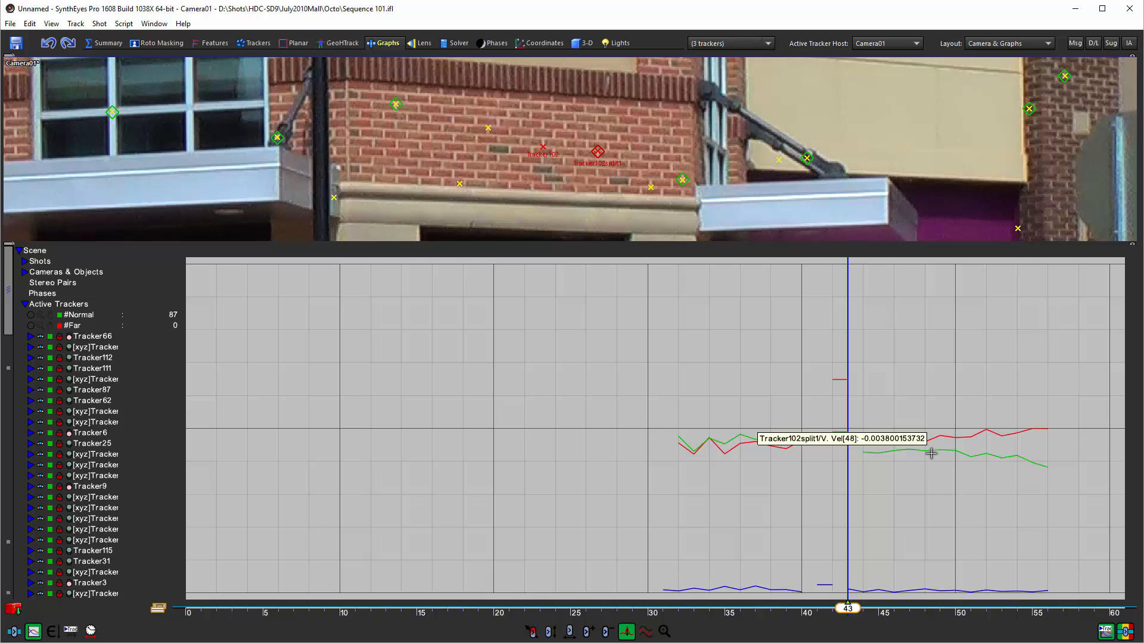
{"action": "mouse_move", "coordinate": [838, 379]}
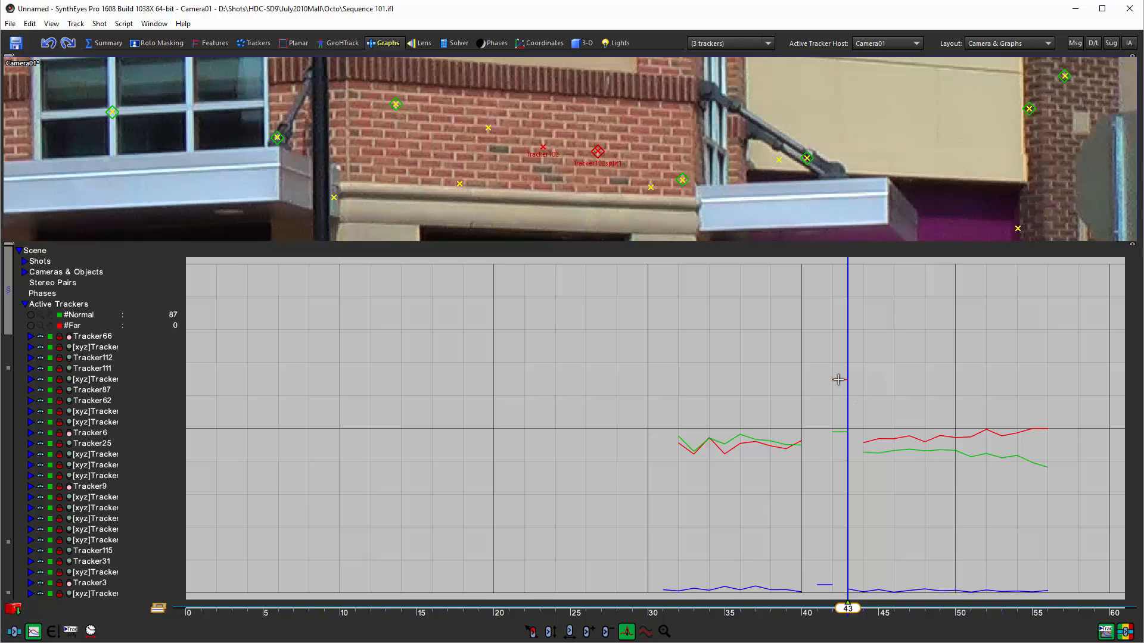
{"action": "mouse_move", "coordinate": [839, 379]}
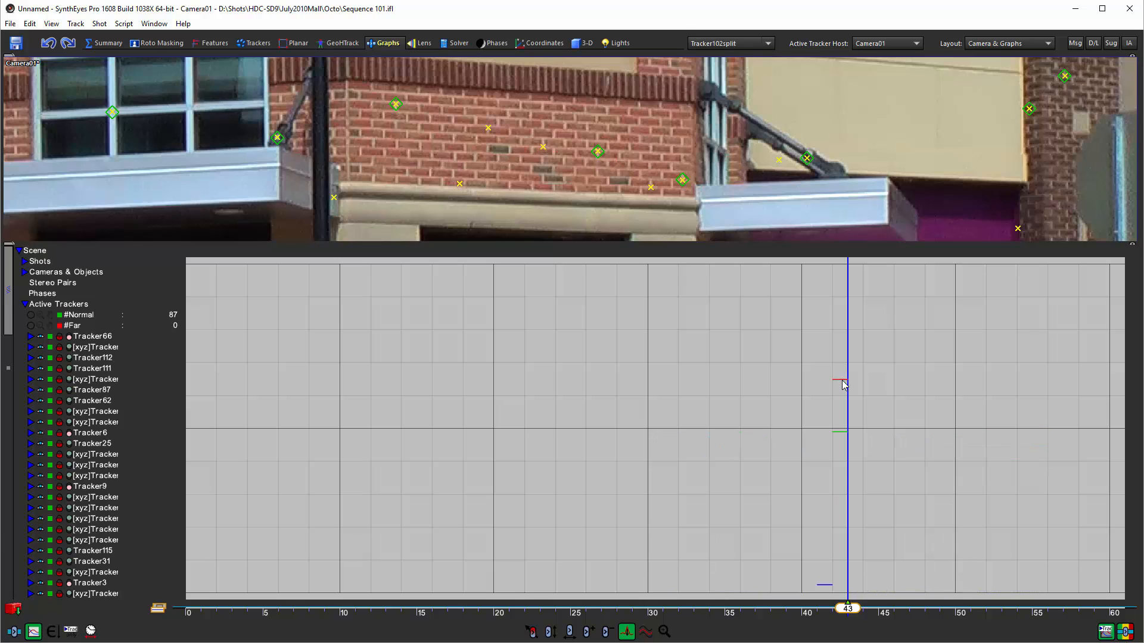
{"action": "mouse_move", "coordinate": [867, 426]}
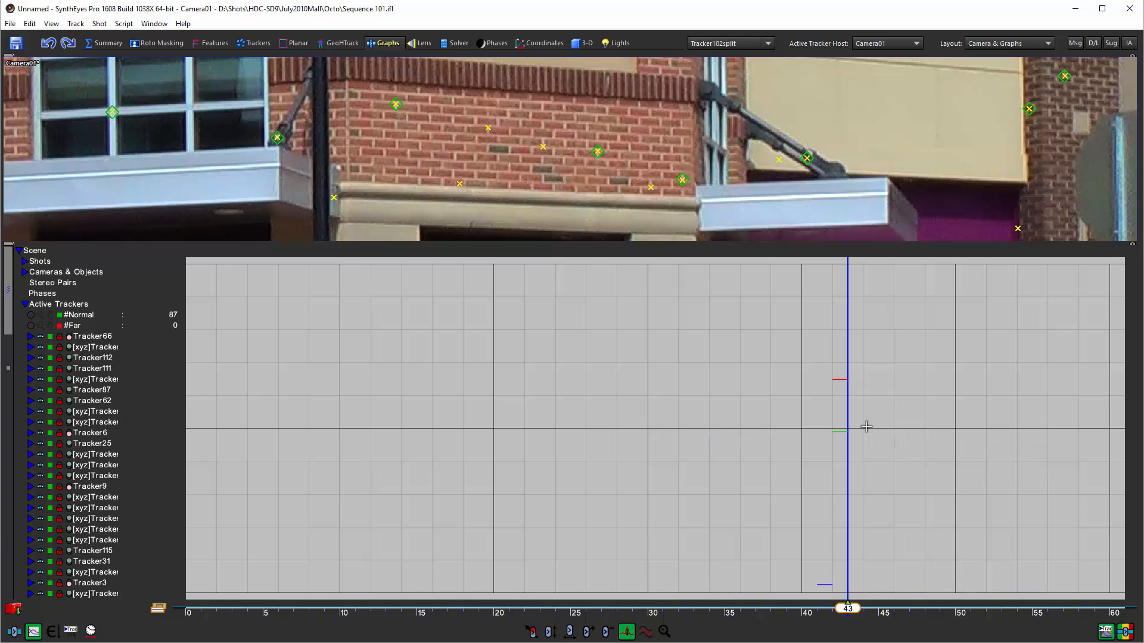
{"action": "mouse_move", "coordinate": [842, 388]}
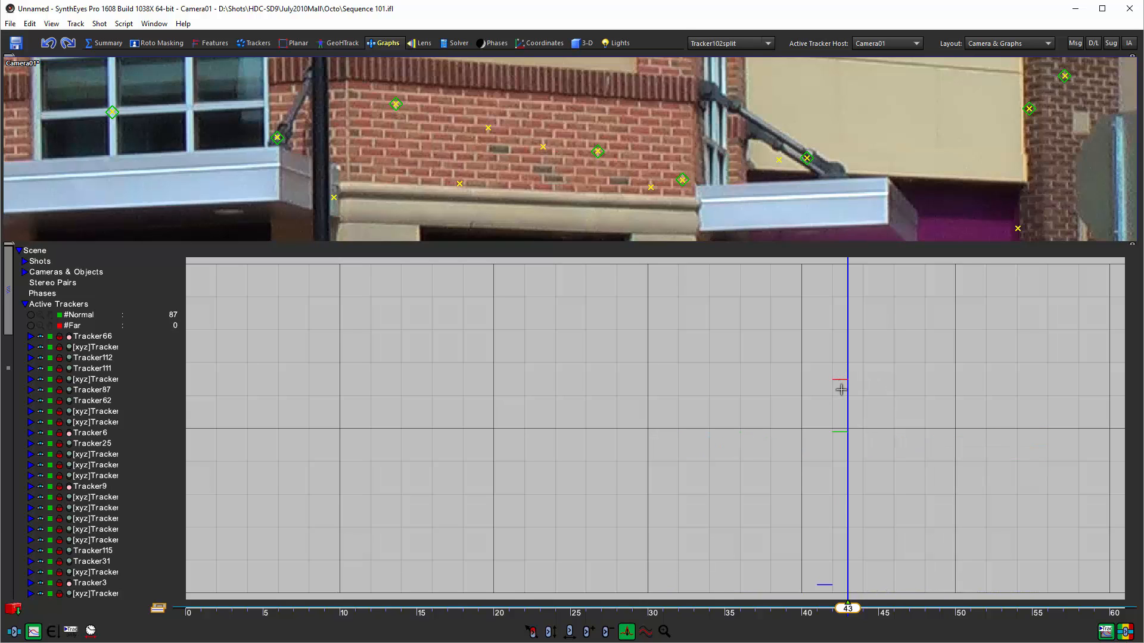
{"action": "mouse_move", "coordinate": [838, 385]}
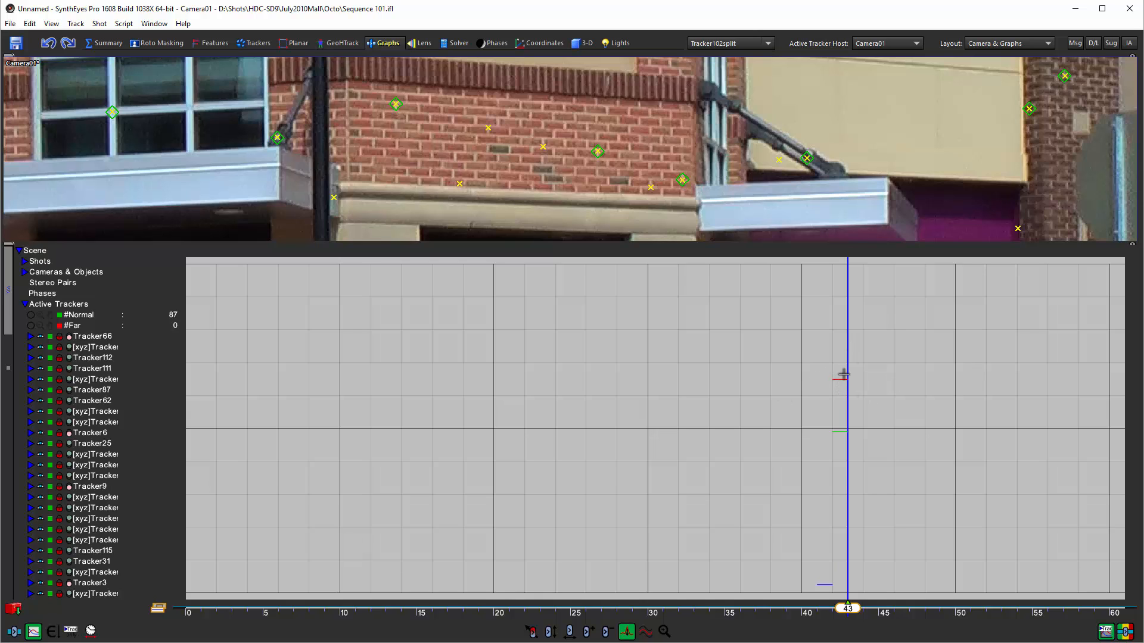
{"action": "mouse_move", "coordinate": [843, 385]}
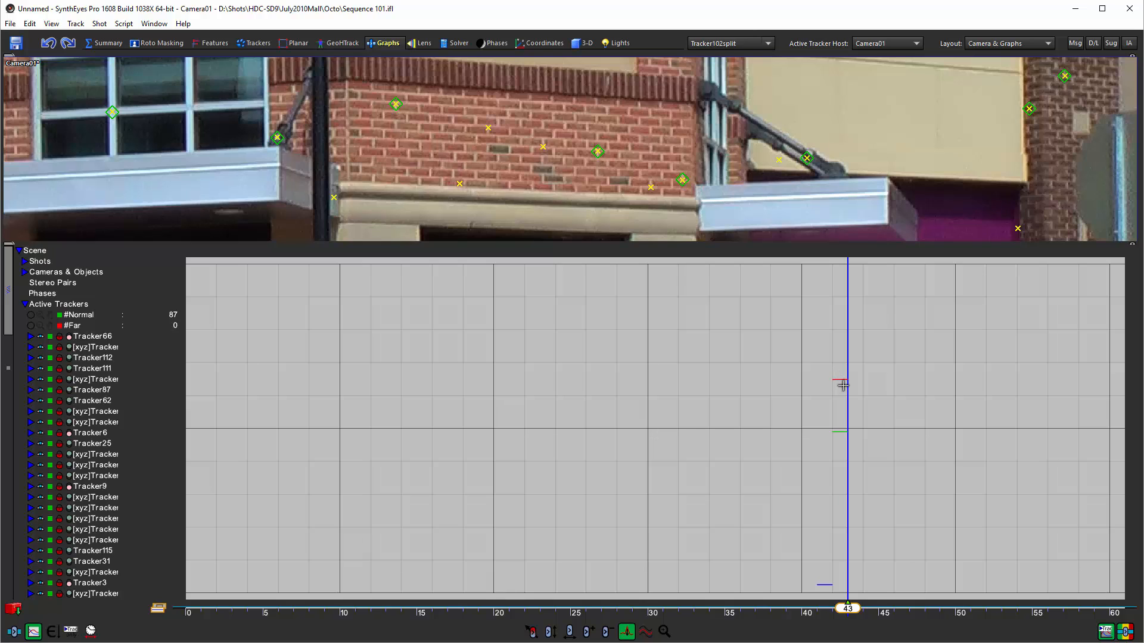
{"action": "mouse_move", "coordinate": [834, 369]}
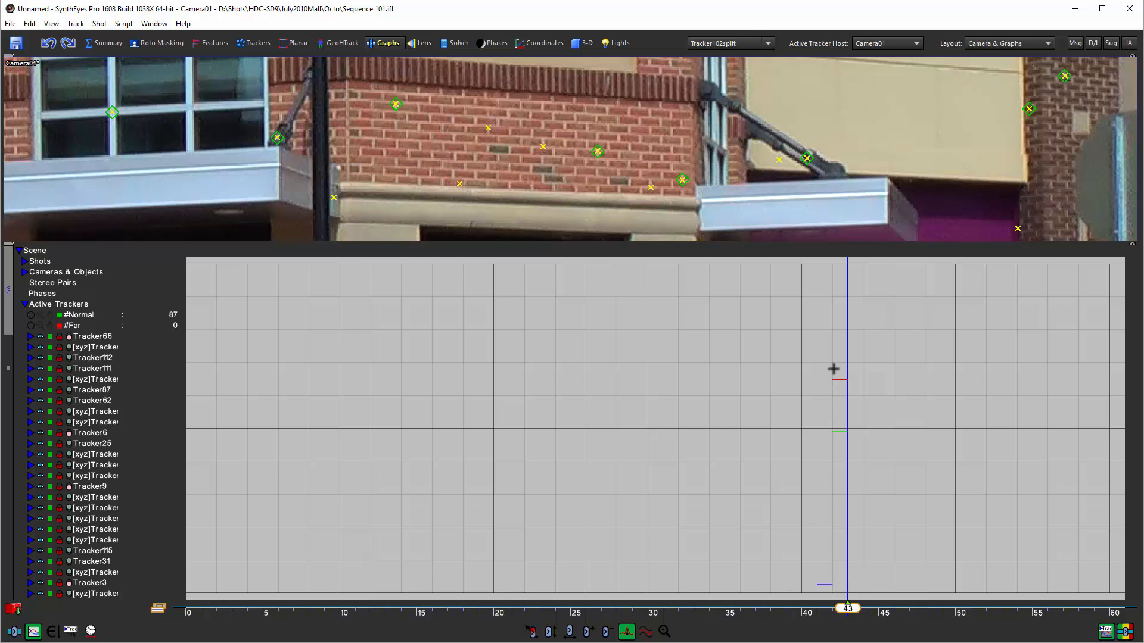
{"action": "mouse_move", "coordinate": [651, 236]}
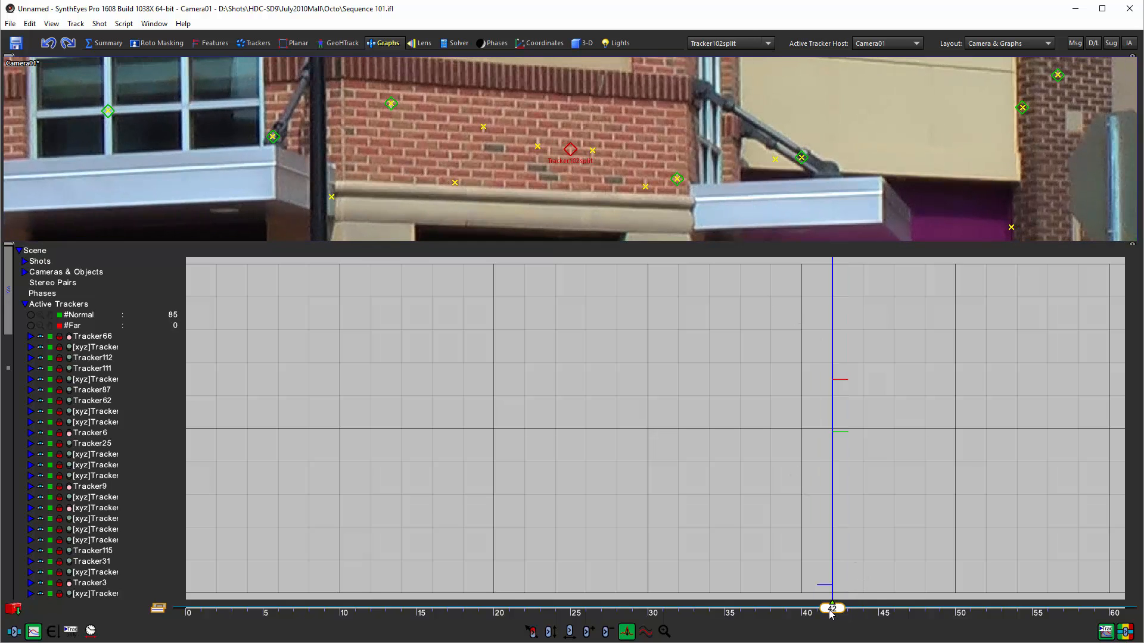
Step the isolated Tracker102split fragment back through frames 42 and 41
{"action": "left_click_drag", "start_coordinate": [831, 607], "coordinate": [786, 607]}
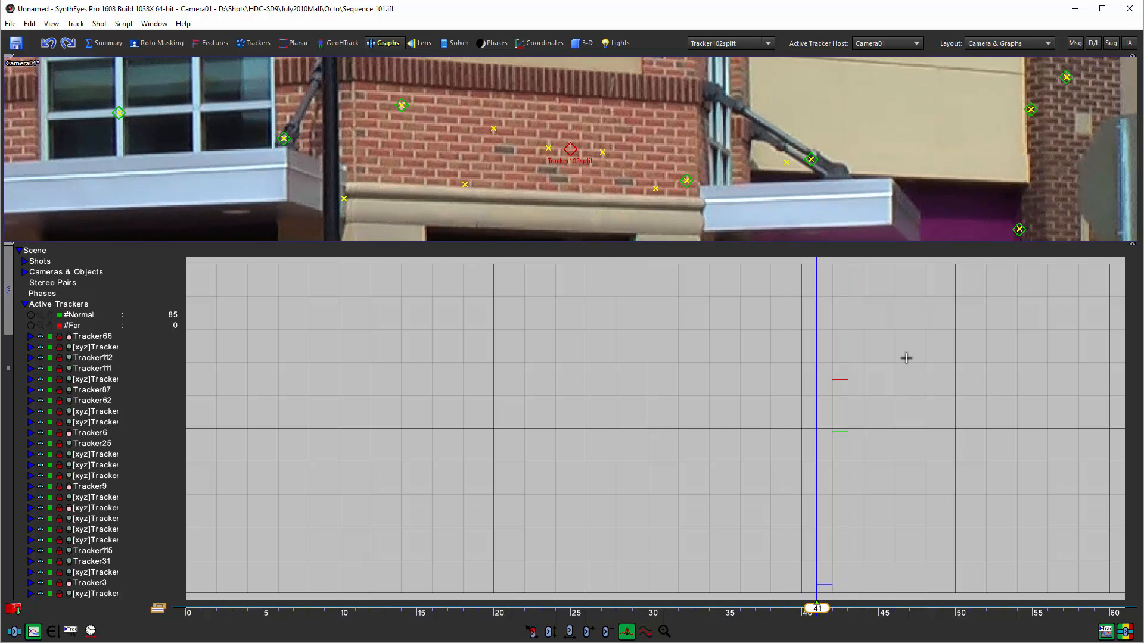
{"action": "mouse_move", "coordinate": [886, 385]}
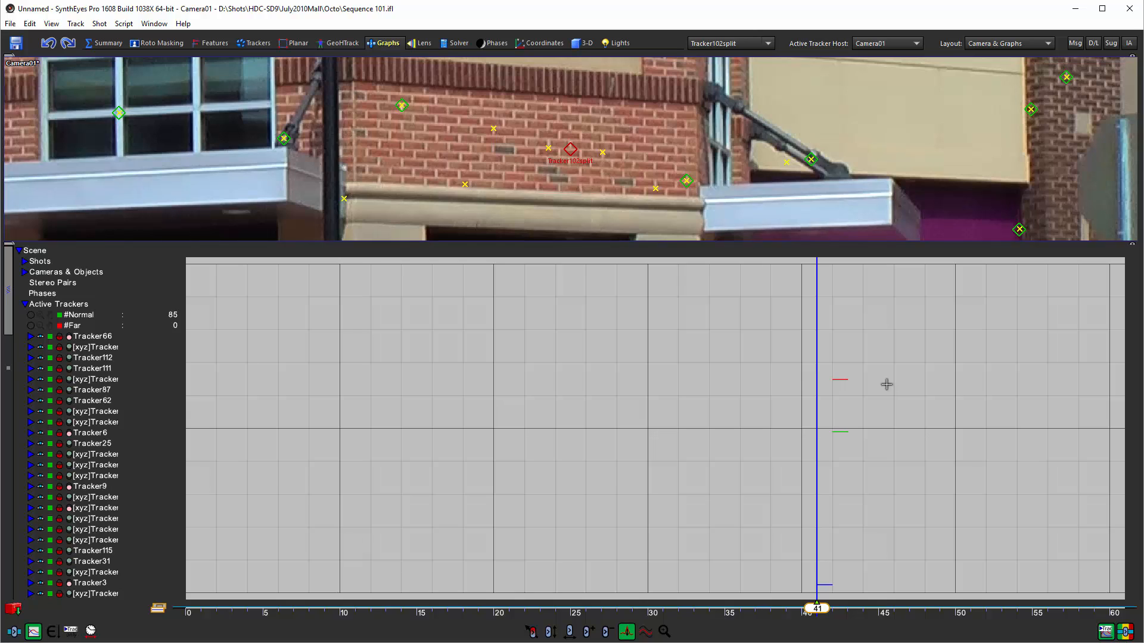
{"action": "mouse_move", "coordinate": [772, 307]}
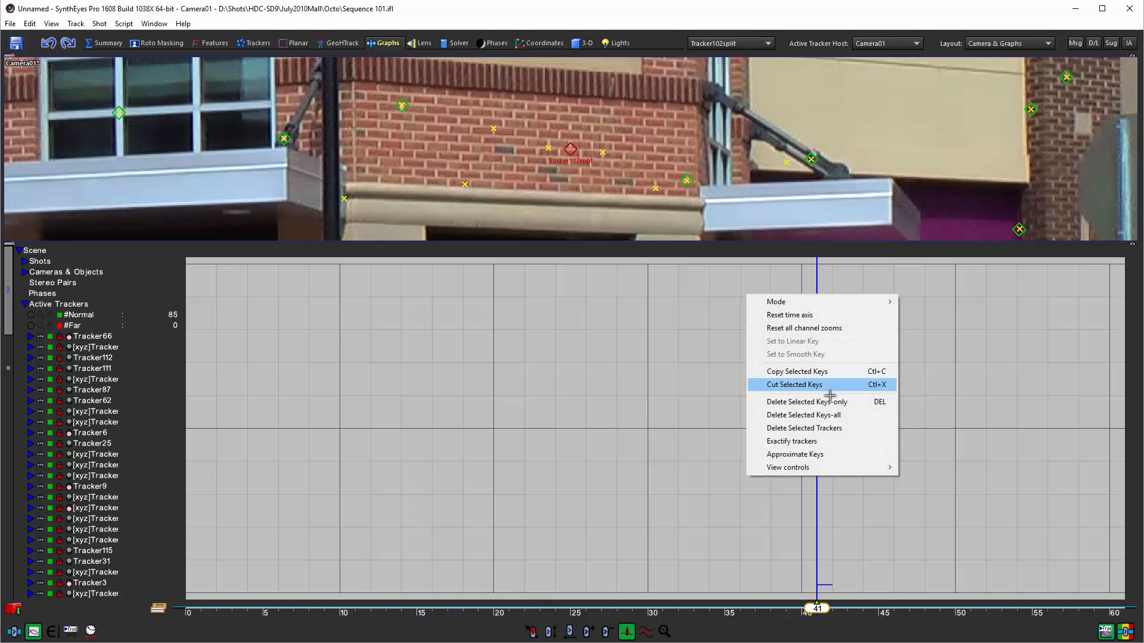
{"action": "left_click", "coordinate": [794, 385]}
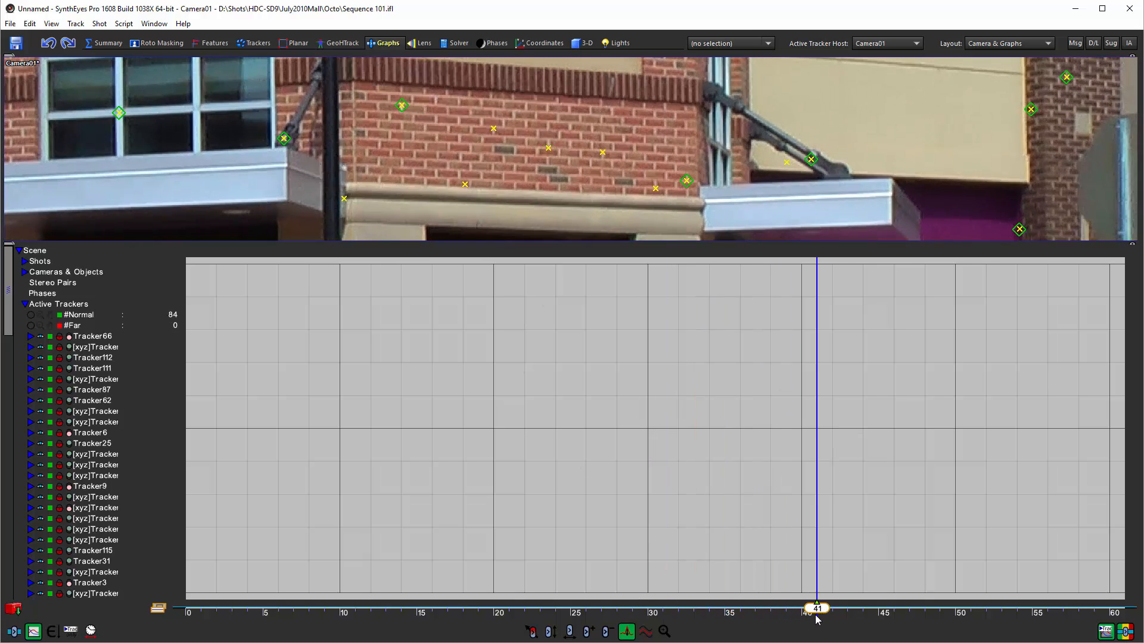
{"action": "left_click_drag", "start_coordinate": [817, 608], "coordinate": [1016, 608]}
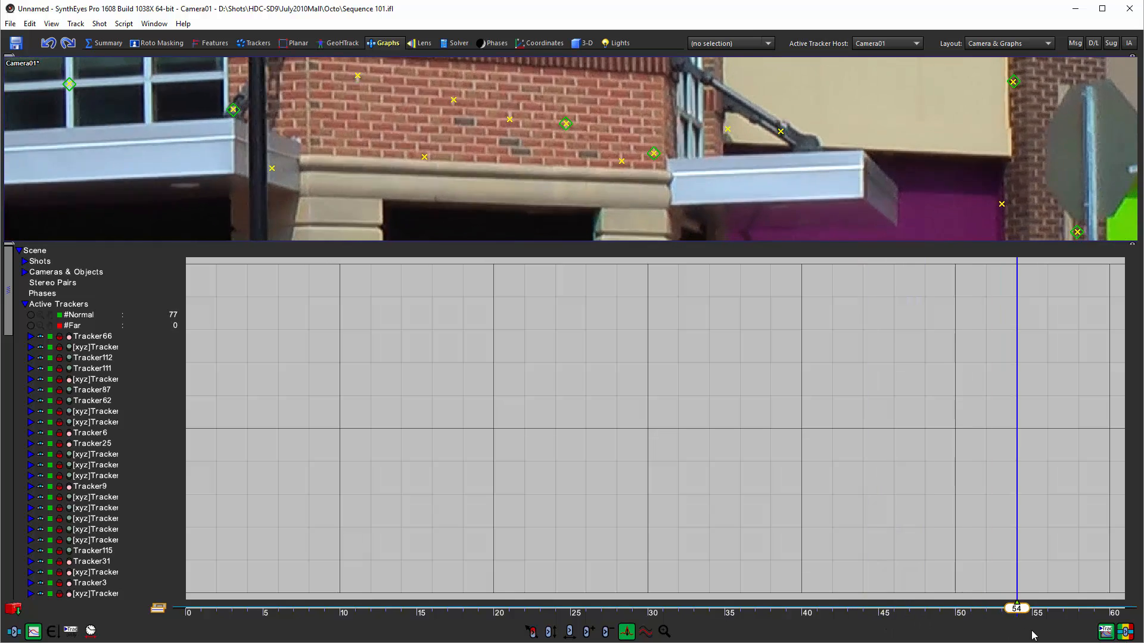
{"action": "left_click_drag", "start_coordinate": [1016, 608], "coordinate": [801, 608]}
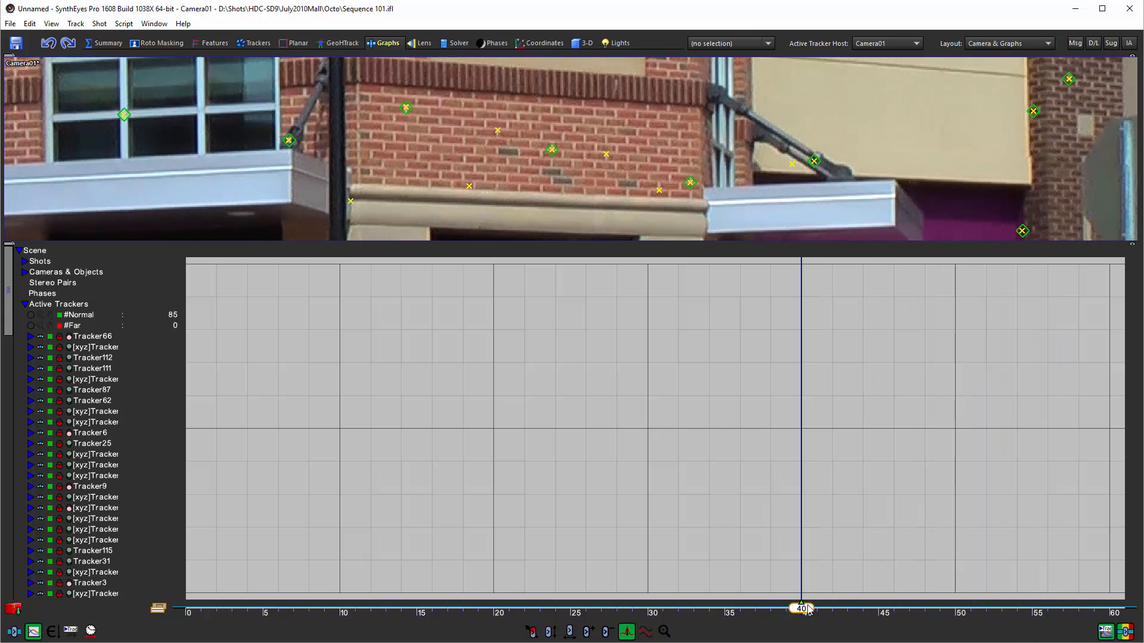
{"action": "mouse_move", "coordinate": [776, 618]}
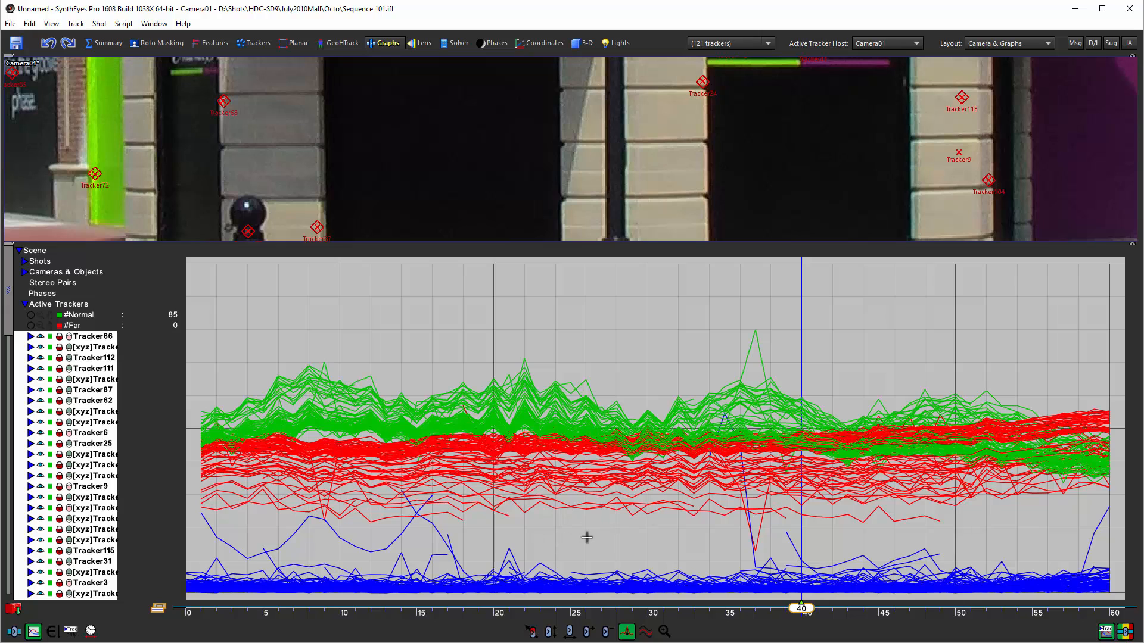
{"action": "mouse_move", "coordinate": [554, 543]}
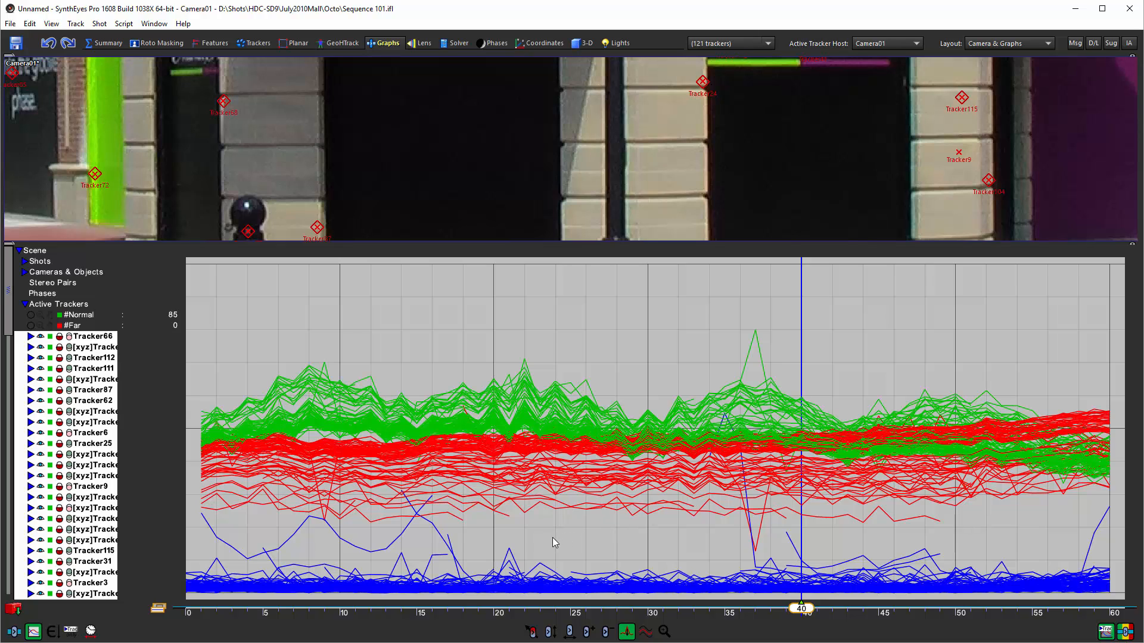
{"action": "mouse_move", "coordinate": [695, 541]}
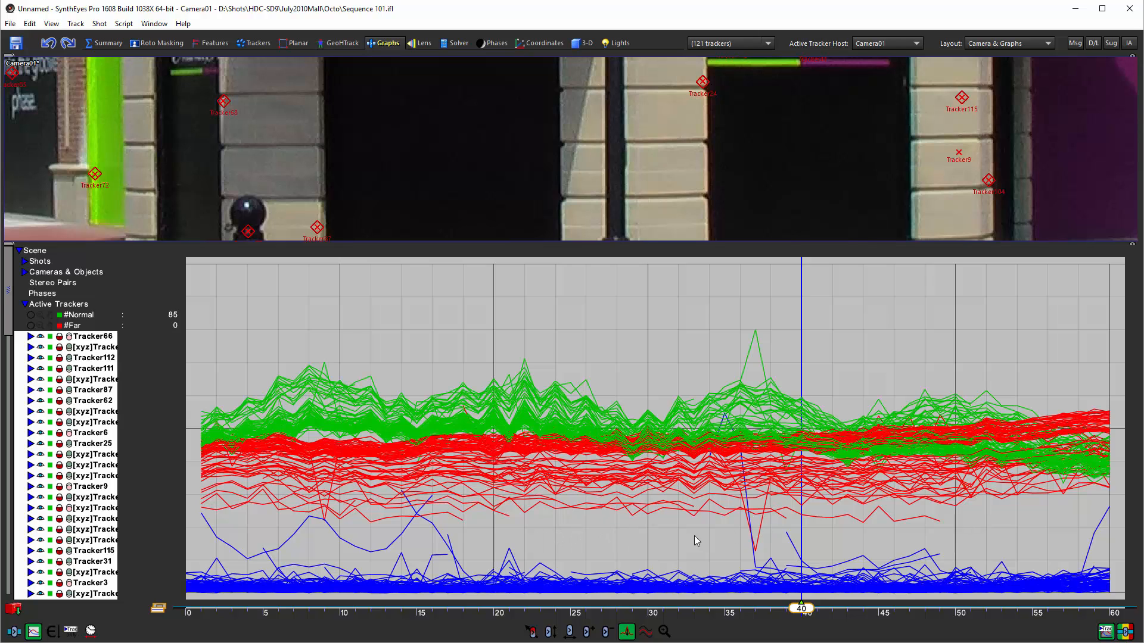
{"action": "mouse_move", "coordinate": [529, 553]}
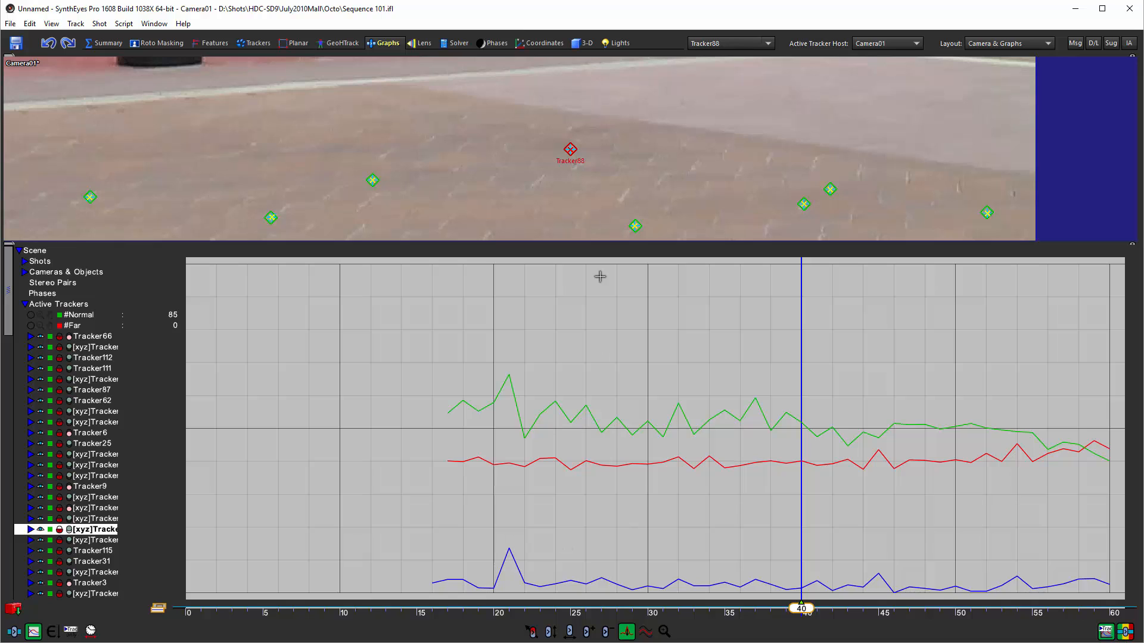
{"action": "mouse_move", "coordinate": [540, 561]}
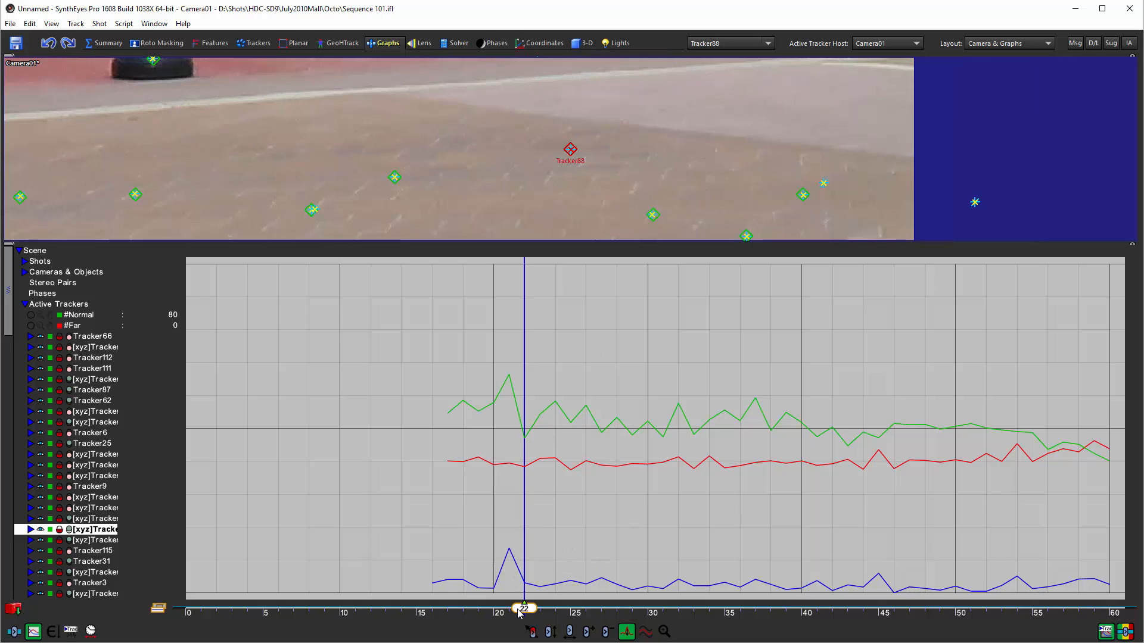
Move to frame 21 at the spike peak and isolate Tracker88's curves
{"action": "left_click_drag", "start_coordinate": [524, 608], "coordinate": [463, 608]}
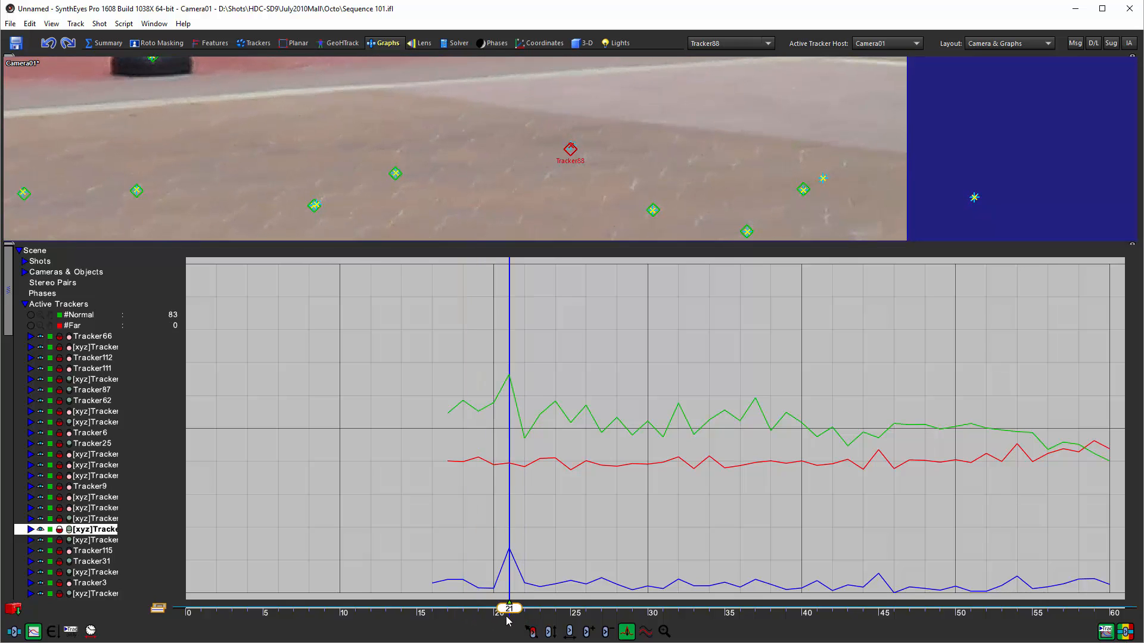
{"action": "left_click", "coordinate": [566, 631]}
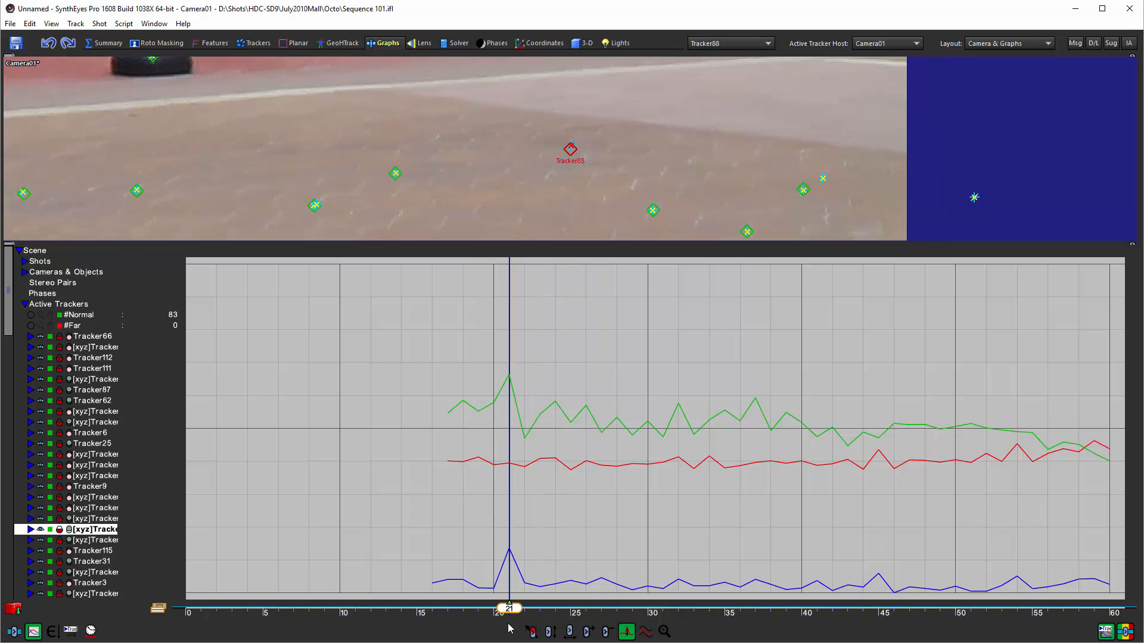
{"action": "mouse_move", "coordinate": [519, 372]}
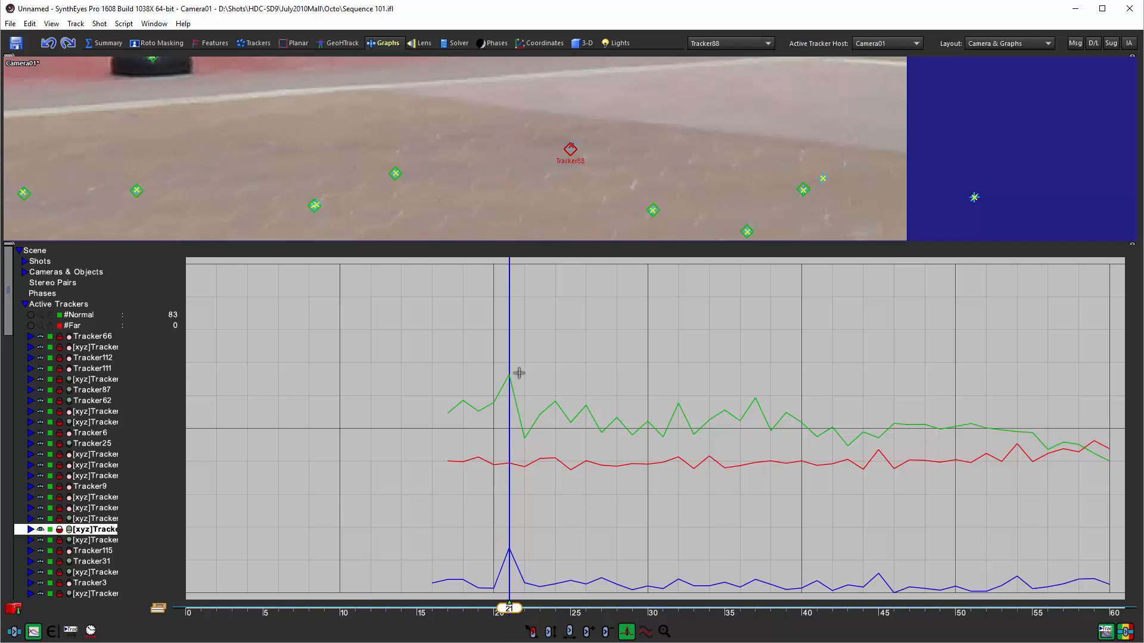
{"action": "mouse_move", "coordinate": [516, 366]}
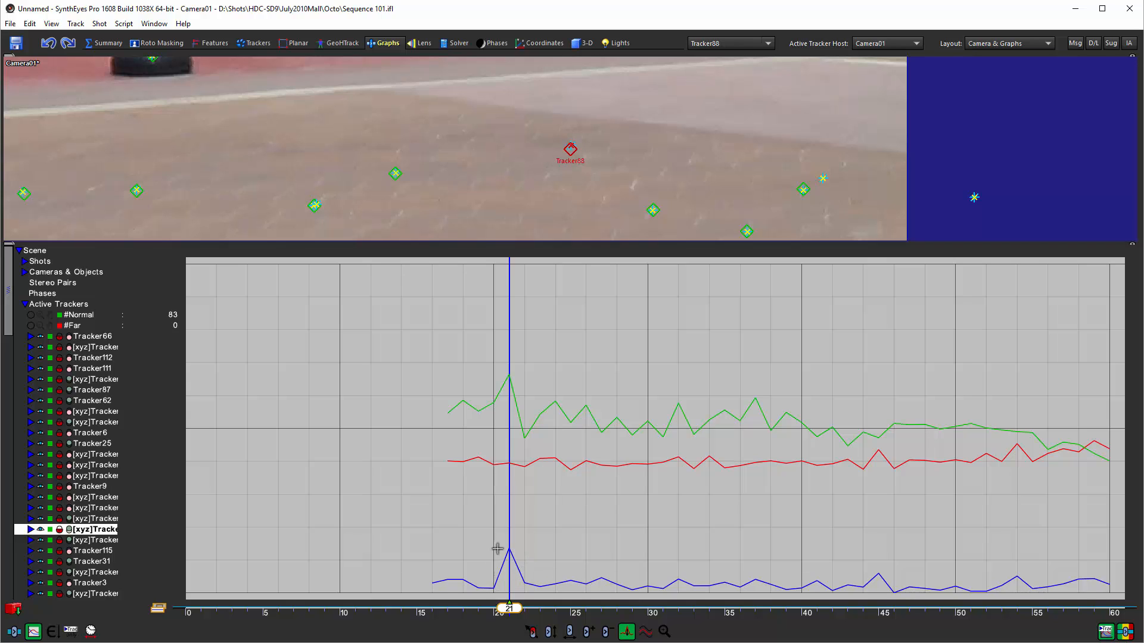
{"action": "mouse_move", "coordinate": [509, 548]}
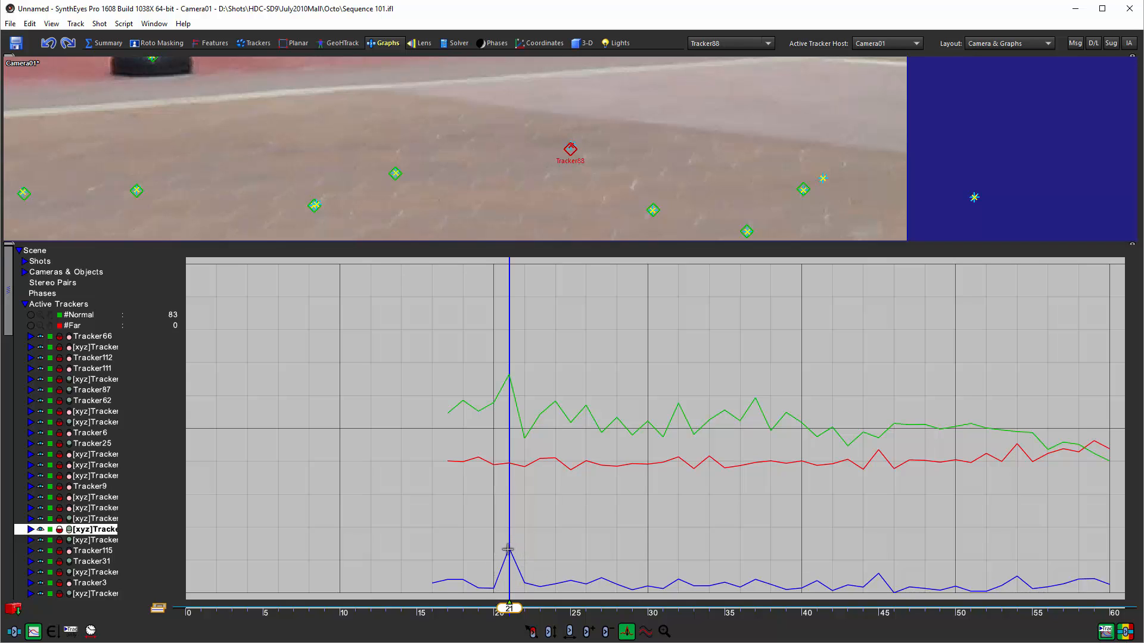
{"action": "mouse_move", "coordinate": [509, 548]}
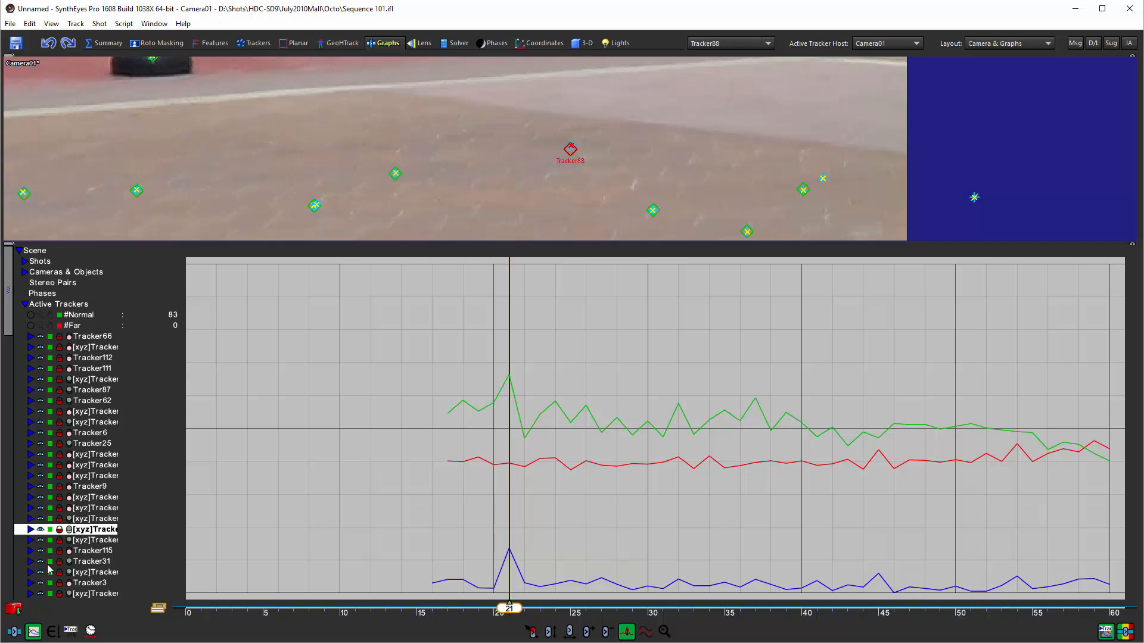
Expand Tracker88's channels and scrub around frame 21 confirming error fell from 3.44 to 0.80
{"action": "left_click", "coordinate": [32, 529]}
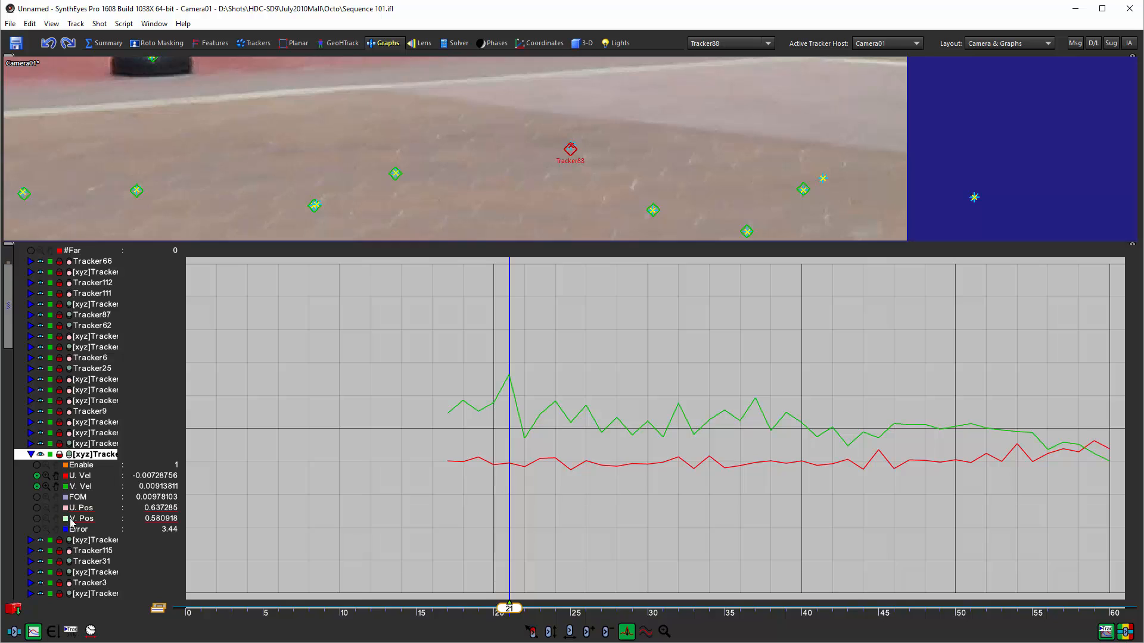
{"action": "mouse_move", "coordinate": [64, 555]}
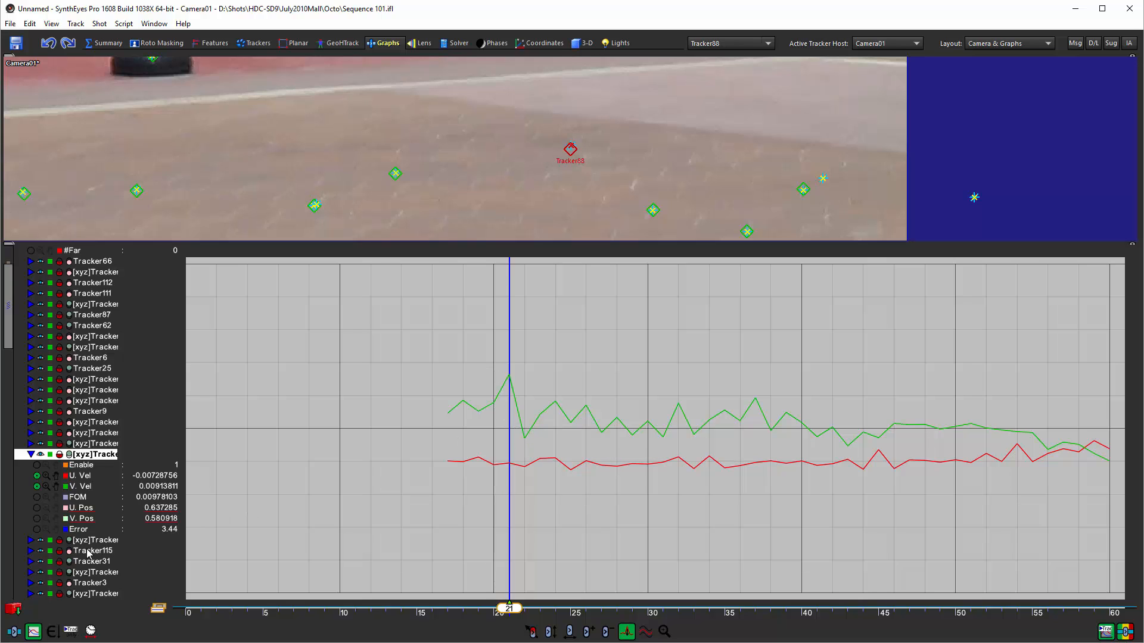
{"action": "mouse_move", "coordinate": [34, 535]}
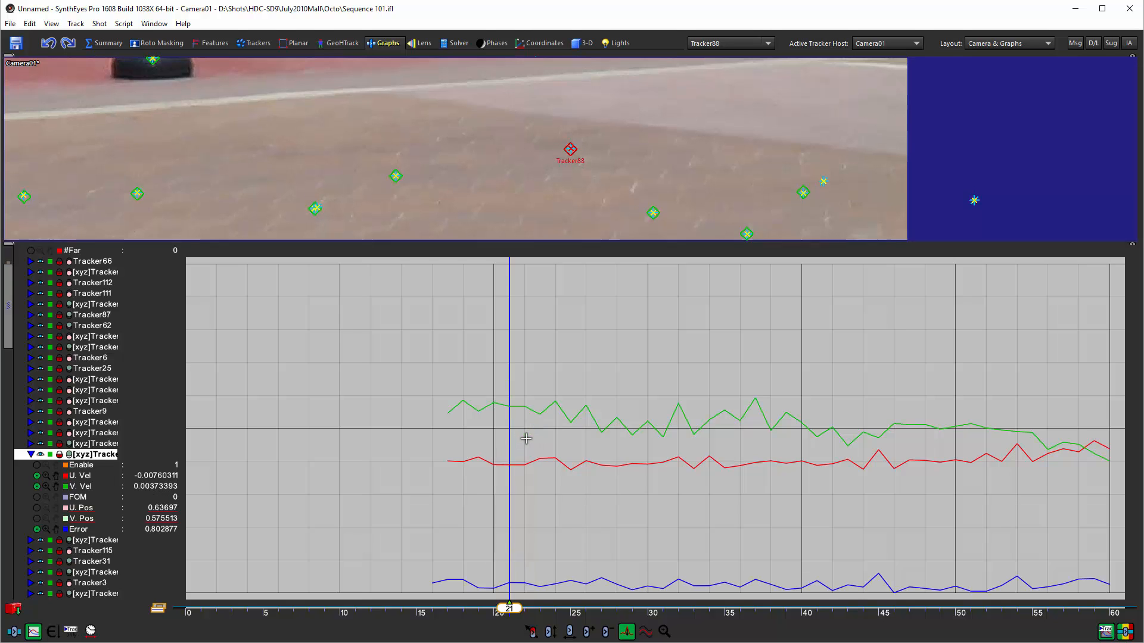
{"action": "mouse_move", "coordinate": [532, 535]}
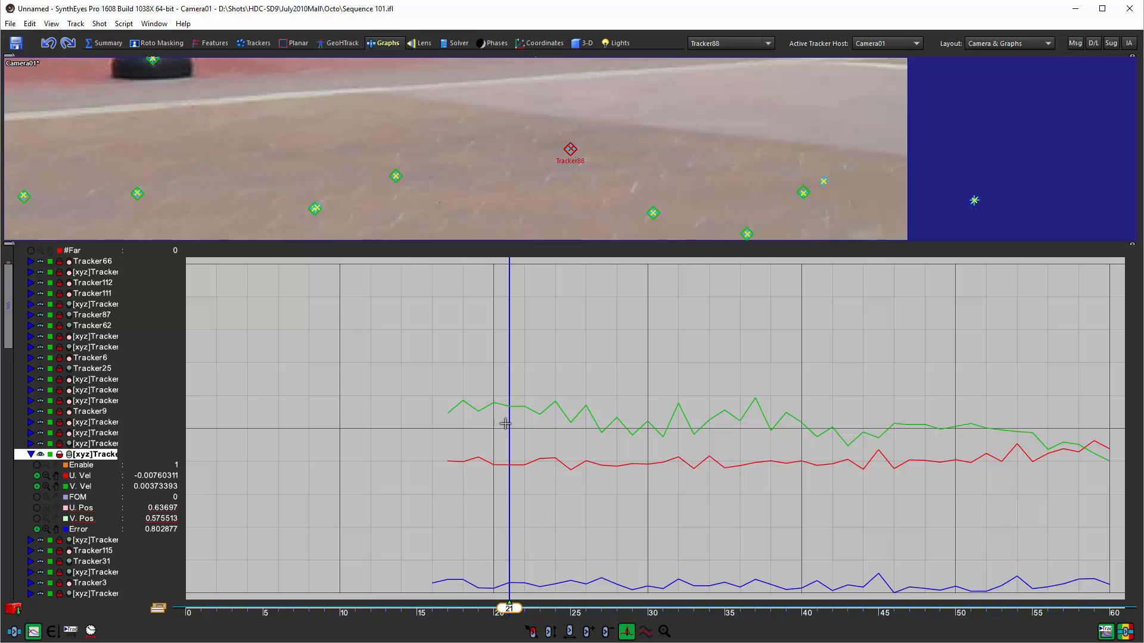
{"action": "left_click_drag", "start_coordinate": [509, 606], "coordinate": [494, 608]}
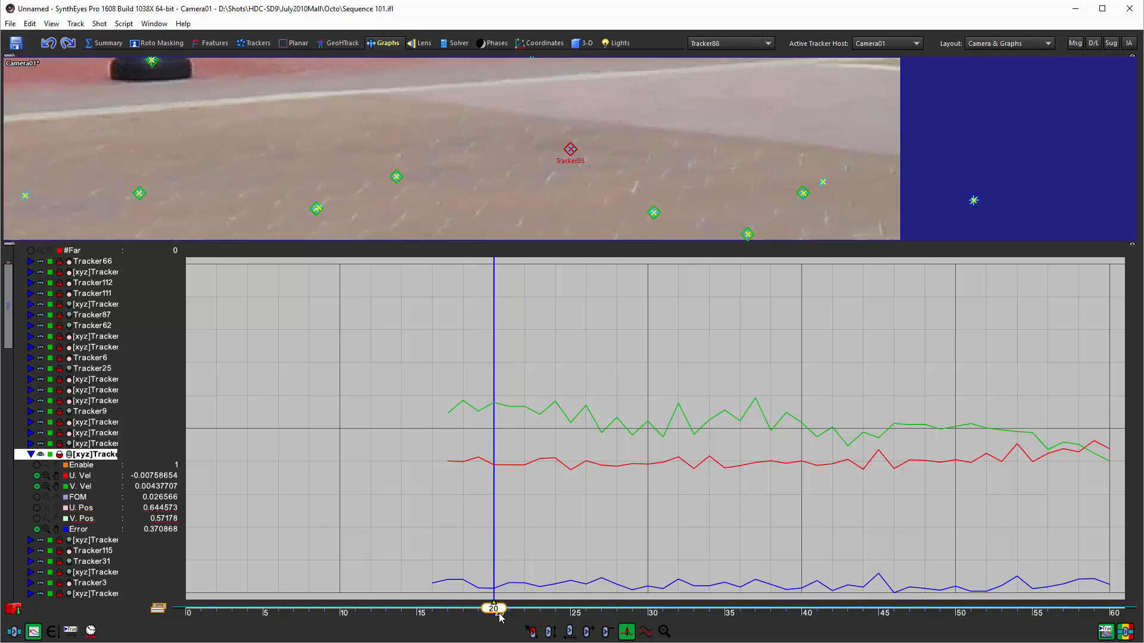
{"action": "left_click_drag", "start_coordinate": [493, 607], "coordinate": [417, 607]}
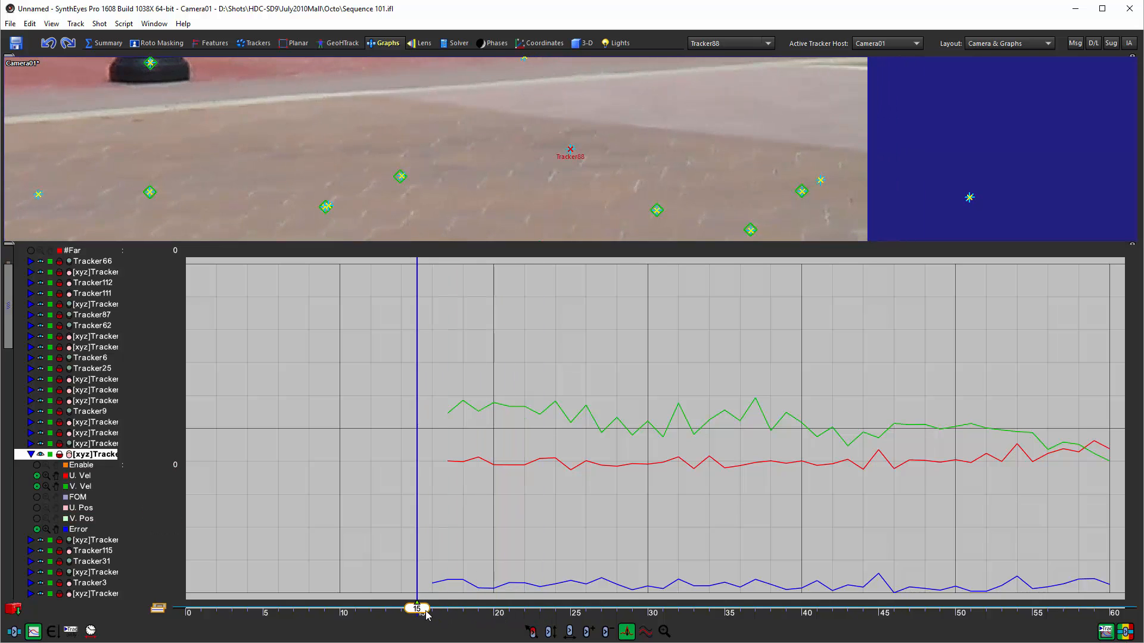
{"action": "left_click_drag", "start_coordinate": [417, 609], "coordinate": [524, 608]}
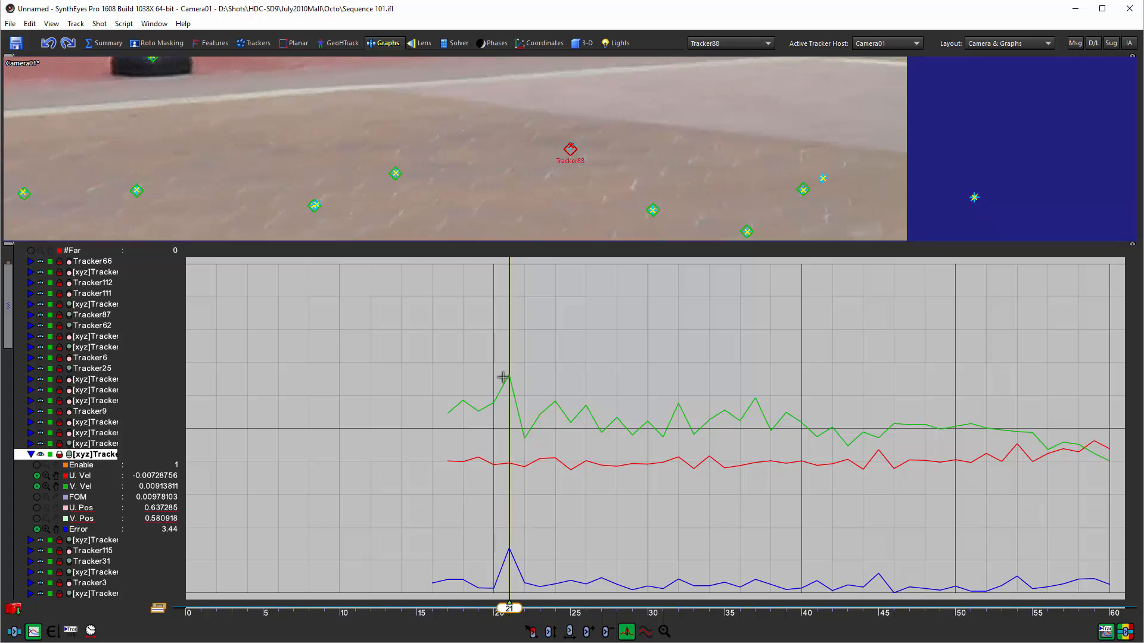
{"action": "mouse_move", "coordinate": [509, 375]}
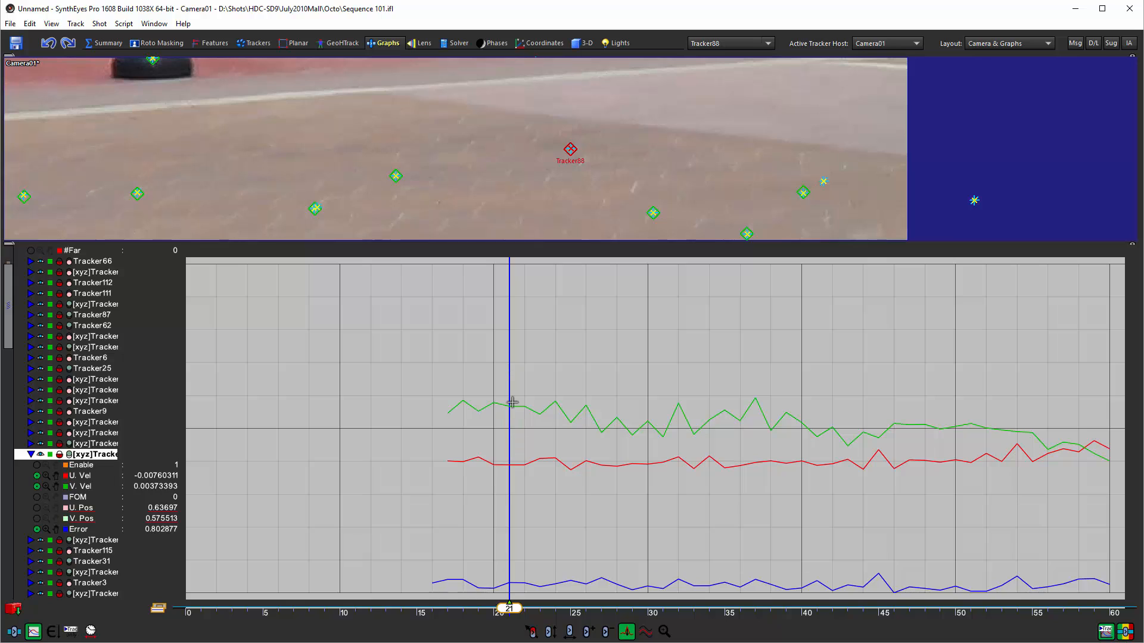
{"action": "mouse_move", "coordinate": [508, 401]}
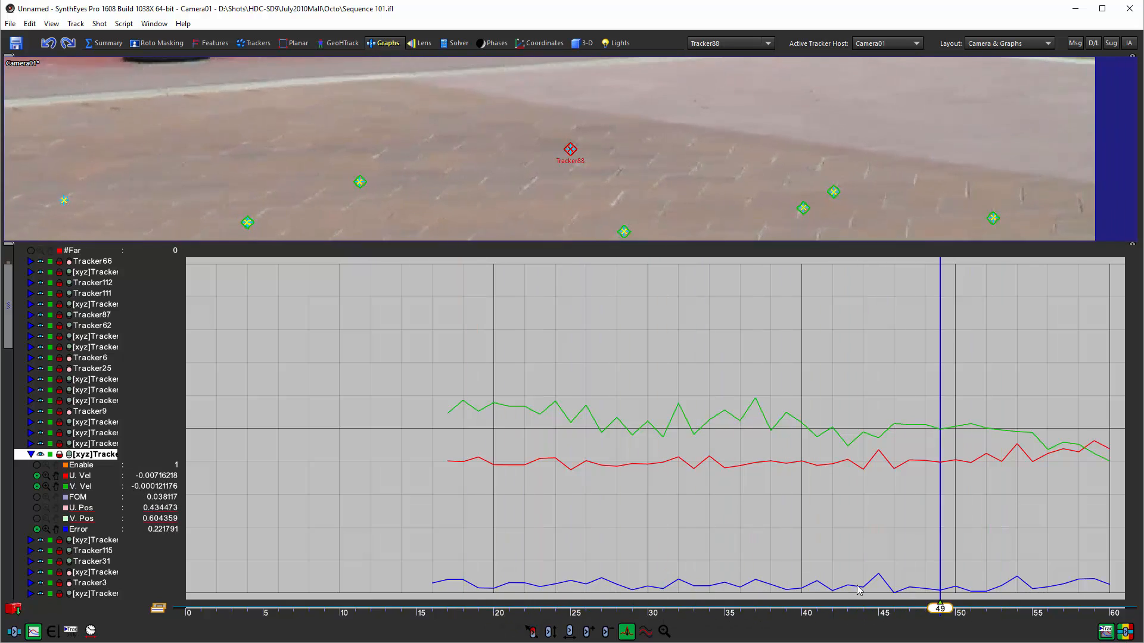
{"action": "left_click_drag", "start_coordinate": [940, 606], "coordinate": [708, 607]}
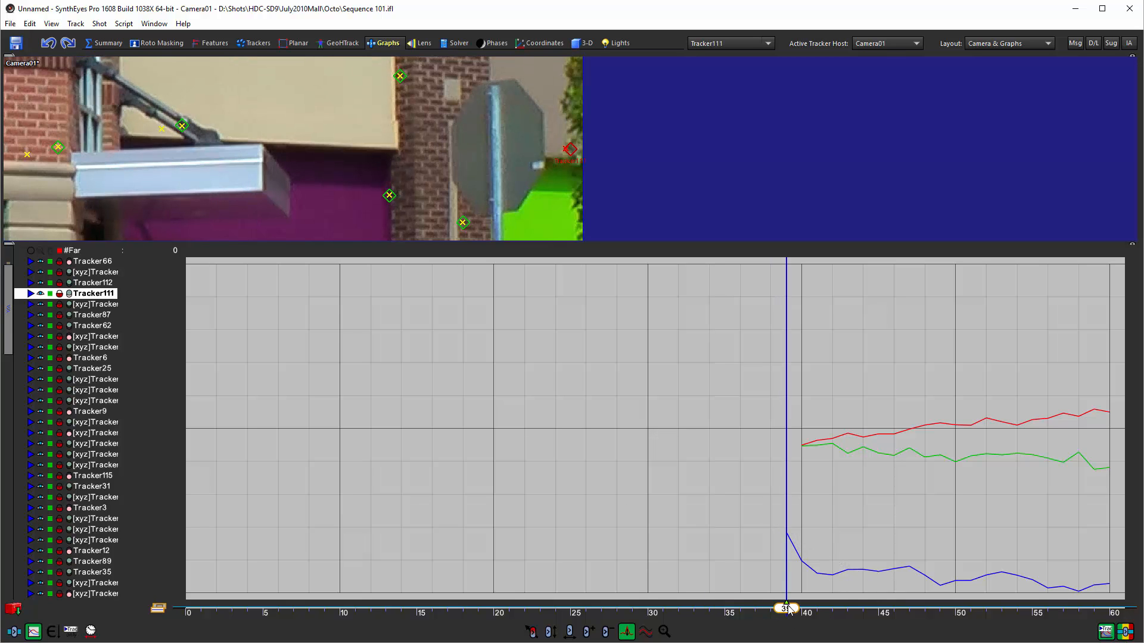
Scrub Tracker111's track between frames 39 and 43 around its glitchy first frame
{"action": "left_click_drag", "start_coordinate": [786, 608], "coordinate": [801, 608]}
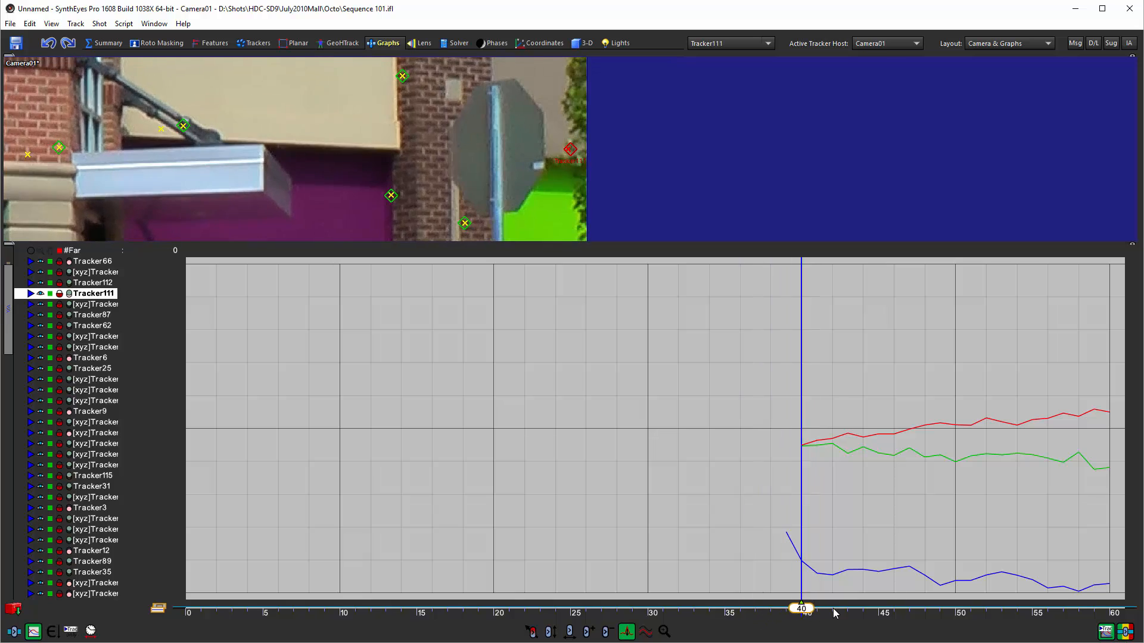
{"action": "left_click_drag", "start_coordinate": [800, 607], "coordinate": [786, 607]}
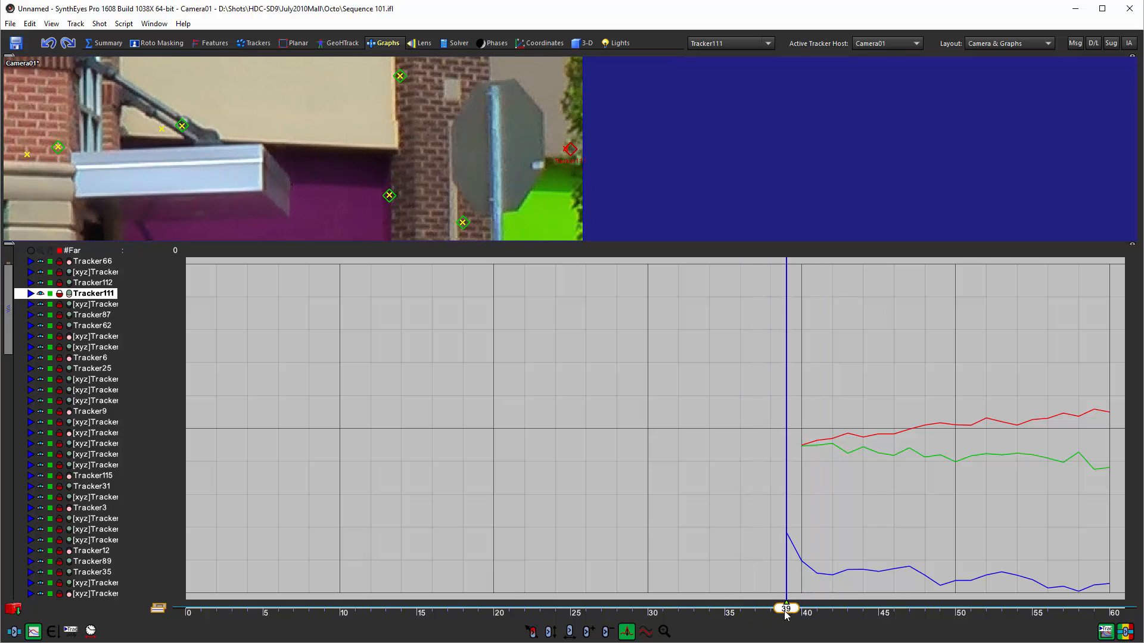
{"action": "left_click_drag", "start_coordinate": [787, 609], "coordinate": [847, 609]}
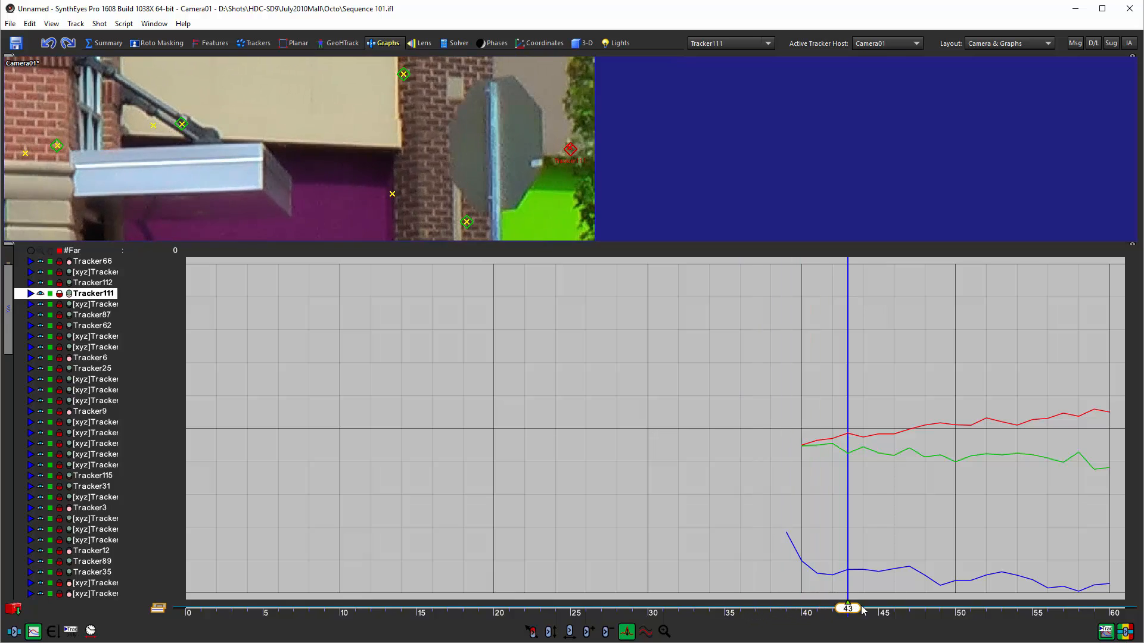
{"action": "left_click_drag", "start_coordinate": [847, 607], "coordinate": [693, 608]}
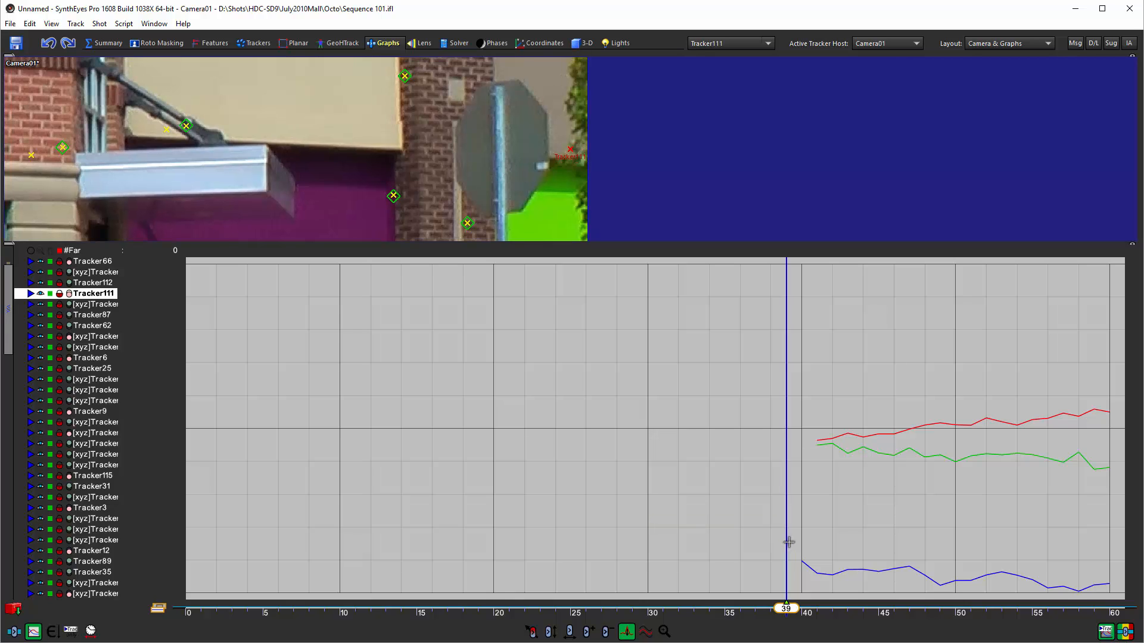
{"action": "mouse_move", "coordinate": [811, 477]}
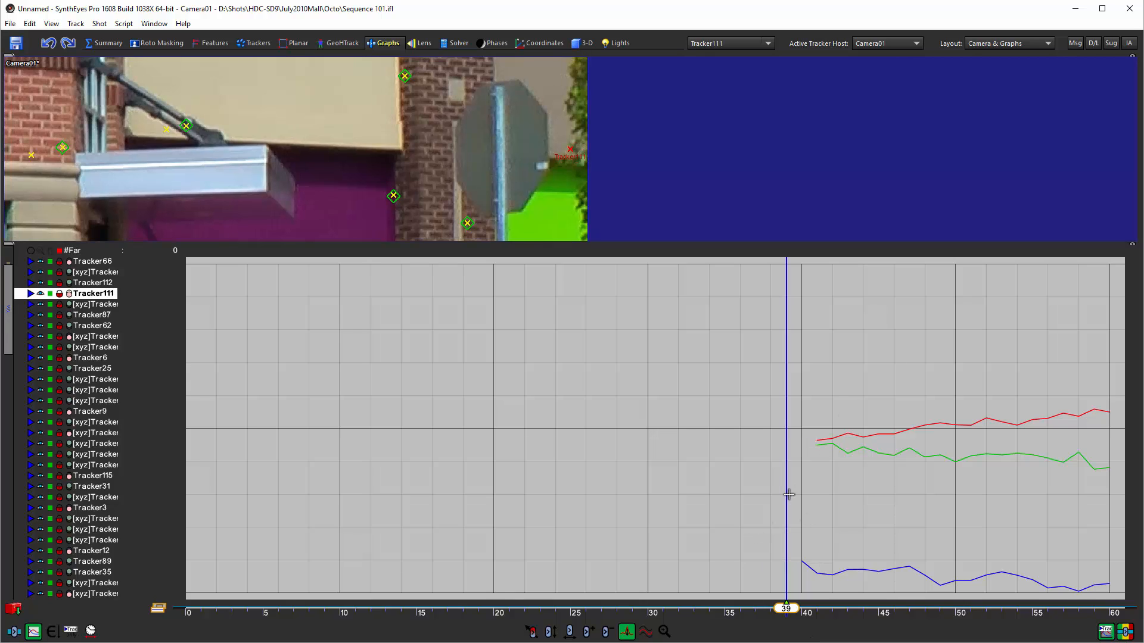
{"action": "mouse_move", "coordinate": [680, 579]}
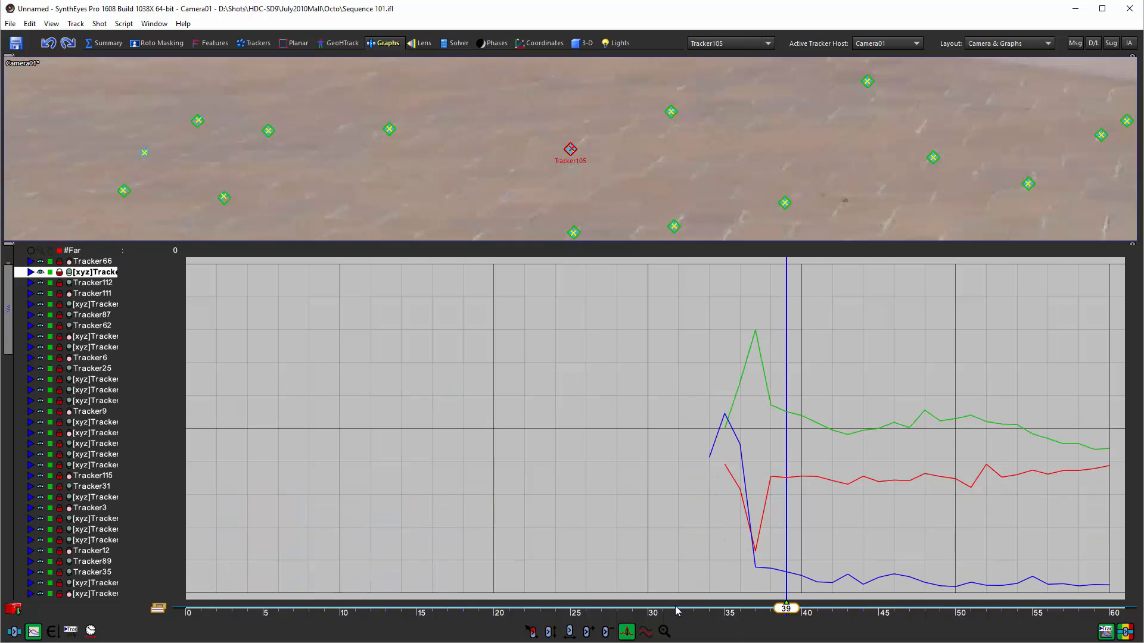
Repair Tracker105's glitch keys around frame 37 so all 121 trackers graph again
{"action": "left_click_drag", "start_coordinate": [786, 608], "coordinate": [678, 607]}
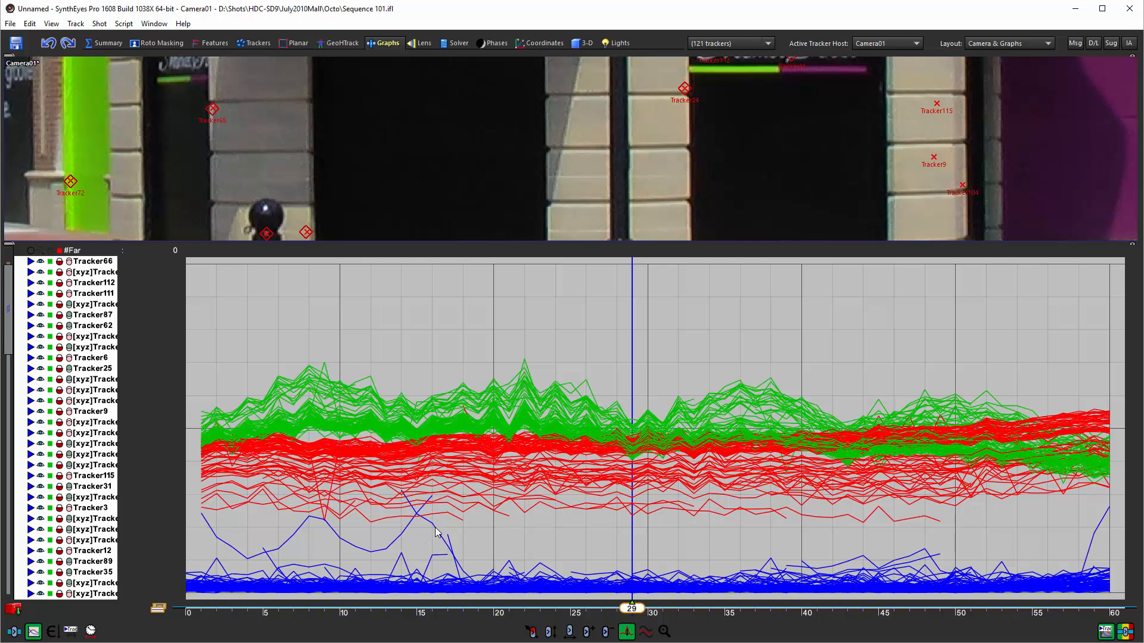
Isolate Tracker87, inspect frames 17–21, and delete its glitchy keys before frame 20
{"action": "left_click", "coordinate": [91, 314]}
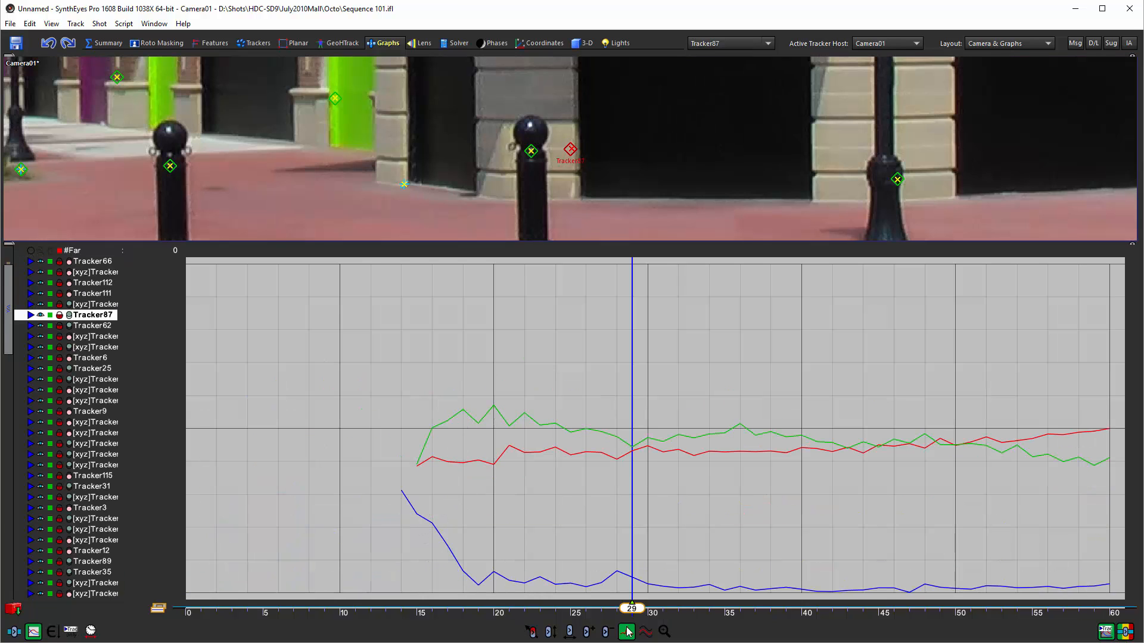
{"action": "left_click_drag", "start_coordinate": [631, 608], "coordinate": [447, 608]}
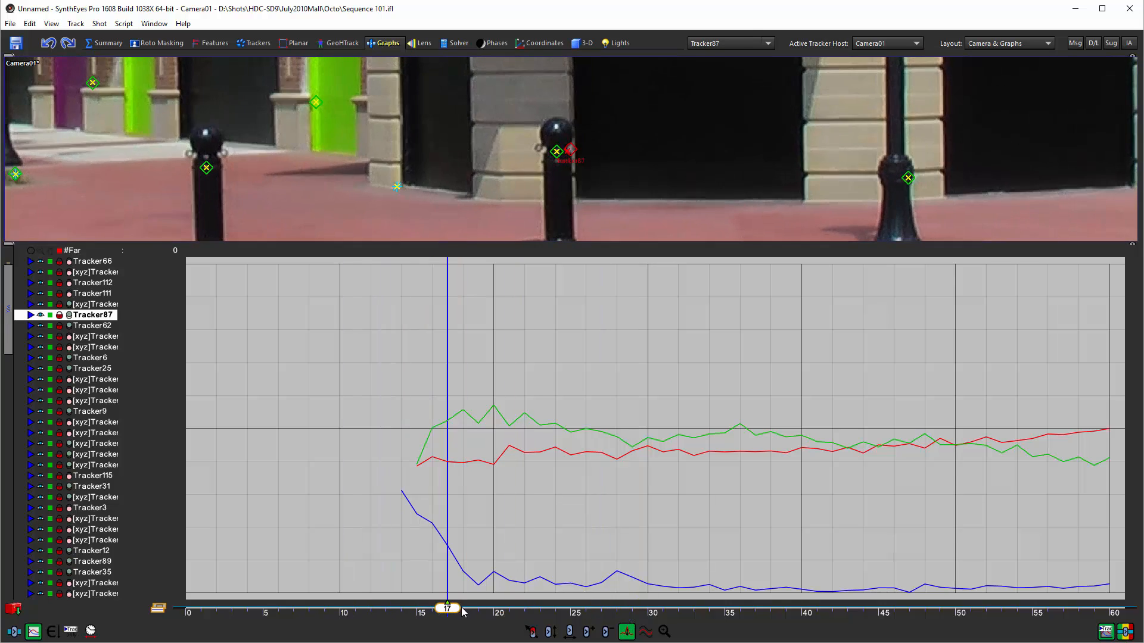
{"action": "left_click_drag", "start_coordinate": [446, 608], "coordinate": [509, 608]}
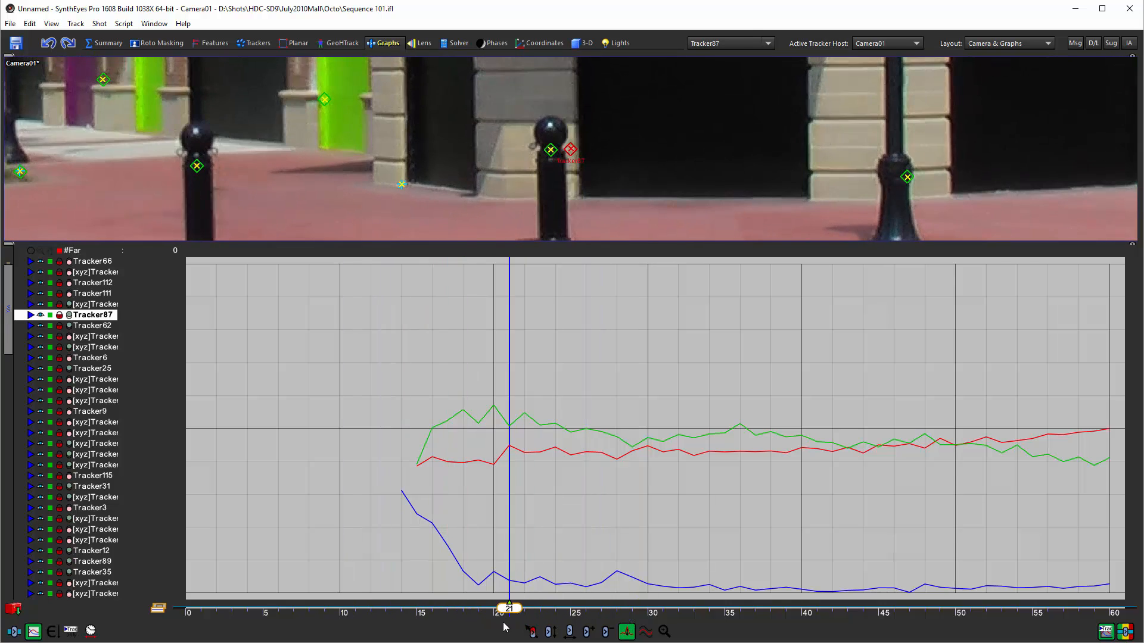
{"action": "left_click_drag", "start_coordinate": [508, 607], "coordinate": [494, 607]}
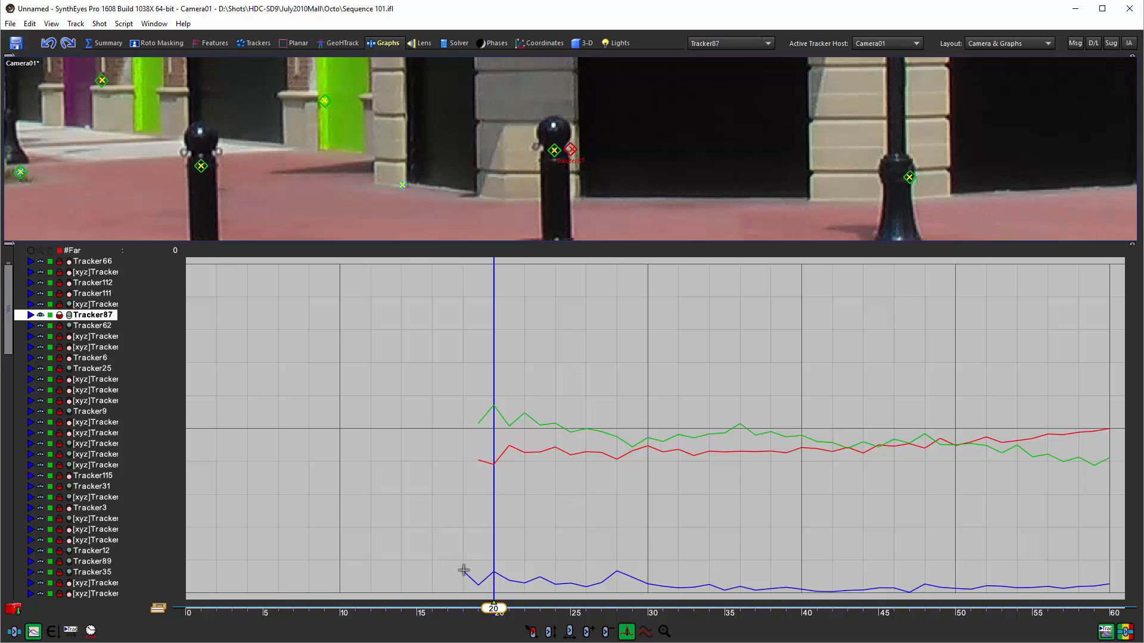
{"action": "mouse_move", "coordinate": [560, 534]}
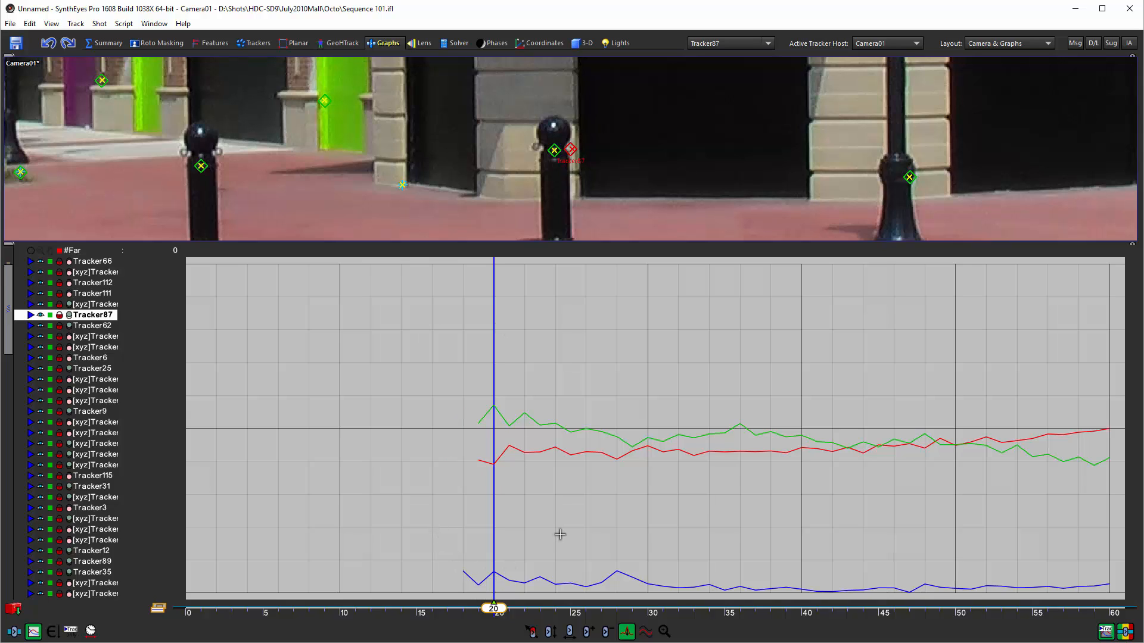
{"action": "mouse_move", "coordinate": [570, 593]}
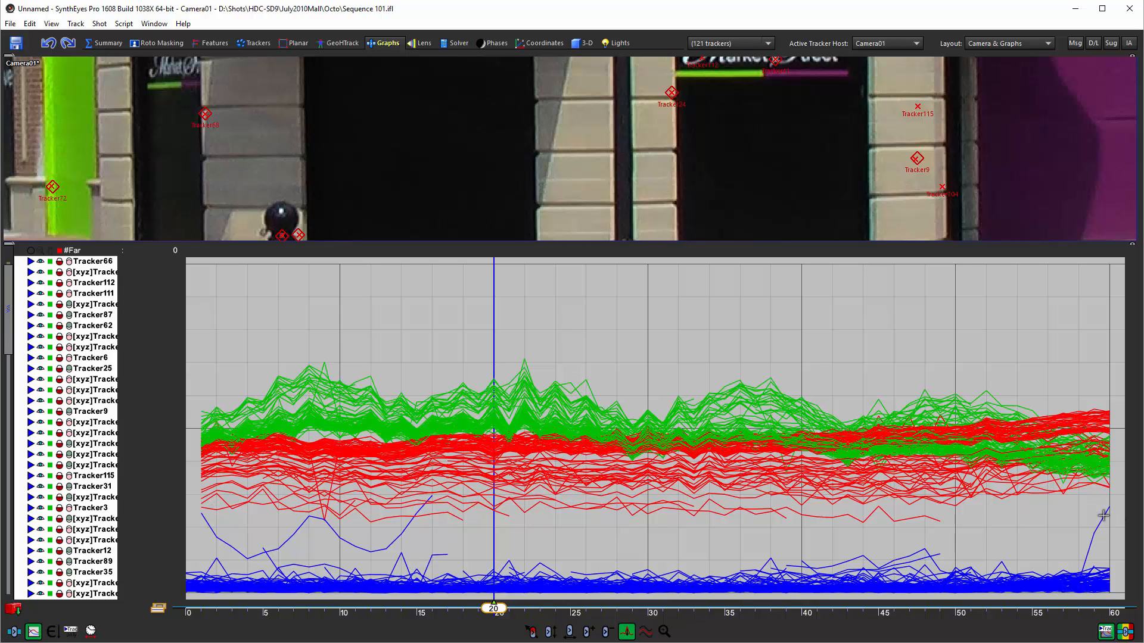
Isolate Tracker62's curves to expose the error spike near frame 60
{"action": "left_click", "coordinate": [92, 325]}
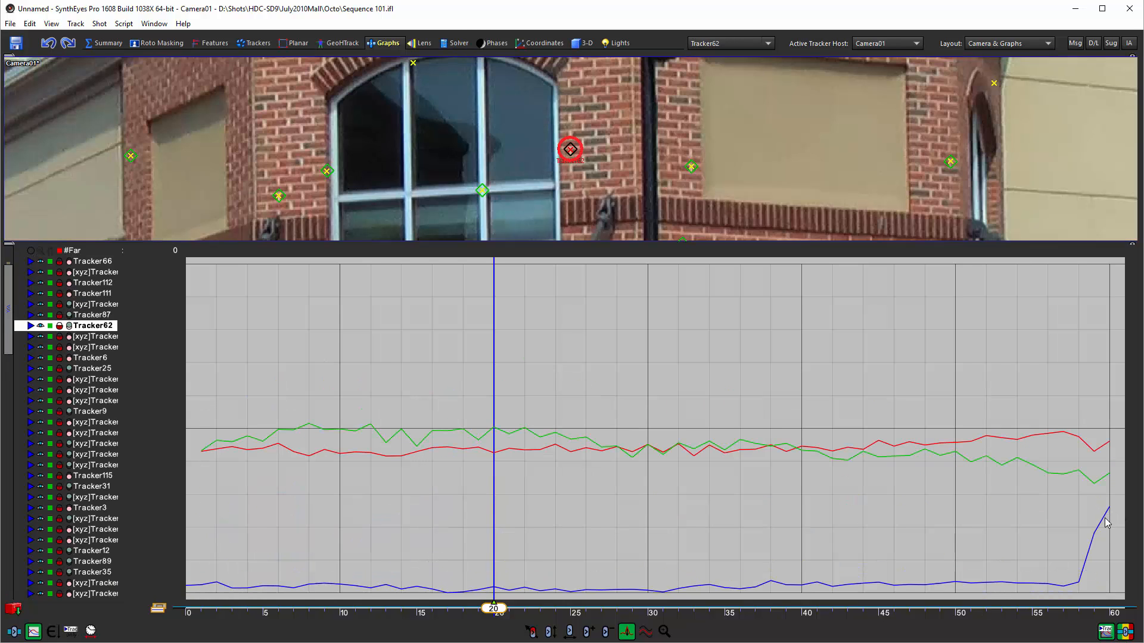
{"action": "mouse_move", "coordinate": [1107, 506]}
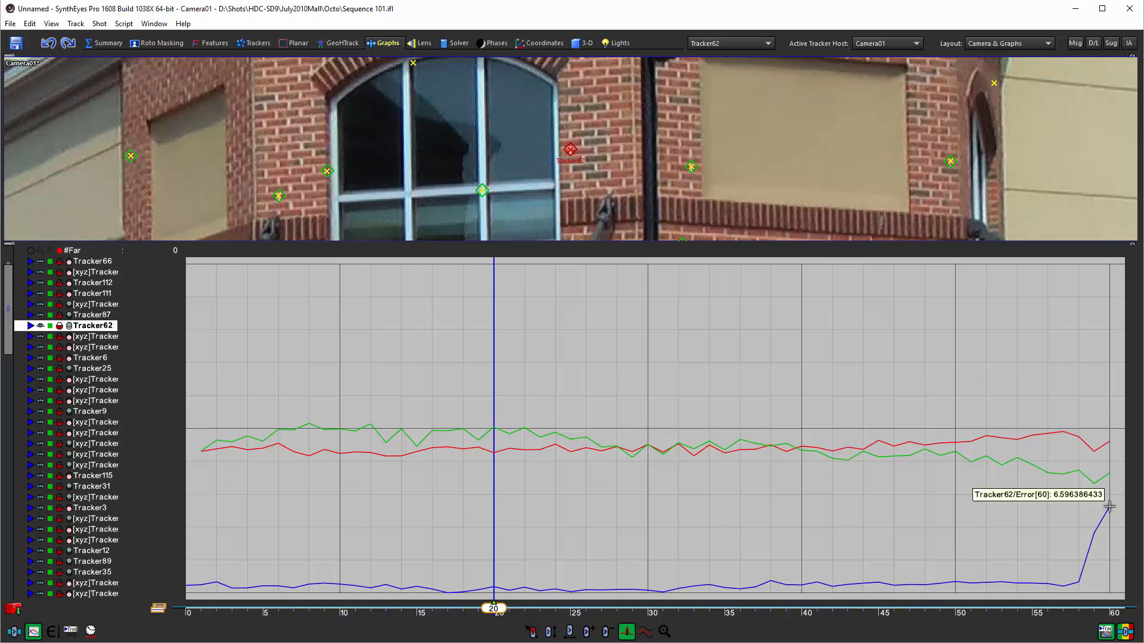
{"action": "mouse_move", "coordinate": [689, 489]}
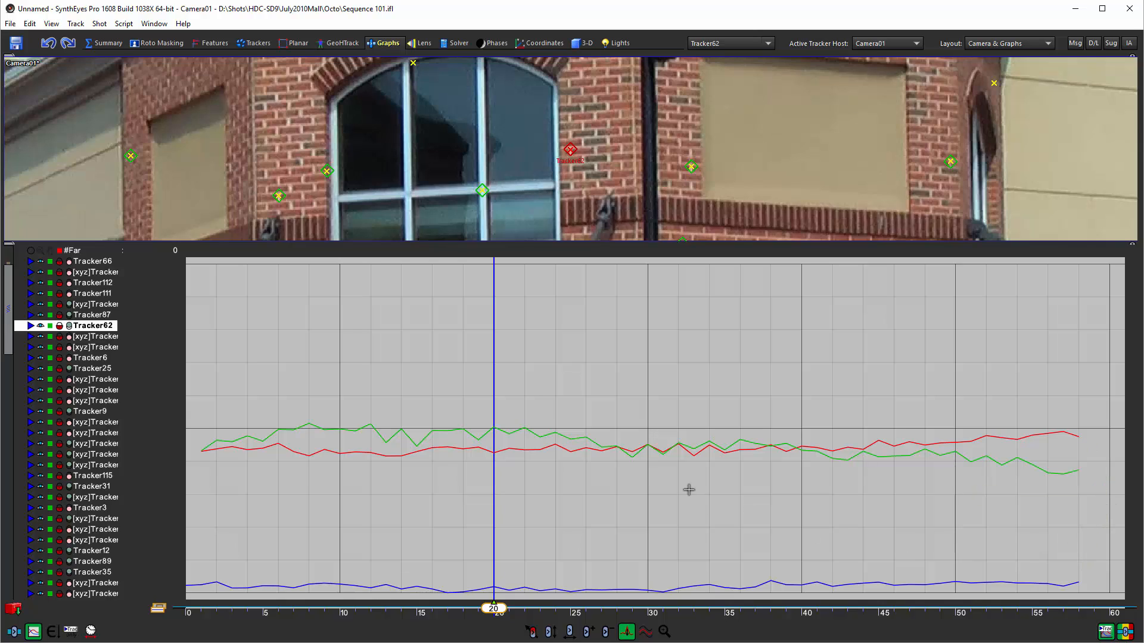
{"action": "mouse_move", "coordinate": [851, 378]}
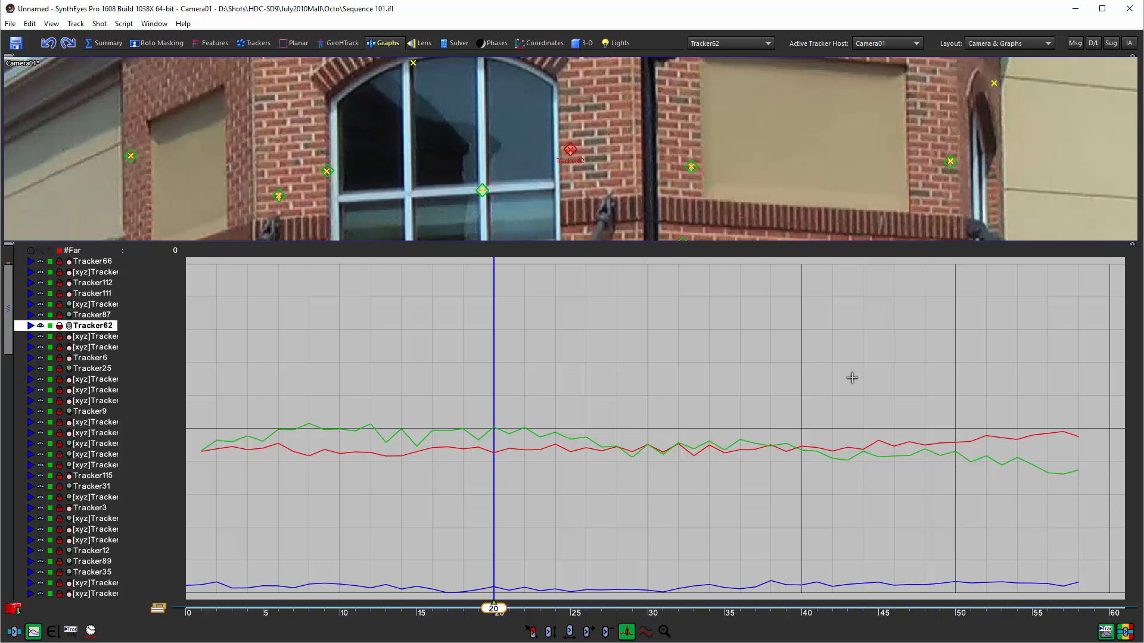
{"action": "mouse_move", "coordinate": [745, 293]}
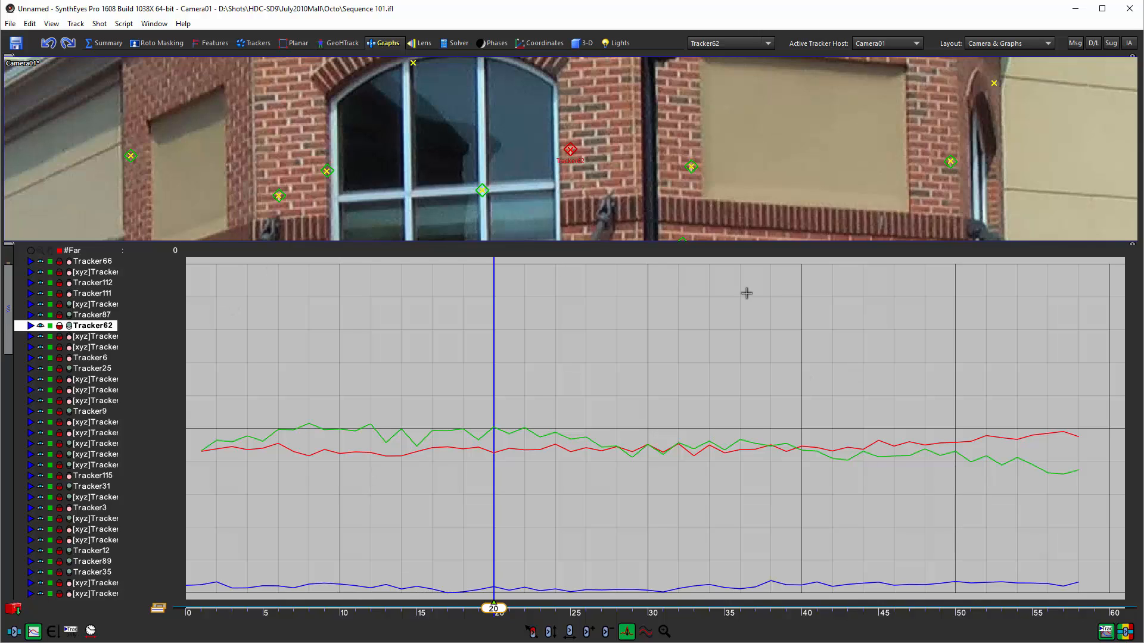
{"action": "mouse_move", "coordinate": [795, 305]}
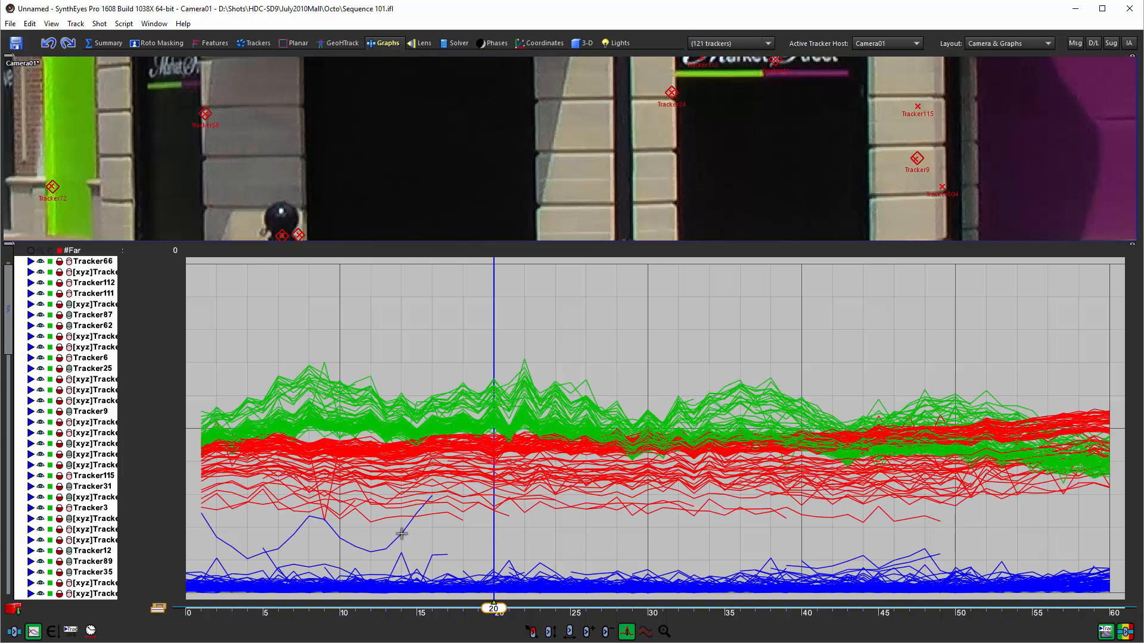
Isolate Tracker66 and repair its glitch keys at frame 9
{"action": "left_click", "coordinate": [91, 261]}
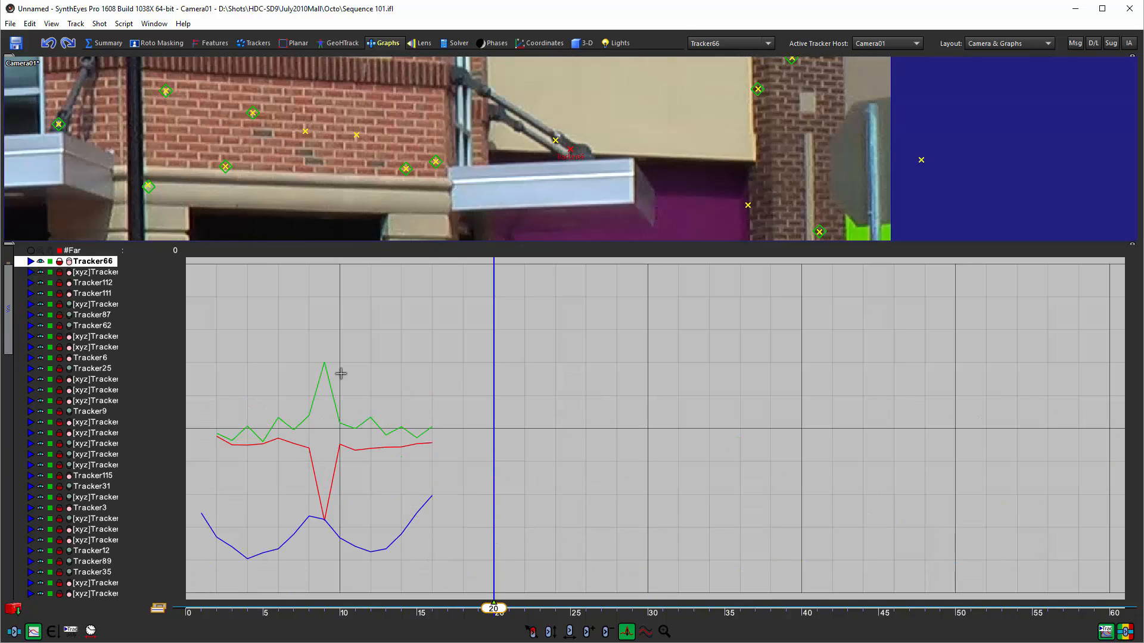
{"action": "mouse_move", "coordinate": [323, 365]}
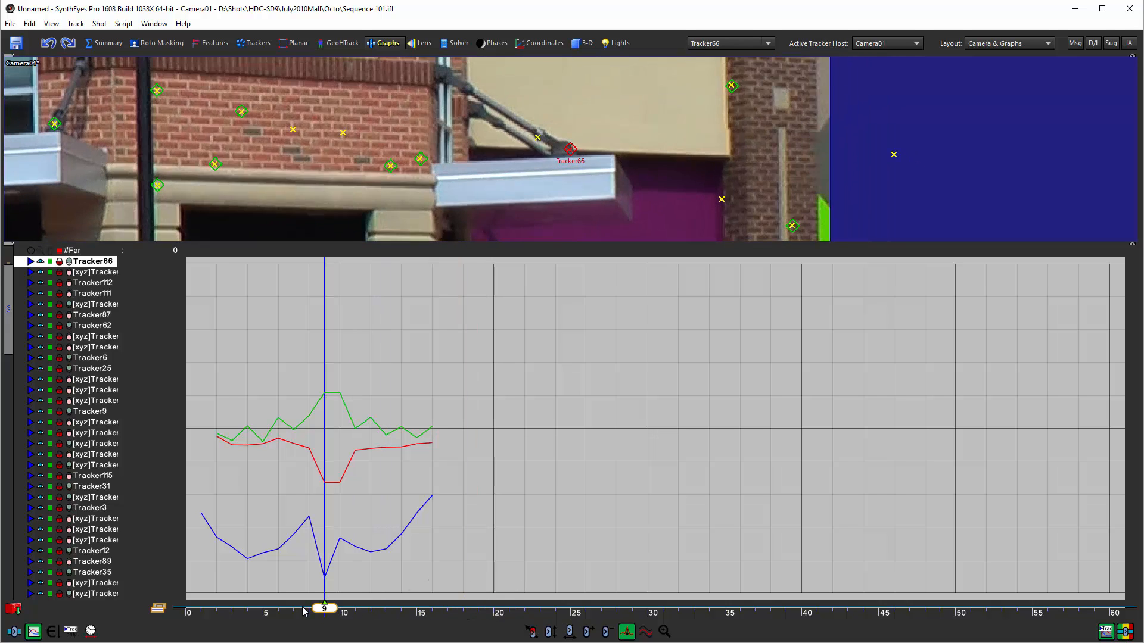
{"action": "left_click_drag", "start_coordinate": [323, 607], "coordinate": [417, 607]}
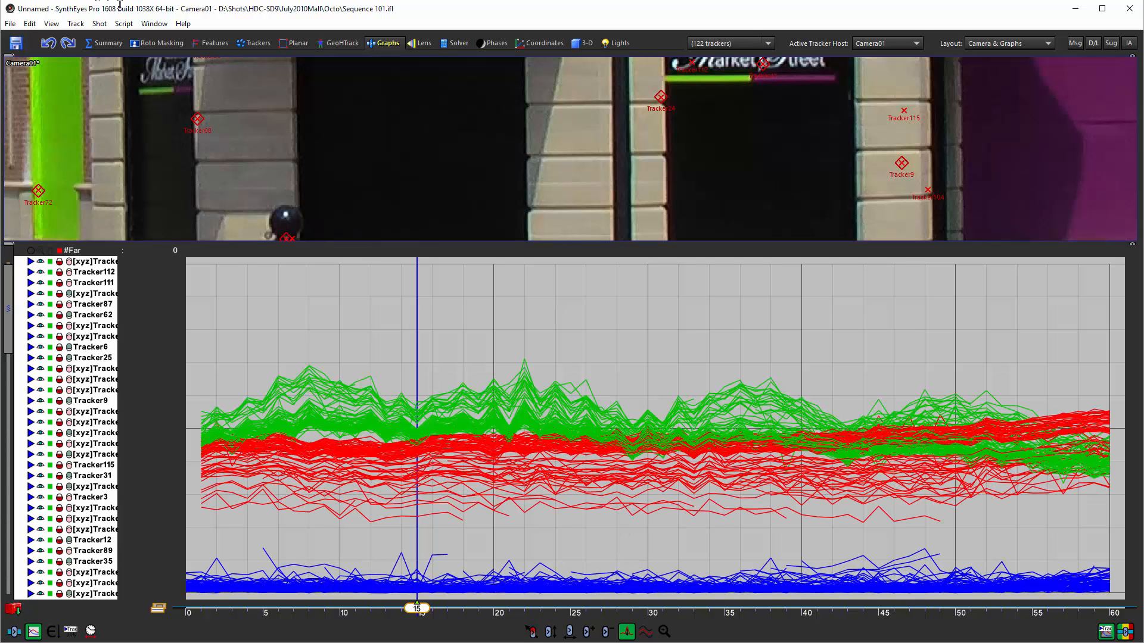
Switch to the Solver room and plot Camera01's Solved Velocity channels from Cameras & Objects
{"action": "left_click", "coordinate": [457, 42]}
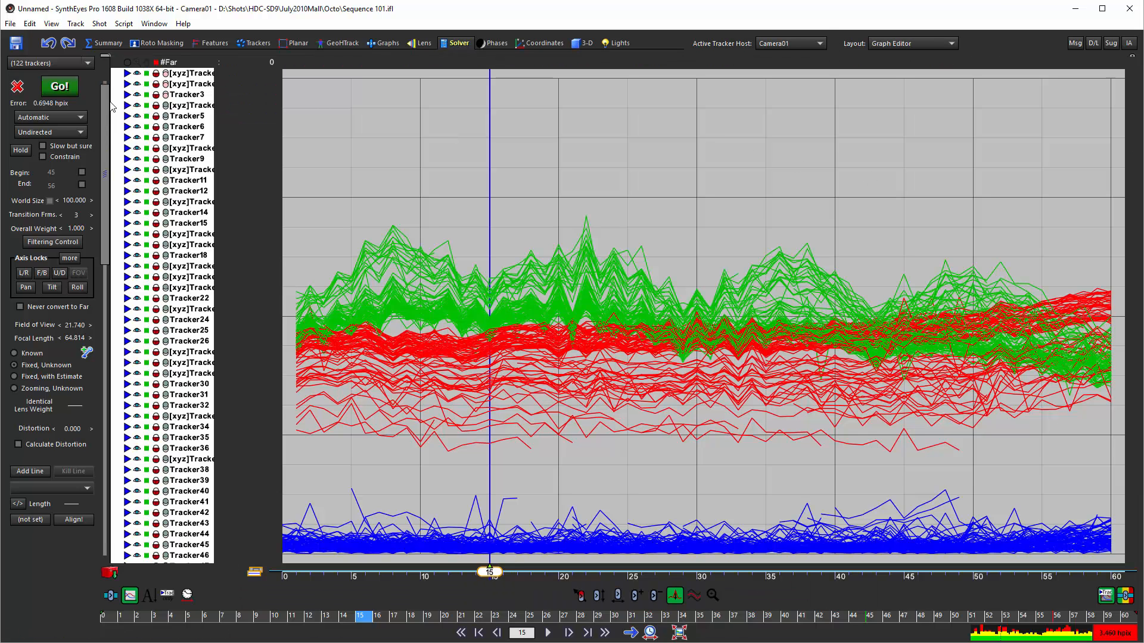
{"action": "left_click", "coordinate": [119, 62]}
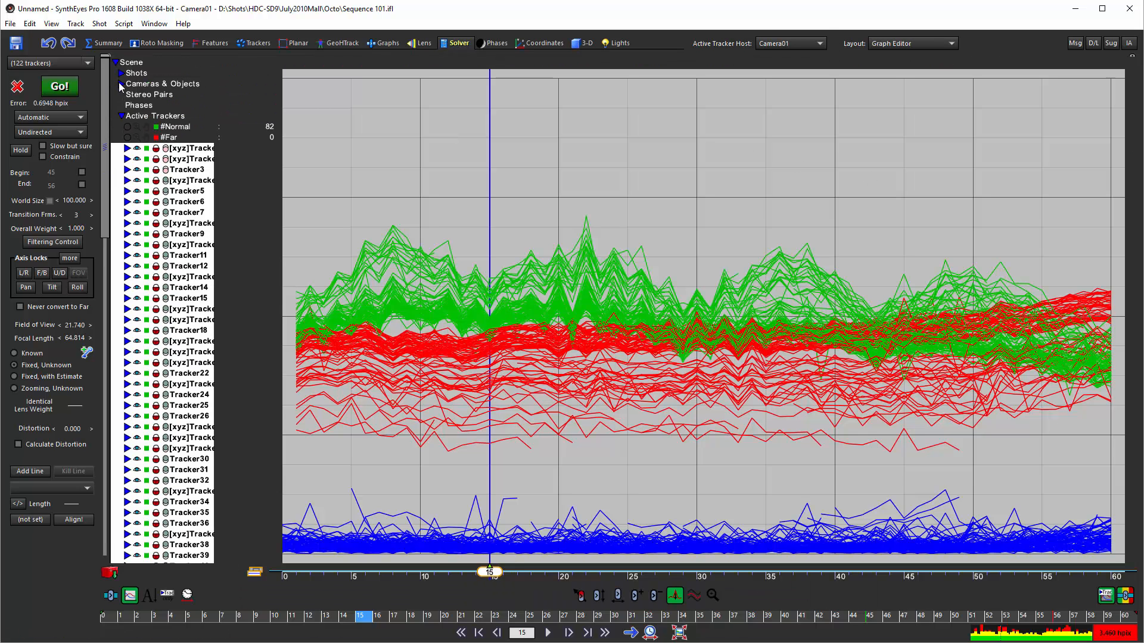
{"action": "left_click", "coordinate": [120, 84]}
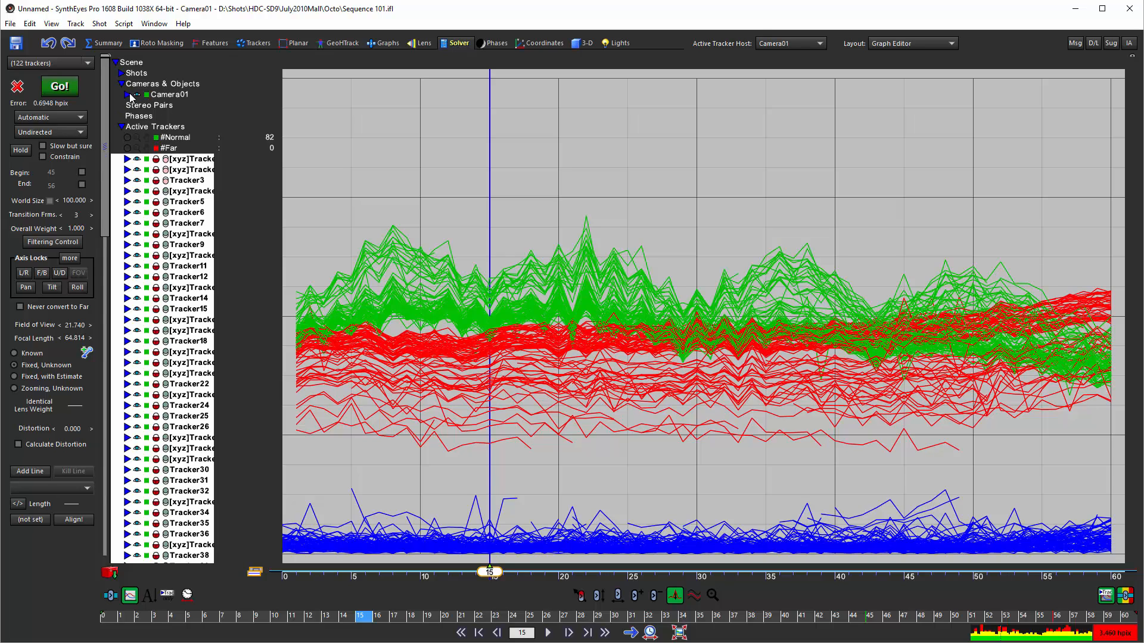
{"action": "left_click", "coordinate": [130, 94]}
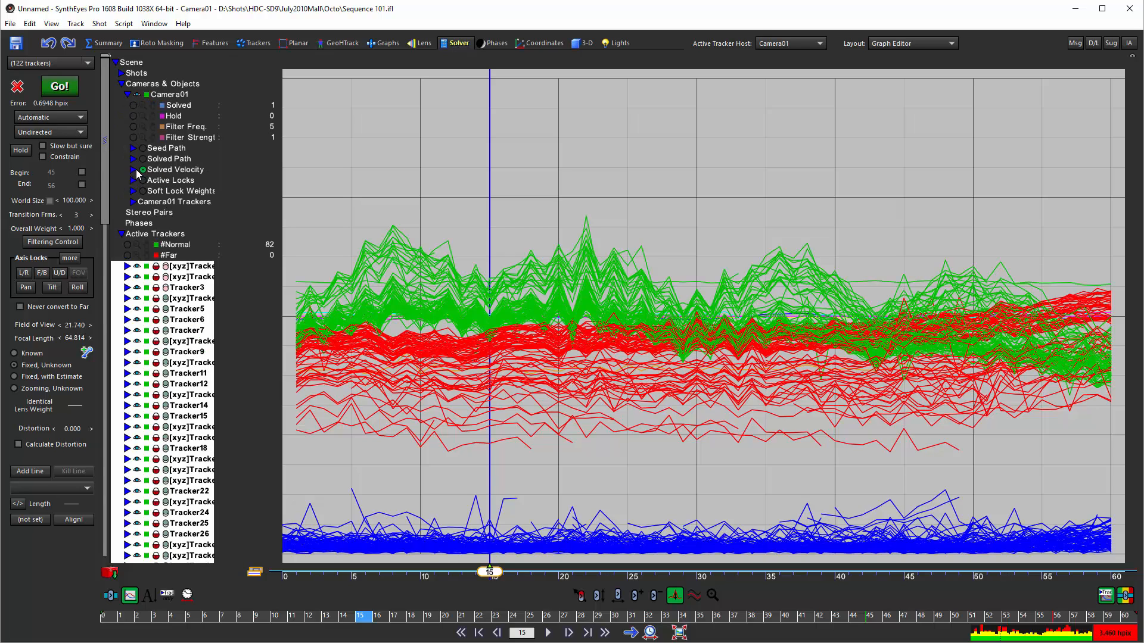
{"action": "left_click", "coordinate": [132, 169]}
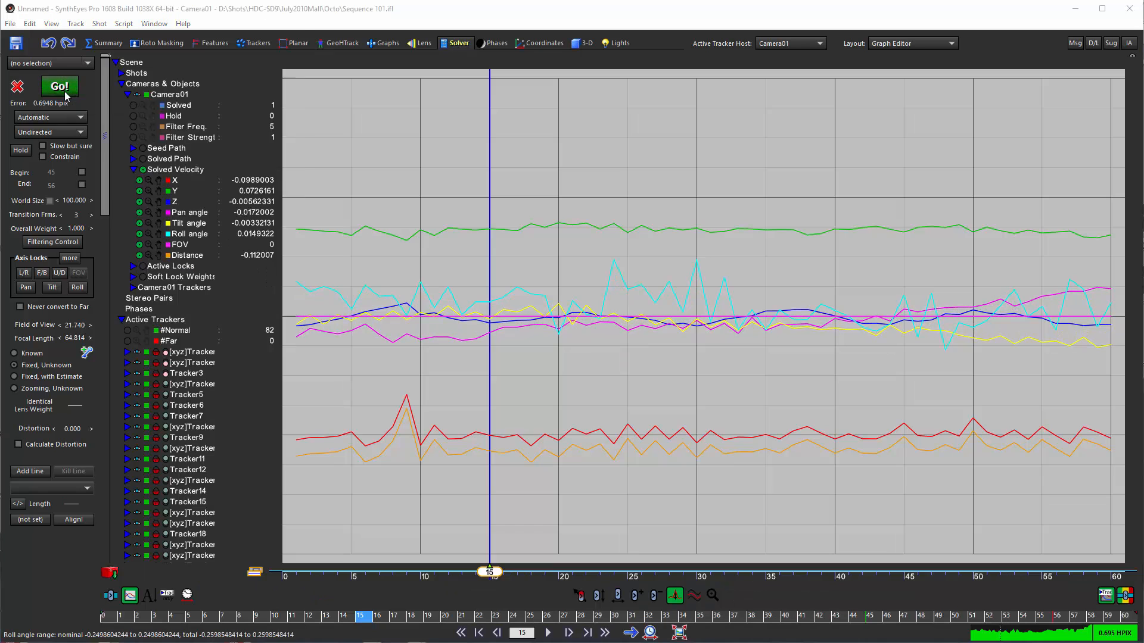
Run Go! to re-solve the cleaned shot, reaching 0.5724 hpix, and dismiss the report
{"action": "left_click", "coordinate": [58, 86]}
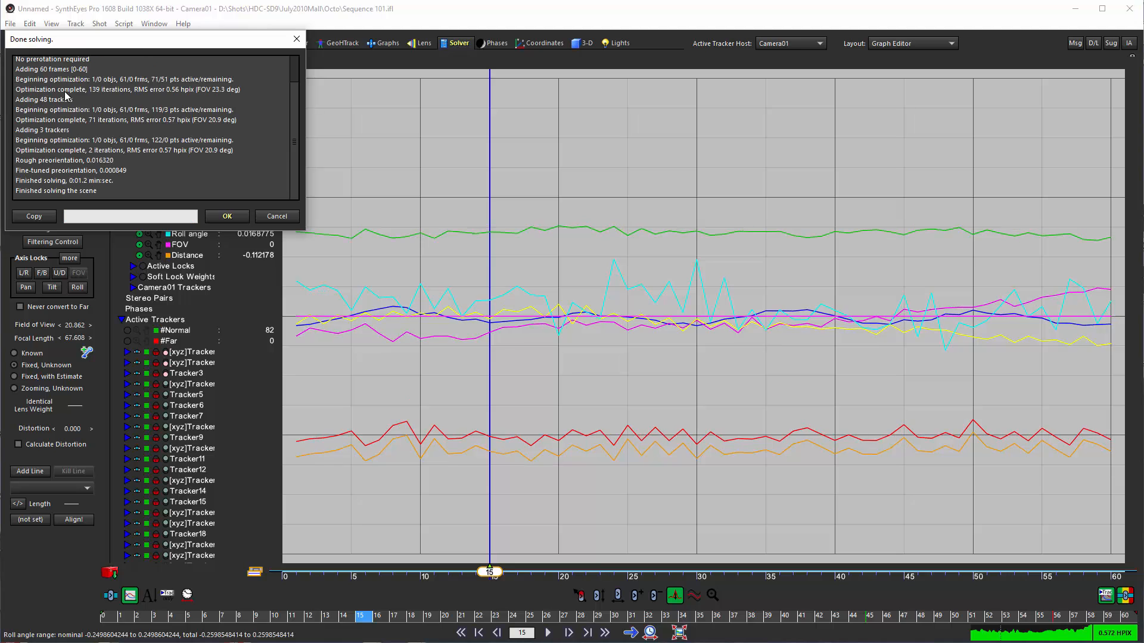
{"action": "left_click", "coordinate": [226, 216]}
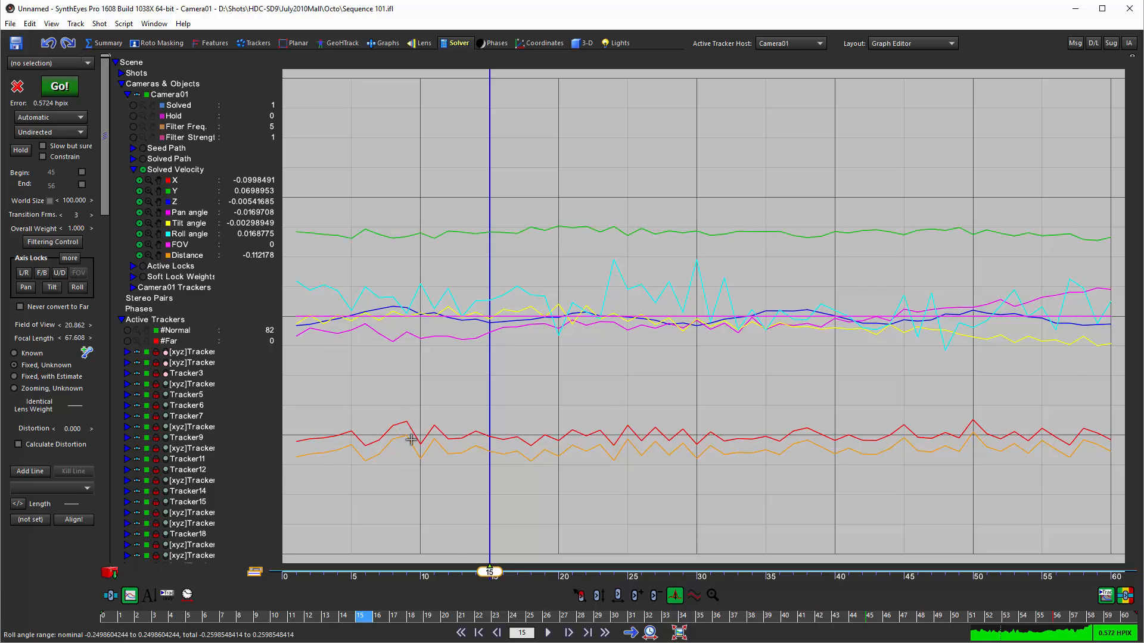
Undo then redo the solve to compare the old curves and keep the 0.5724 hpix result
{"action": "left_click", "coordinate": [68, 43]}
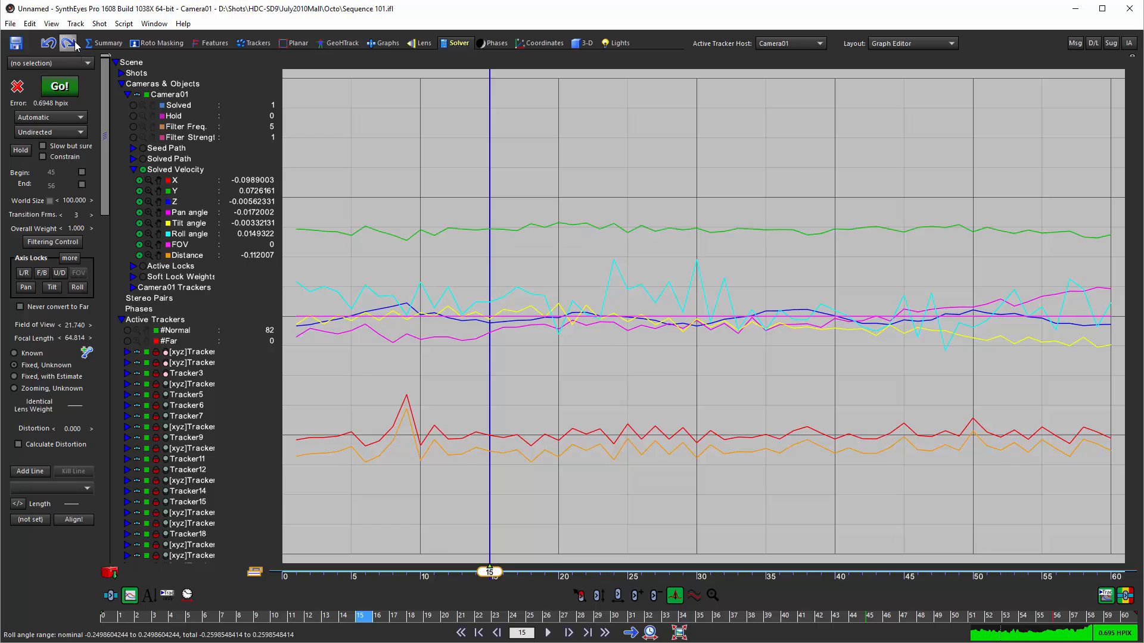
{"action": "left_click", "coordinate": [67, 43]}
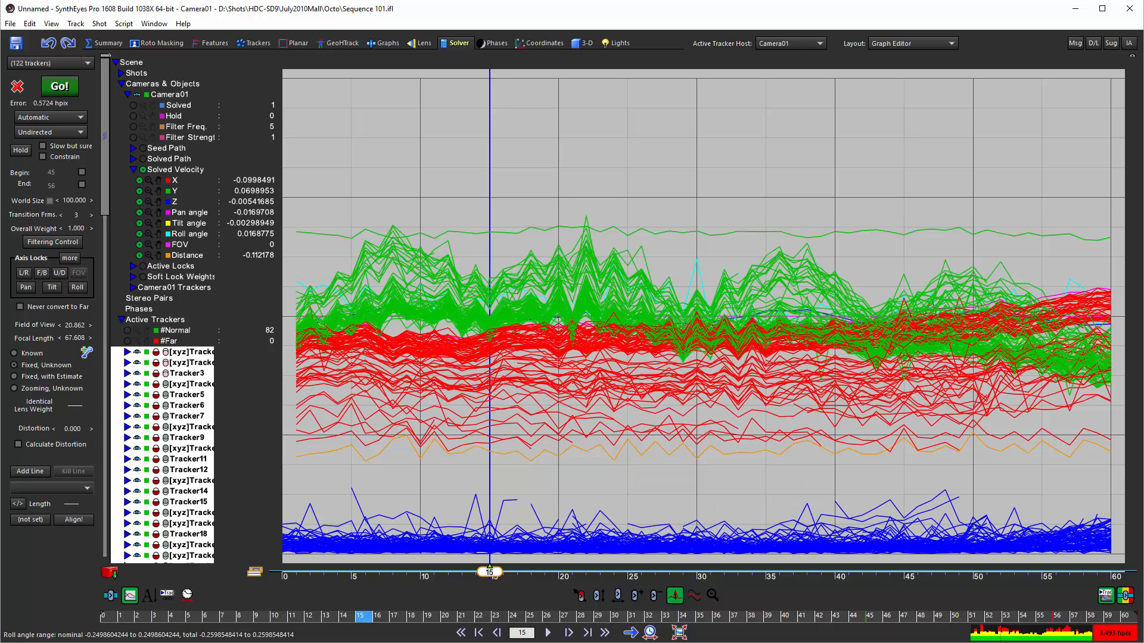
{"action": "mouse_move", "coordinate": [559, 487]}
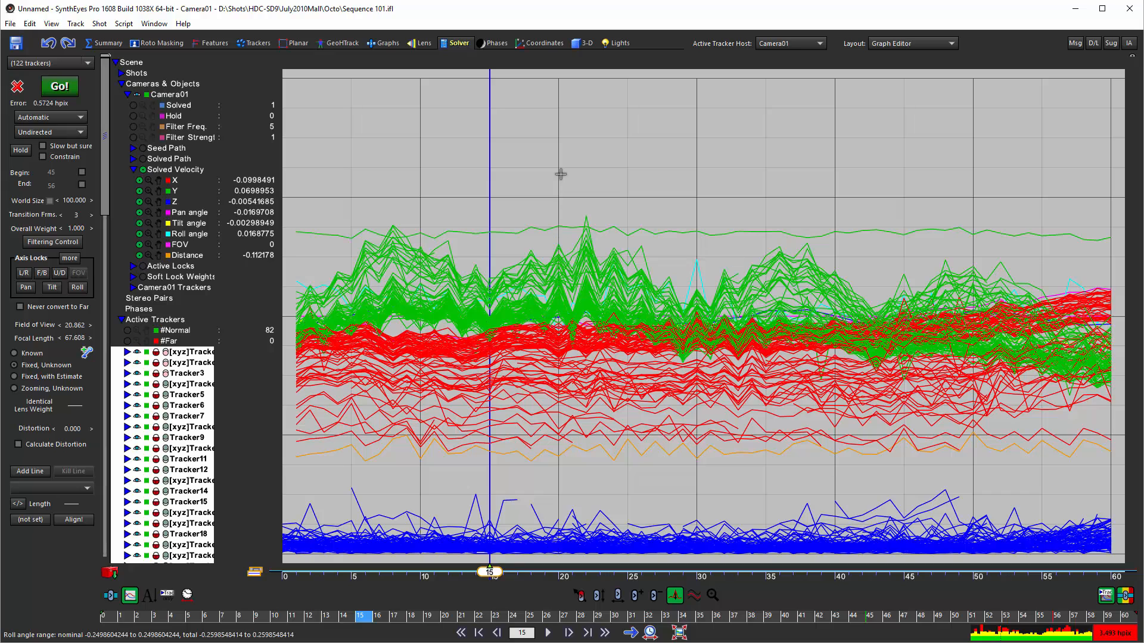
{"action": "mouse_move", "coordinate": [882, 233]}
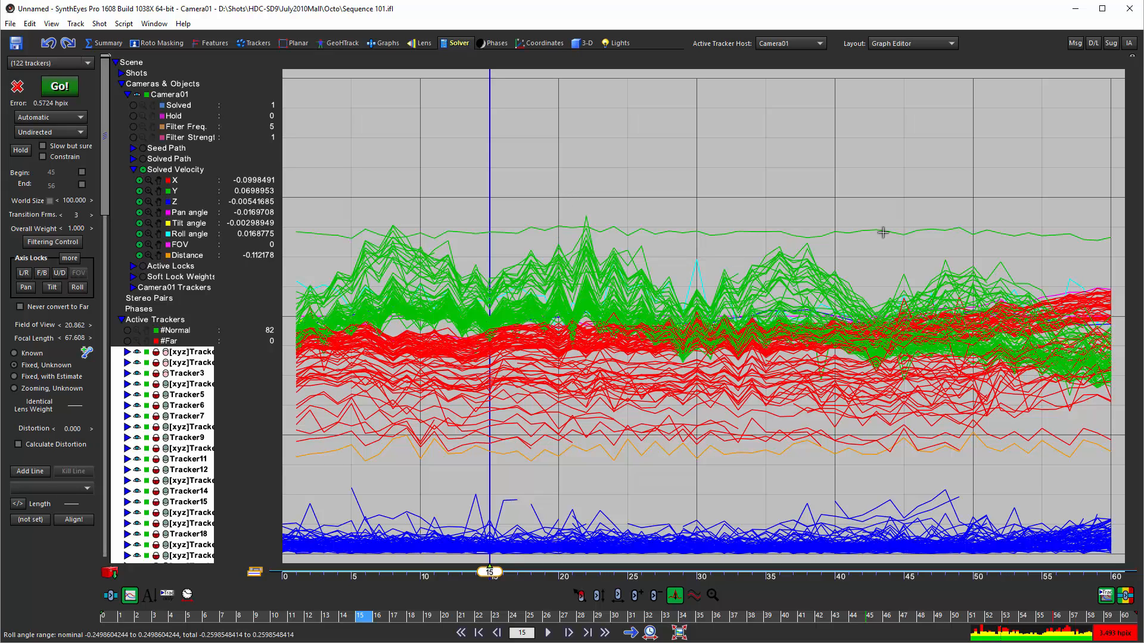